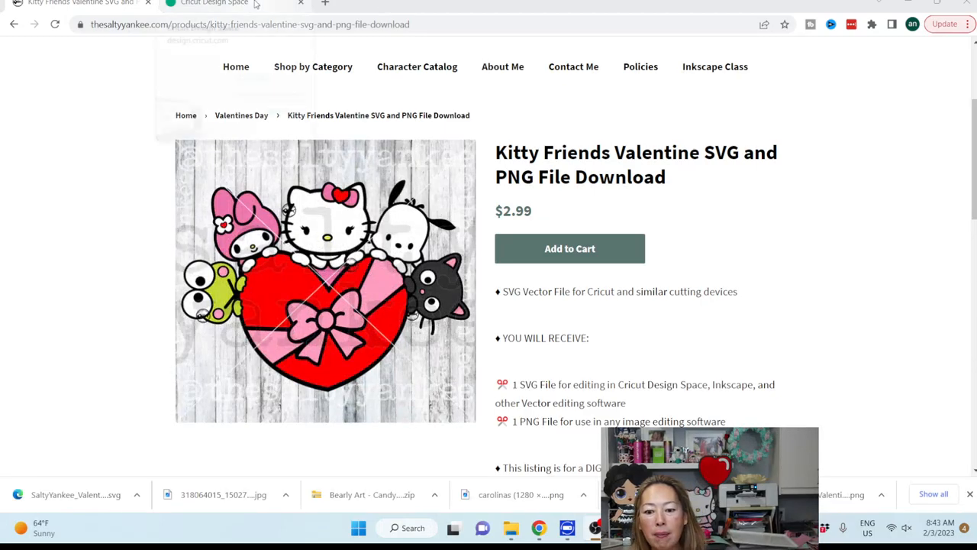
Launch the Design Space desktop app from Chrome and return to the Kitty Friends store page.
left_click(214, 3)
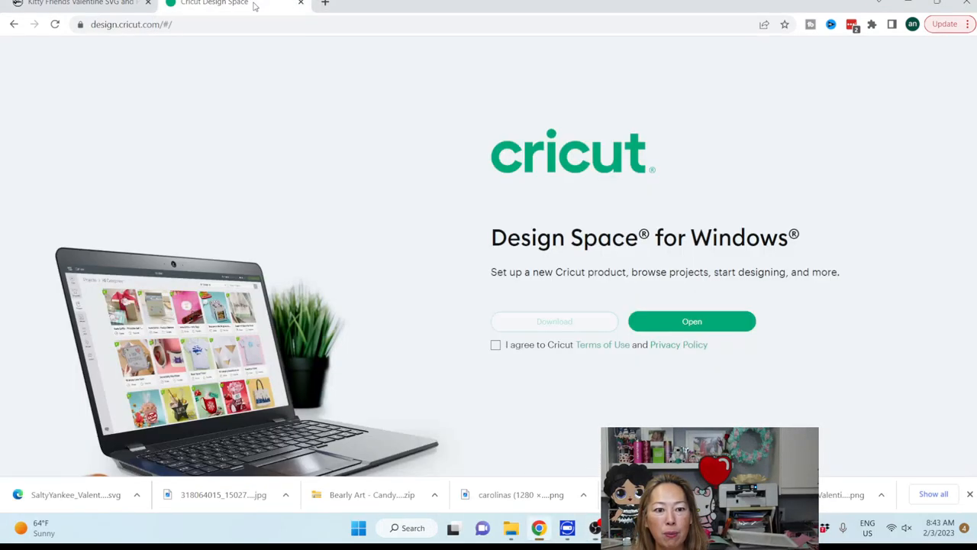
left_click(690, 320)
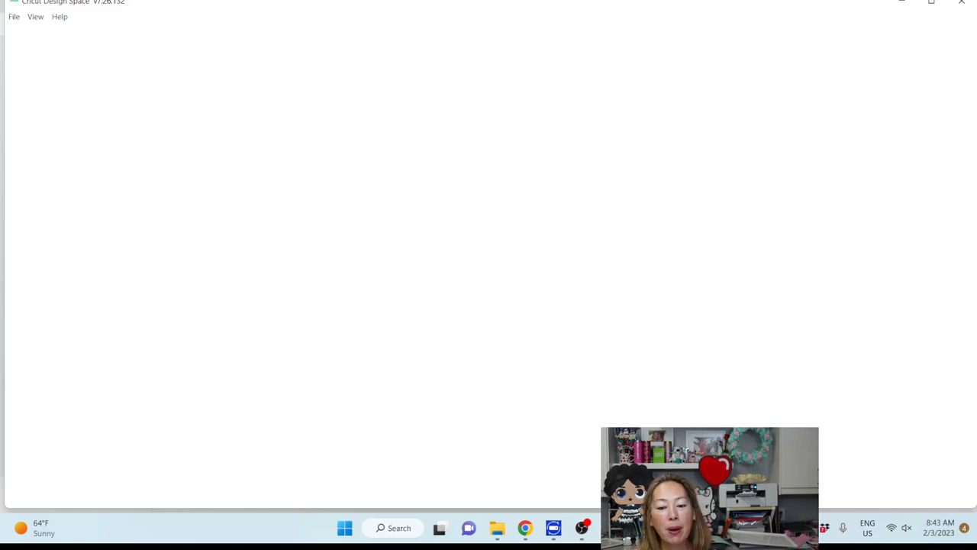
left_click(525, 528)
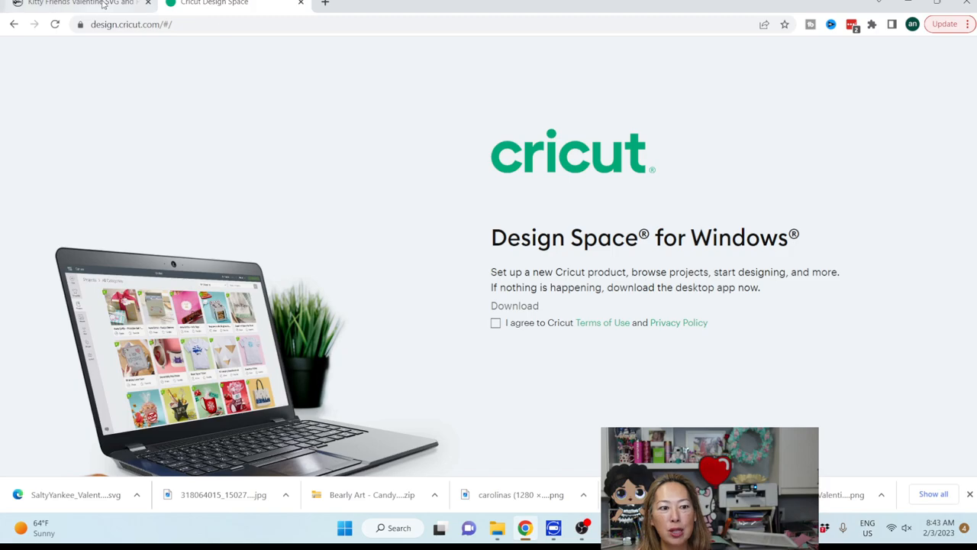
left_click(69, 3)
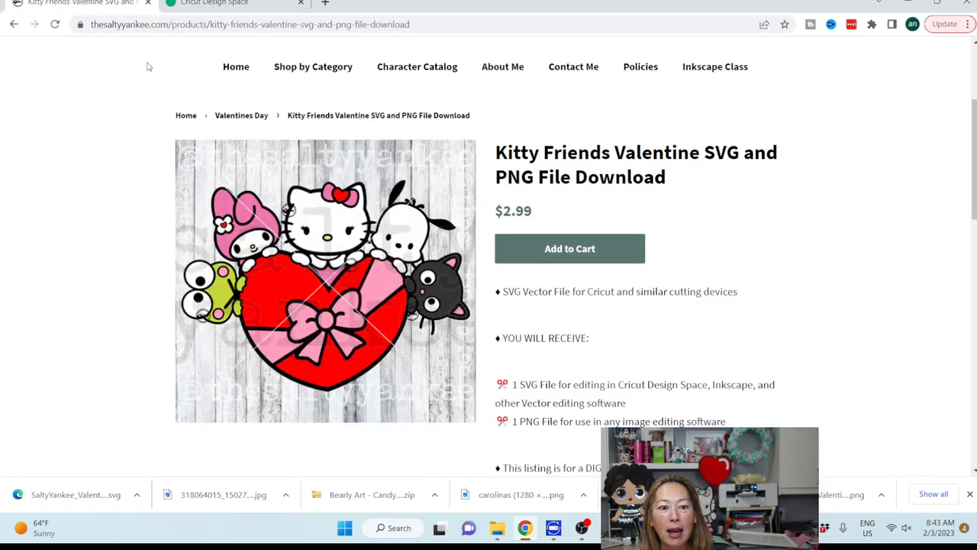
Browse the store's Valentines Day collection of designs.
left_click(241, 116)
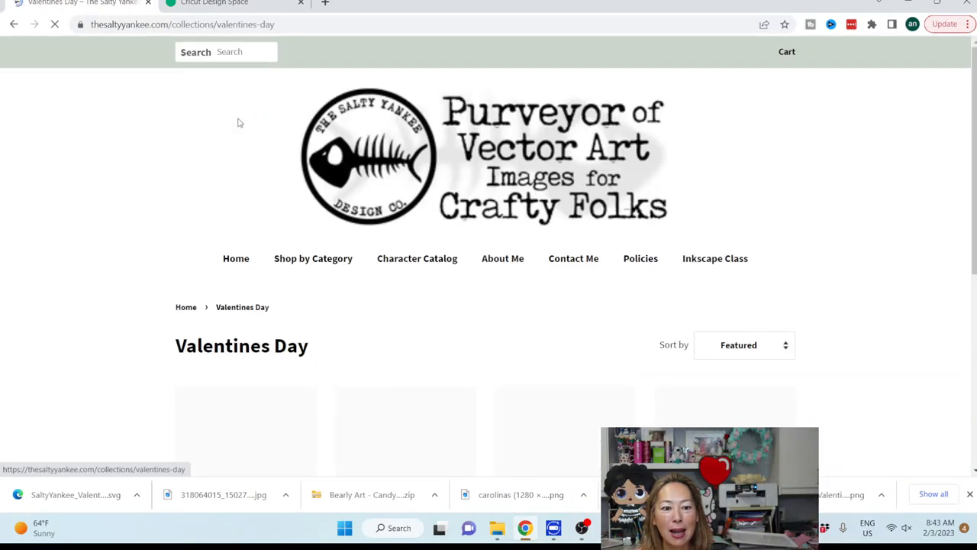
scroll("down", 3)
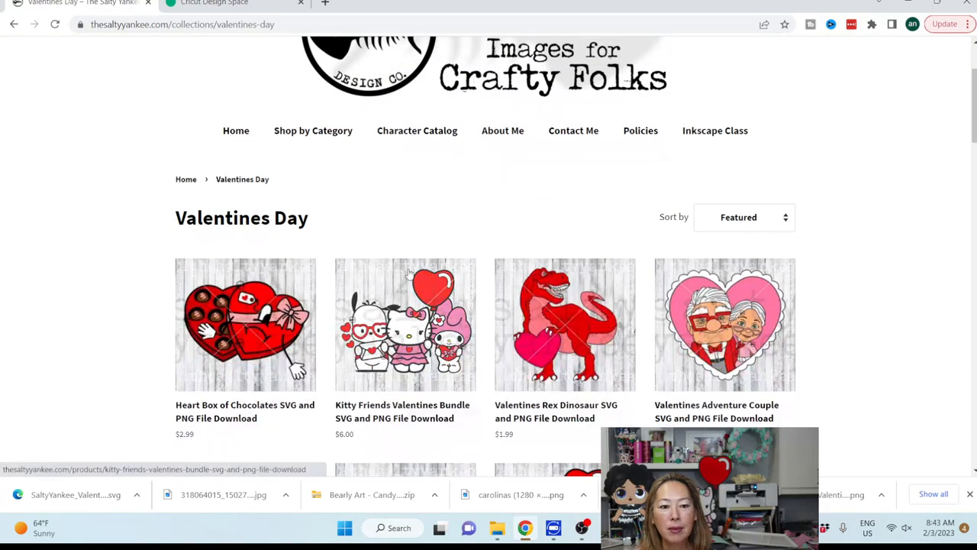
scroll("down", 3)
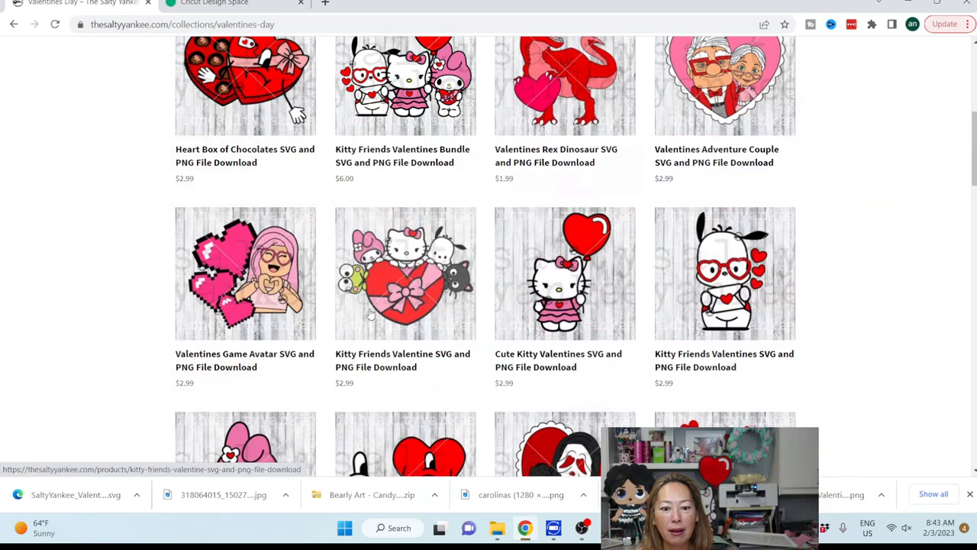
scroll("up", 3)
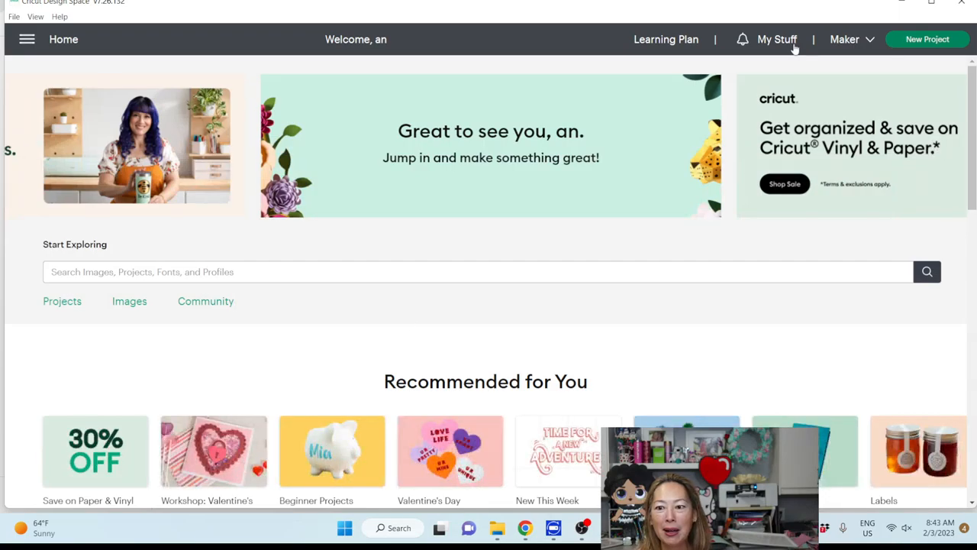
Start a new project and bring the Kitty Friends Valentine design onto the canvas.
left_click(927, 40)
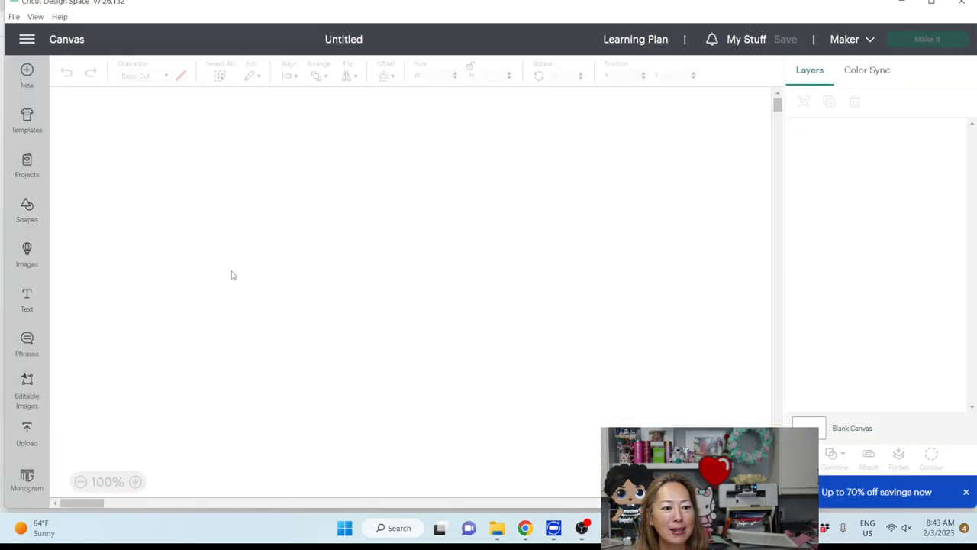
left_click(28, 435)
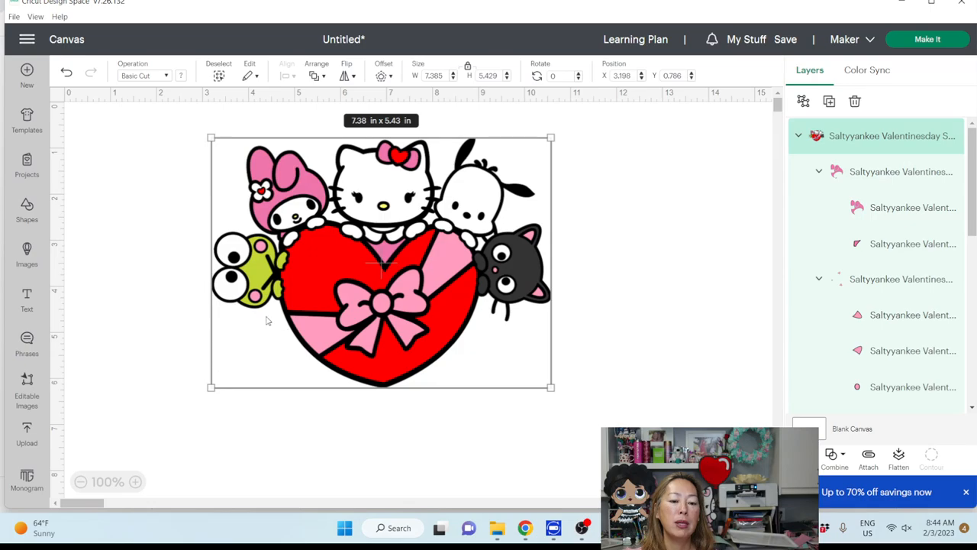
mouse_move(385, 385)
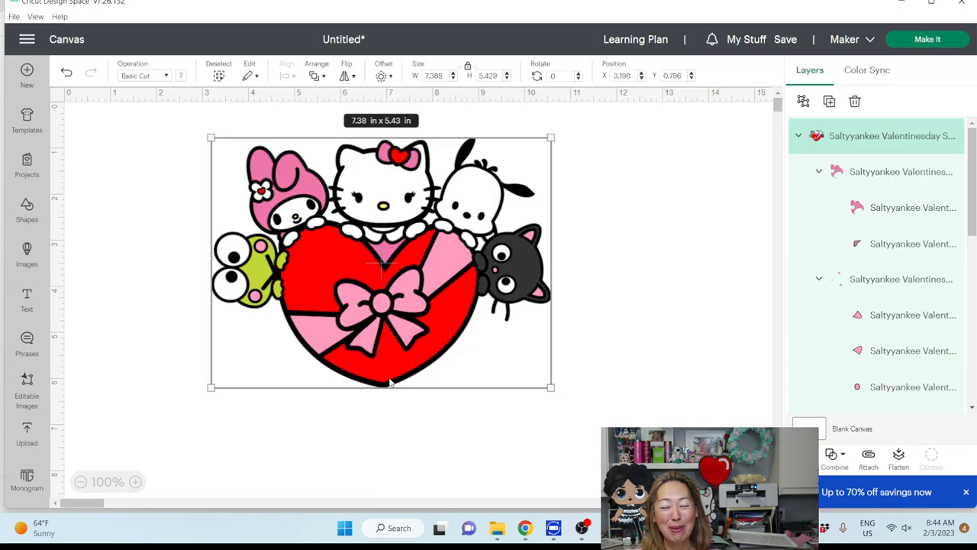
mouse_move(339, 379)
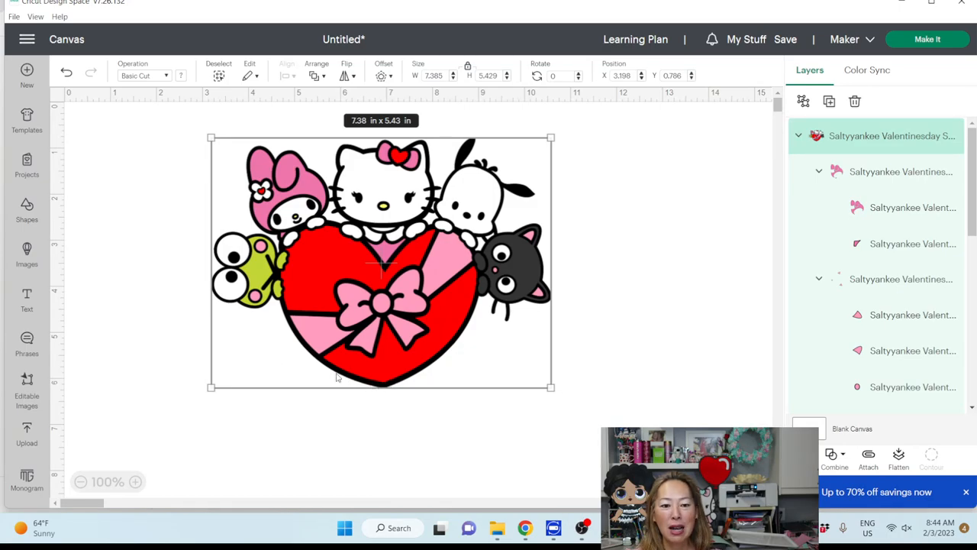
mouse_move(320, 348)
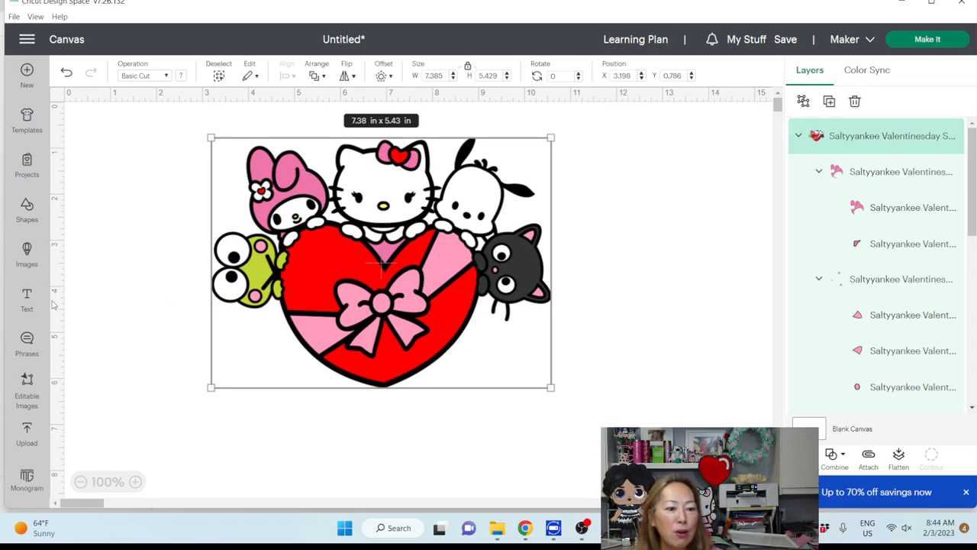
Add a text box and search the system and bookmarked fonts, trying 'lemon'.
left_click(28, 298)
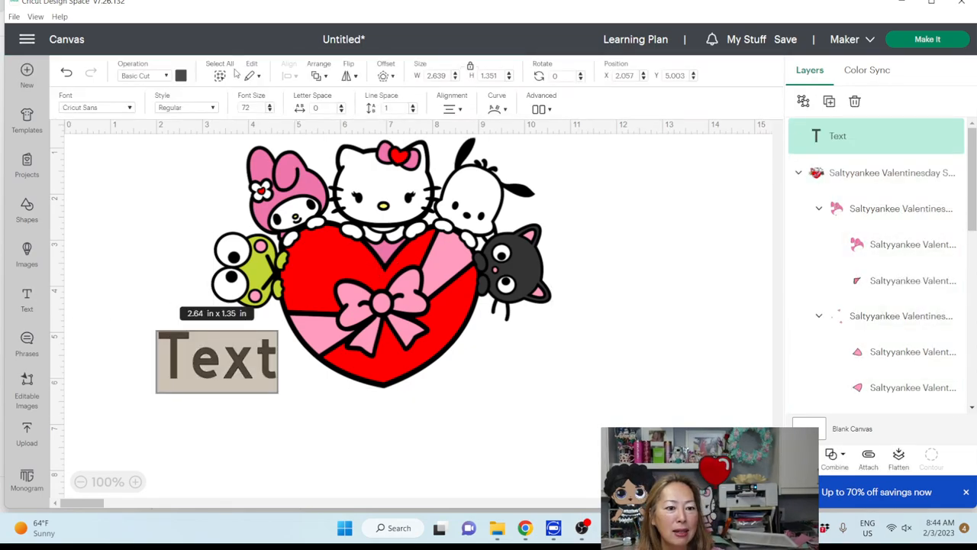
left_click(98, 107)
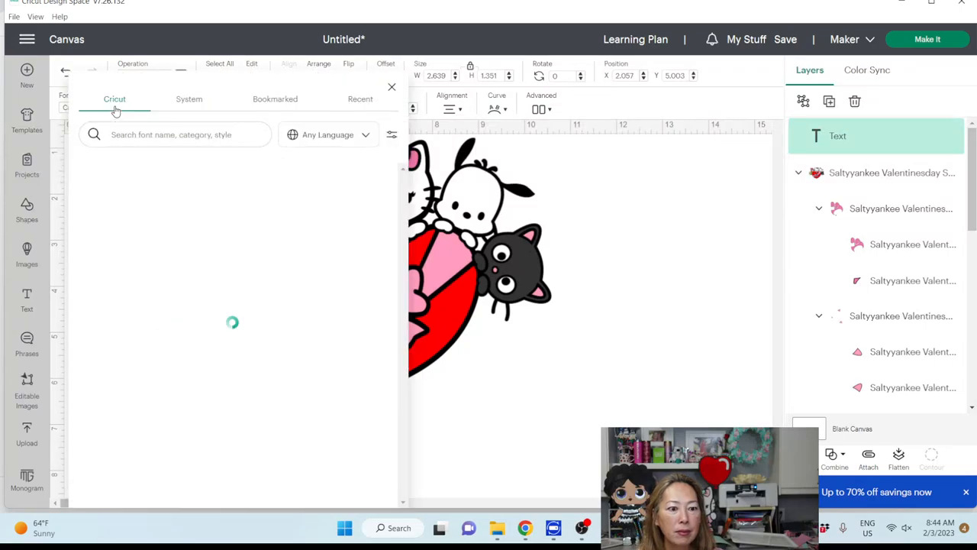
left_click(189, 98)
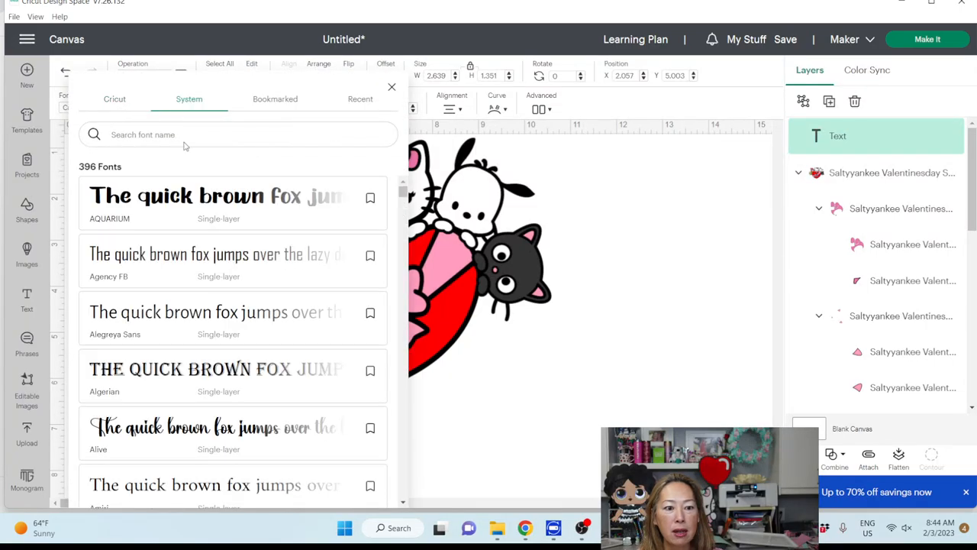
type("lemon")
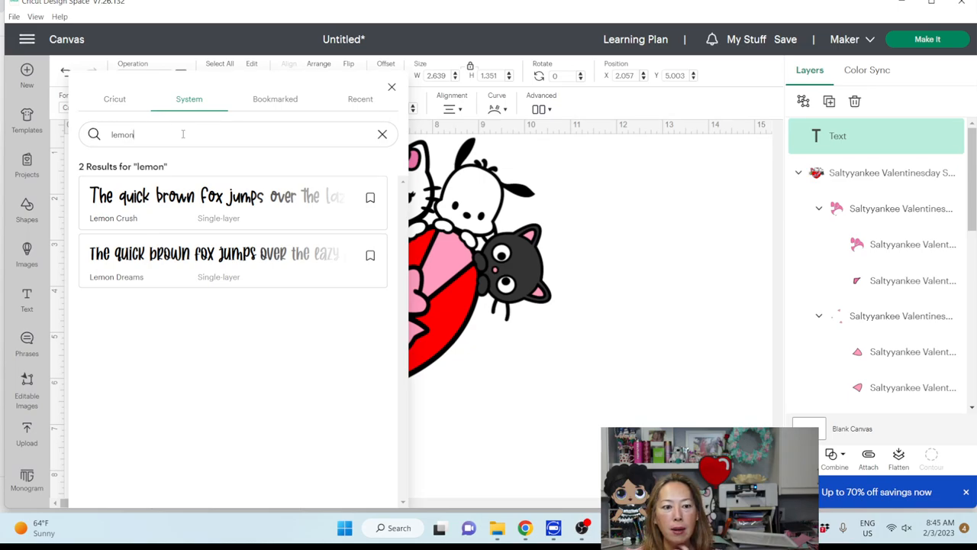
left_click(275, 98)
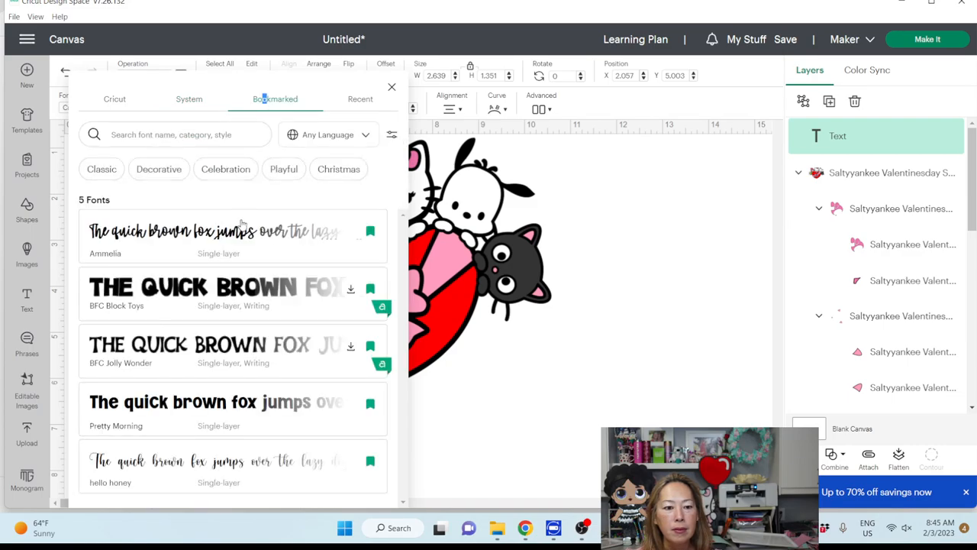
mouse_move(208, 337)
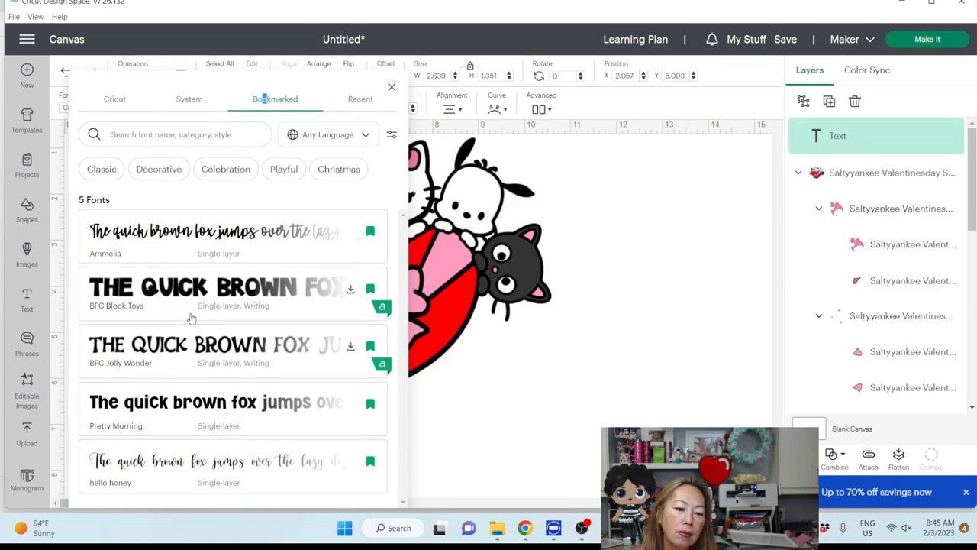
Search for 'pink vibe' and set the text font to Pink Vibes Sans.
left_click(176, 134)
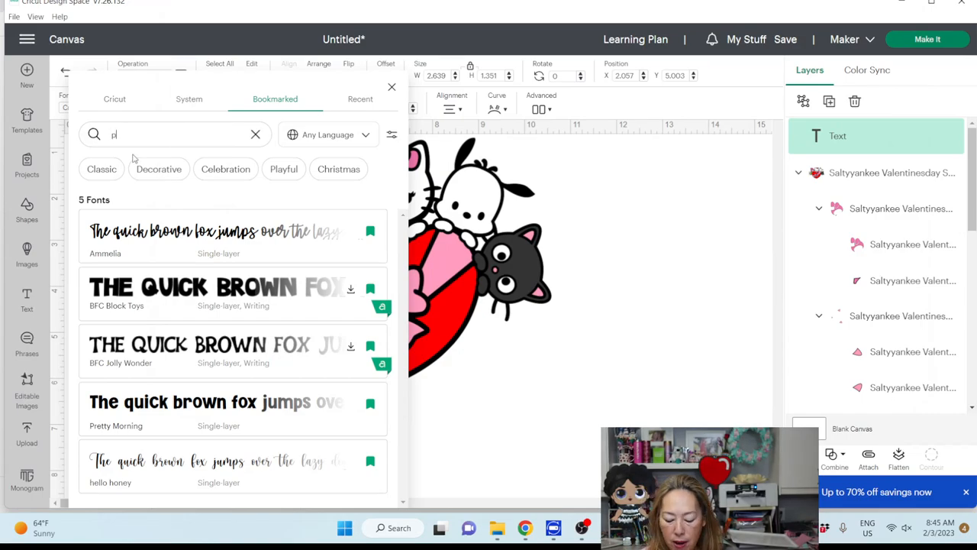
type("pink vibe")
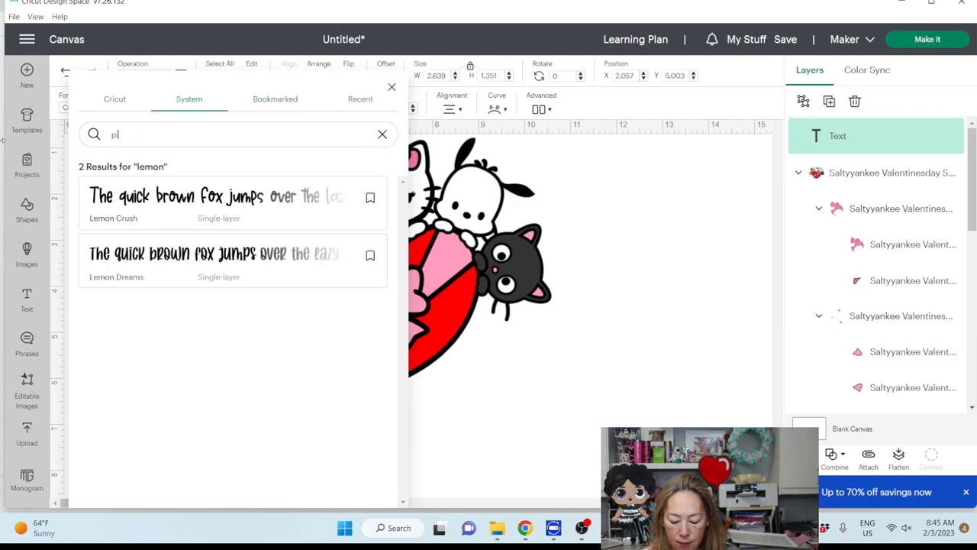
type("pink vibe")
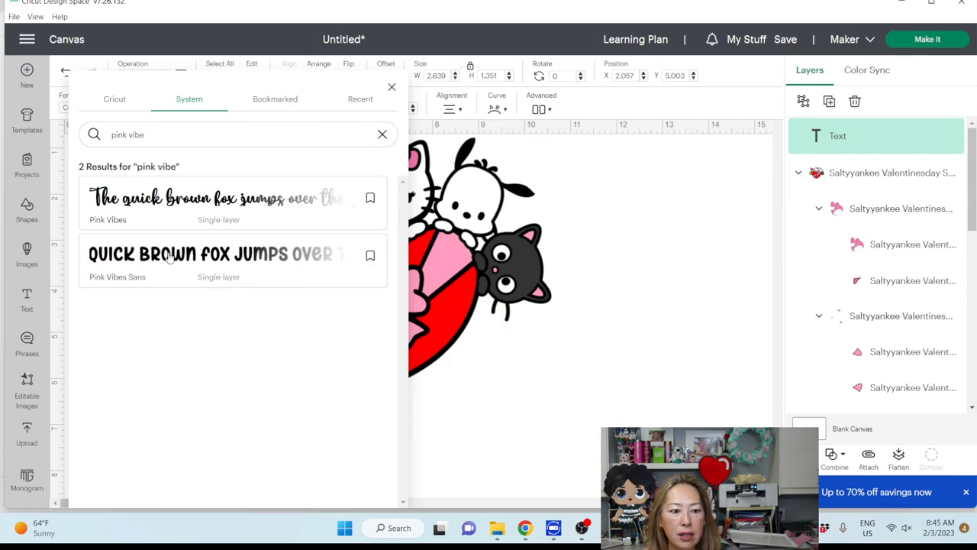
left_click(216, 253)
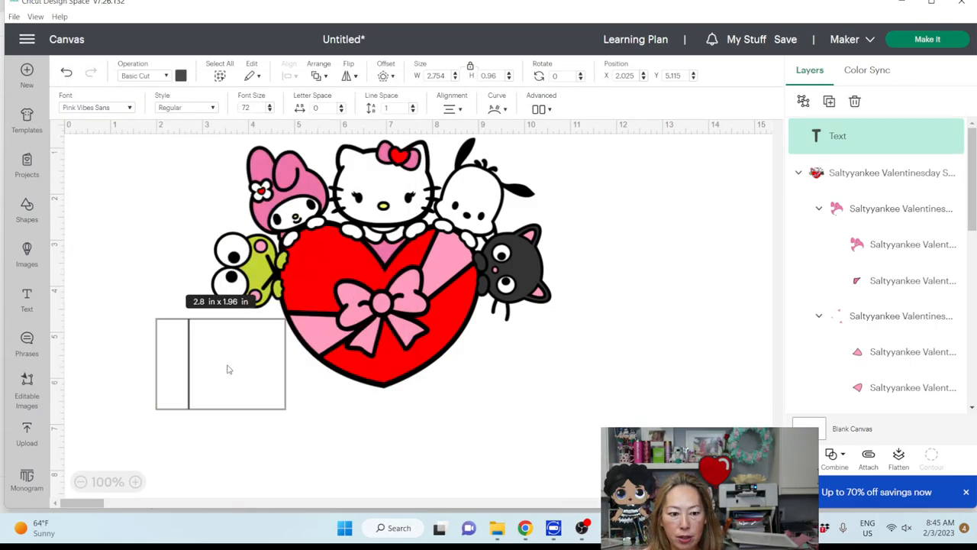
Write XOXO, enlarge it and position it directly beneath the heart.
type("XOXO")
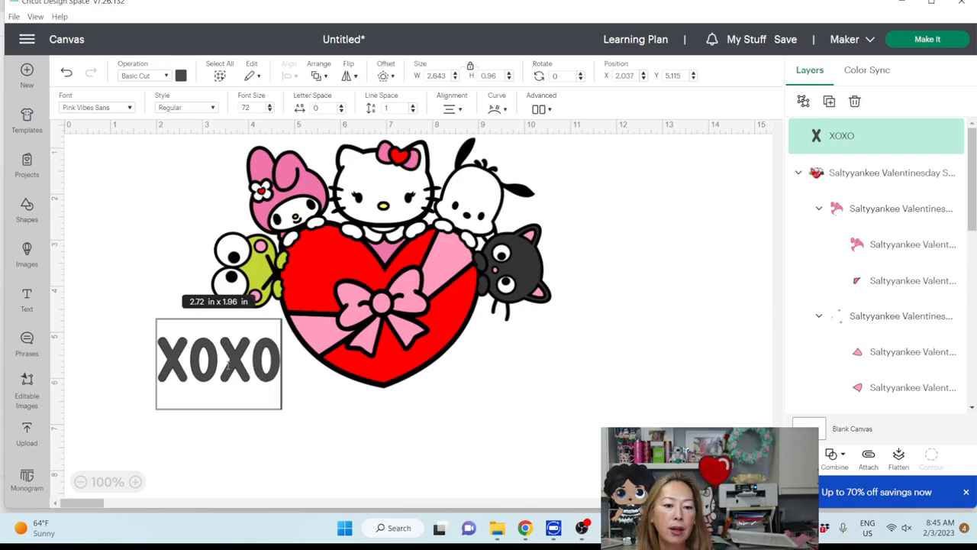
left_click_drag(280, 409, 426, 433)
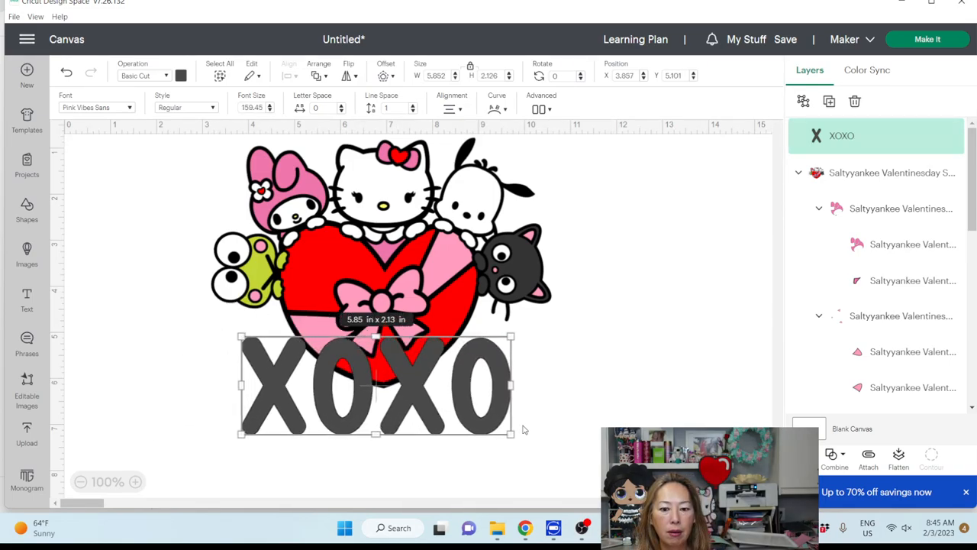
left_click_drag(510, 434, 469, 419)
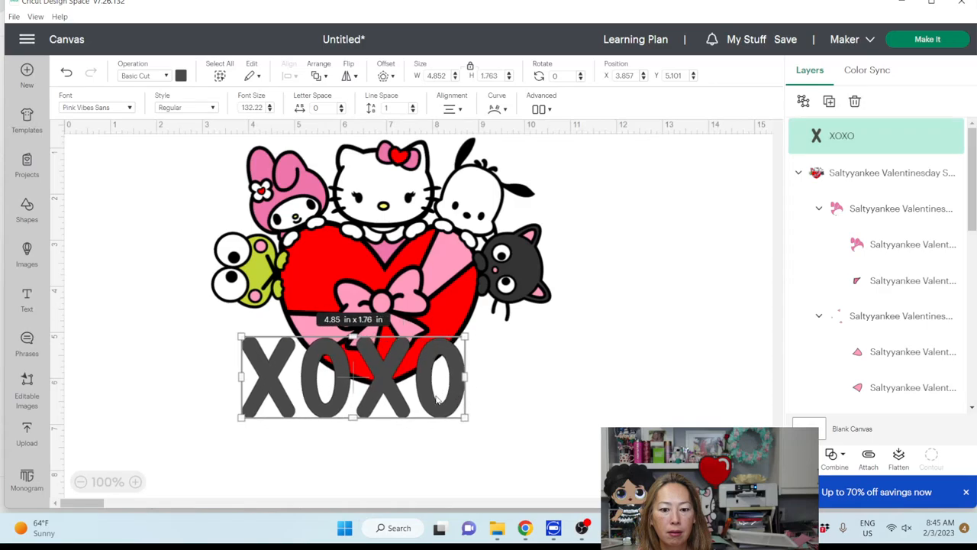
left_click_drag(351, 378, 378, 389)
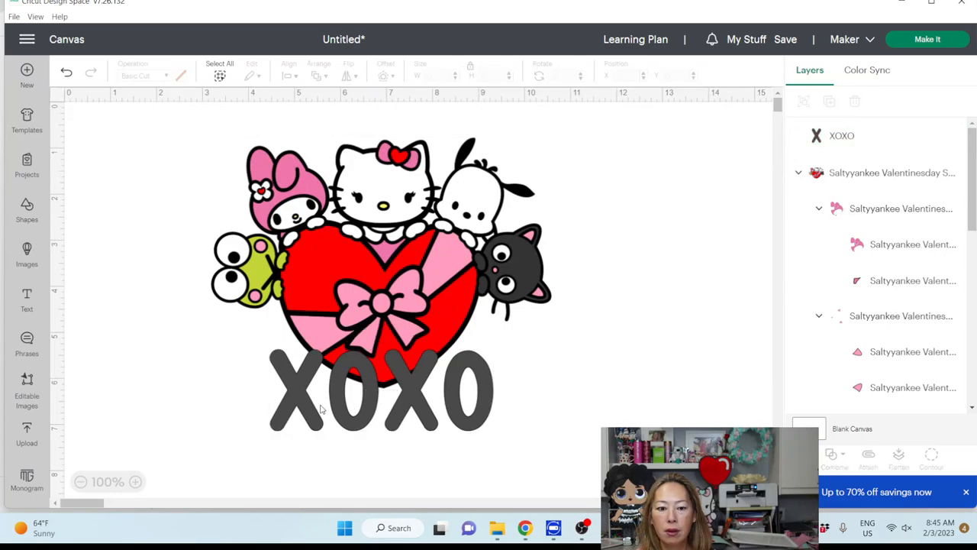
mouse_move(430, 412)
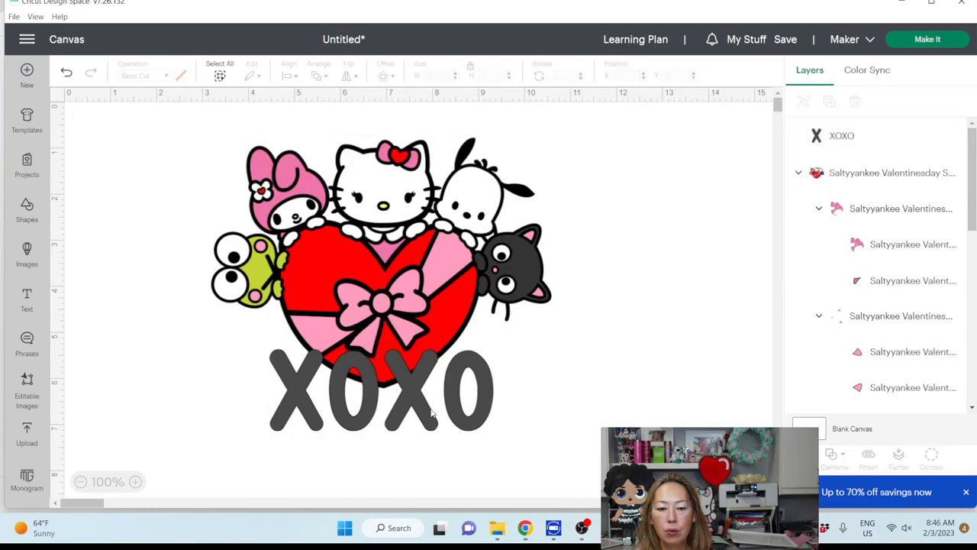
mouse_move(779, 211)
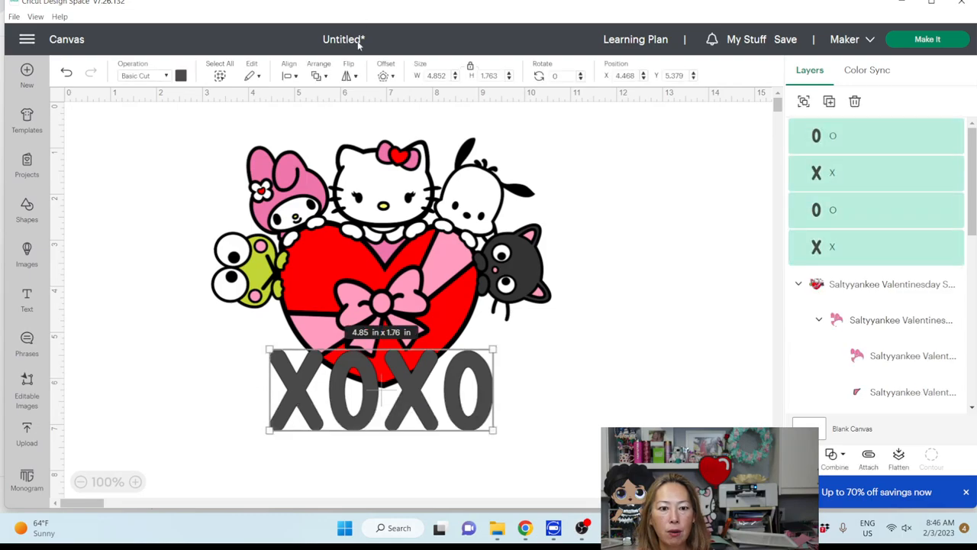
Select the XOXO letters and bring up the Offset settings with rounded, welded corners.
left_click(385, 75)
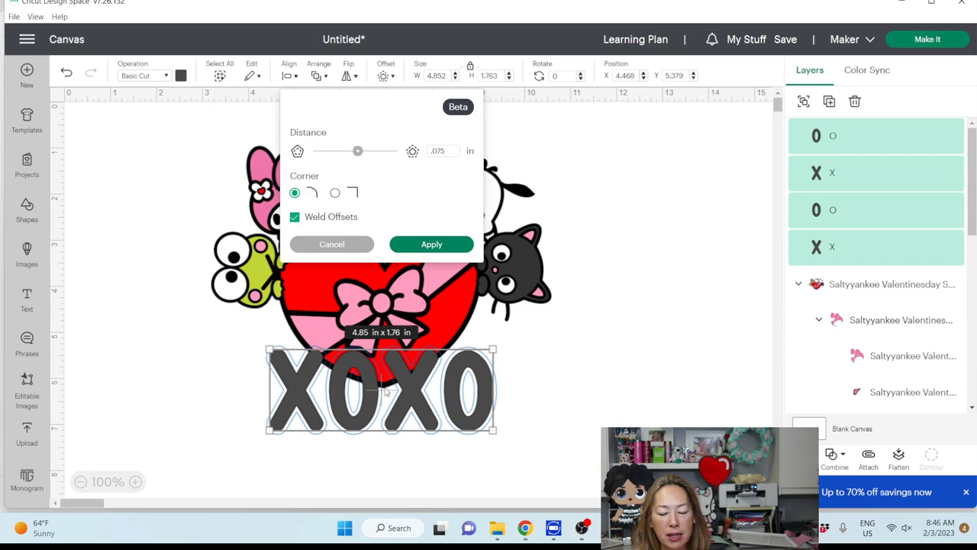
mouse_move(319, 399)
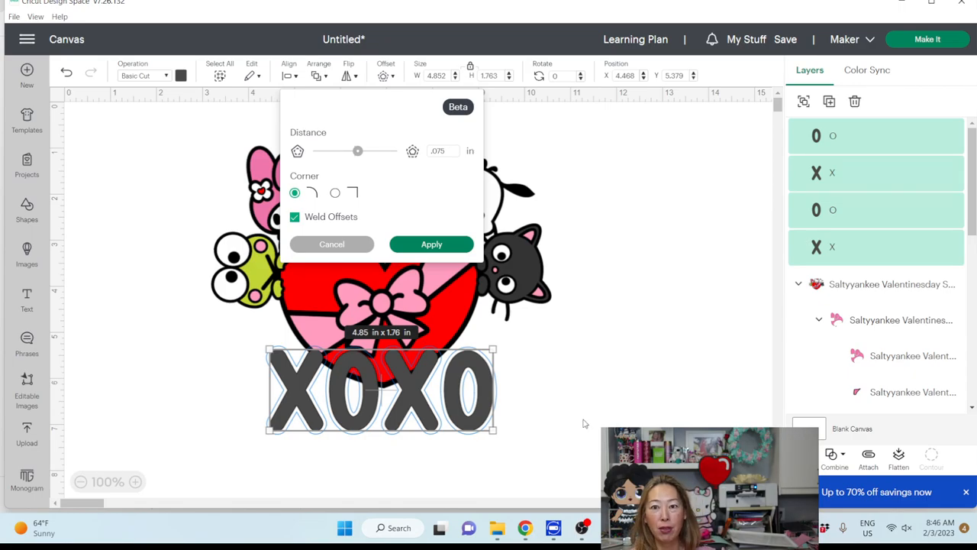
left_click(331, 244)
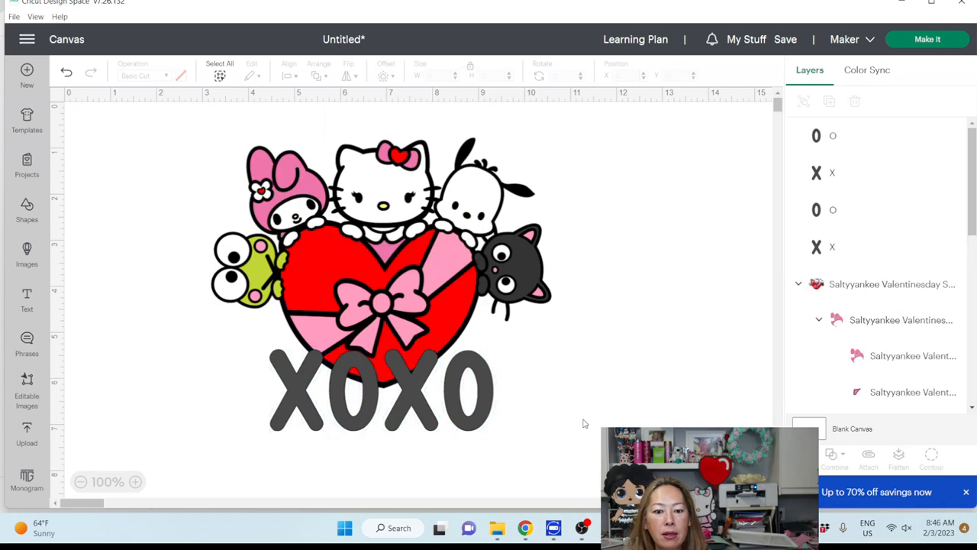
left_click(378, 390)
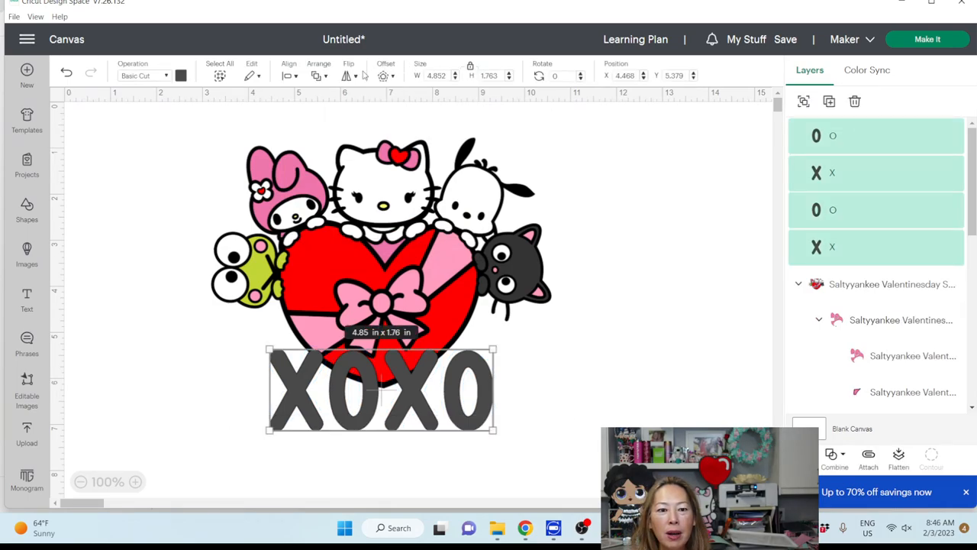
left_click(538, 419)
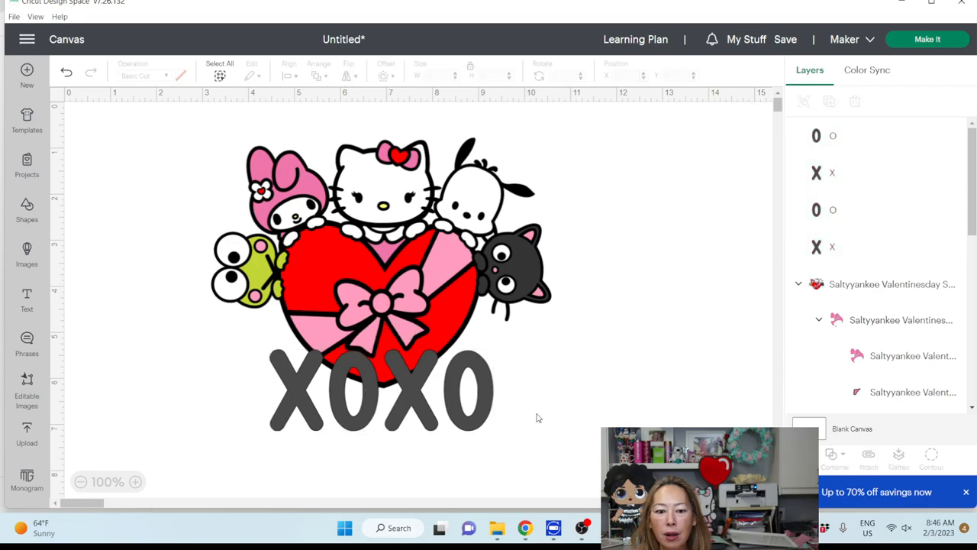
left_click(382, 390)
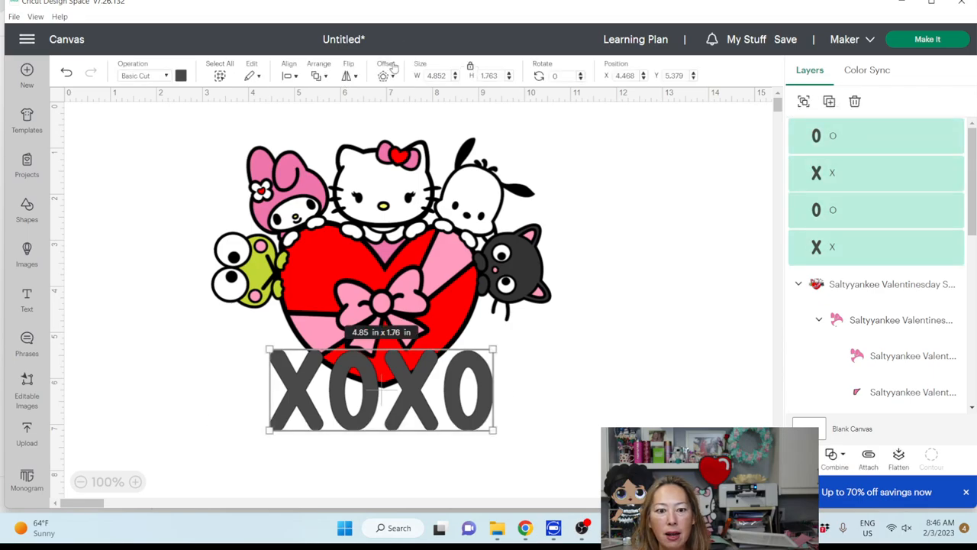
left_click(385, 74)
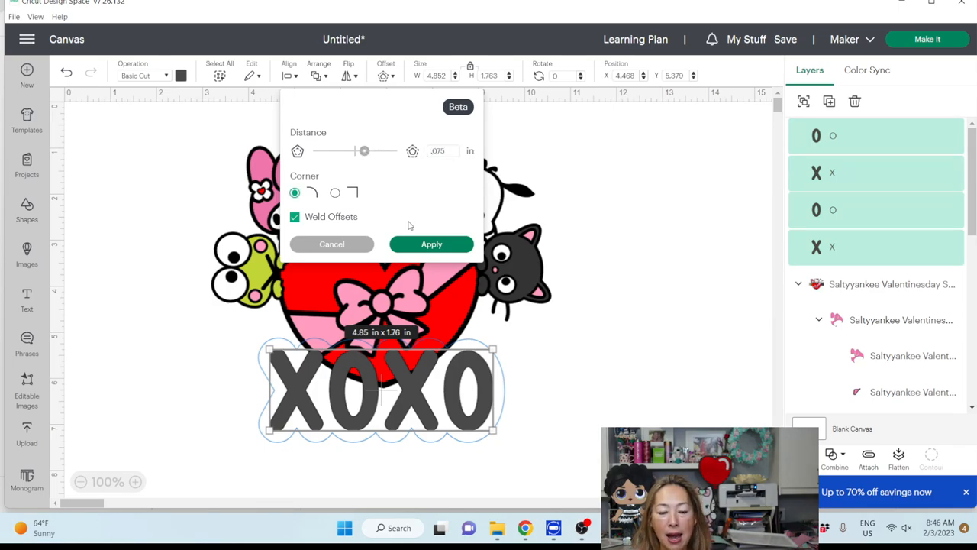
mouse_move(449, 162)
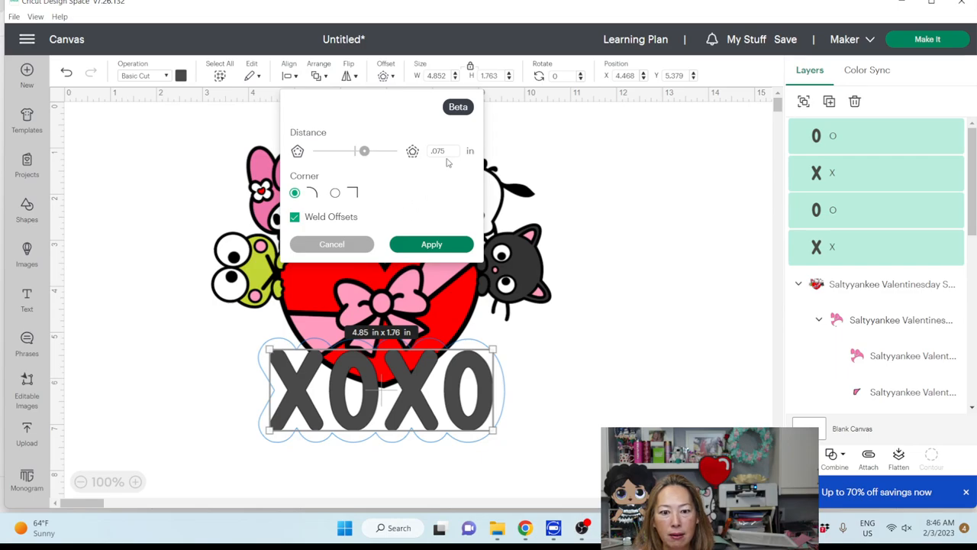
mouse_move(416, 217)
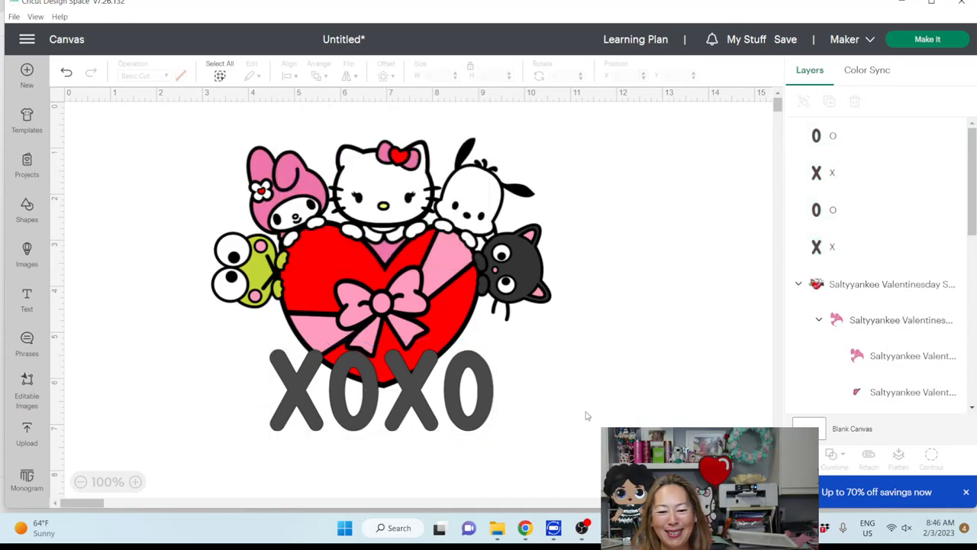
Tune the offset distance around the letters to about 0.097 in.
left_click(380, 389)
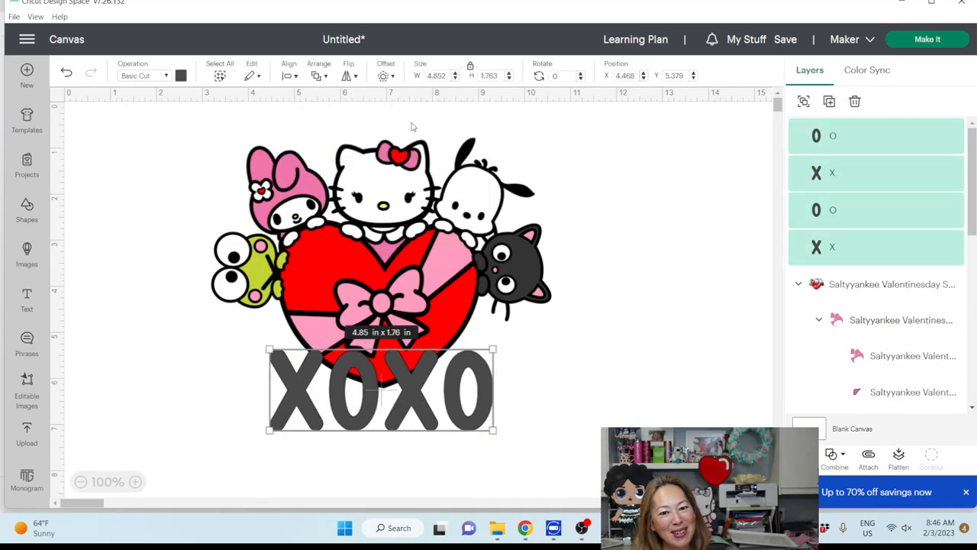
left_click(384, 75)
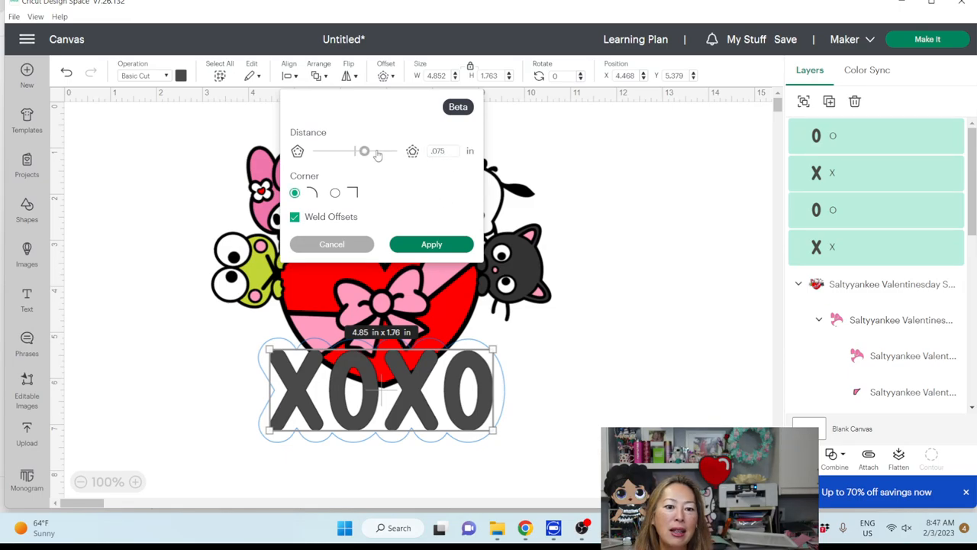
left_click_drag(363, 151, 360, 151)
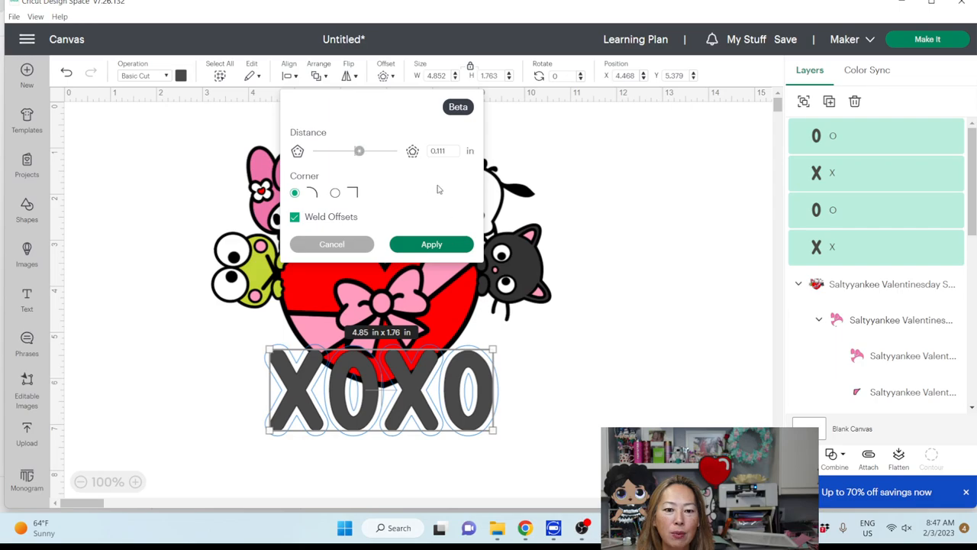
left_click_drag(359, 151, 360, 151)
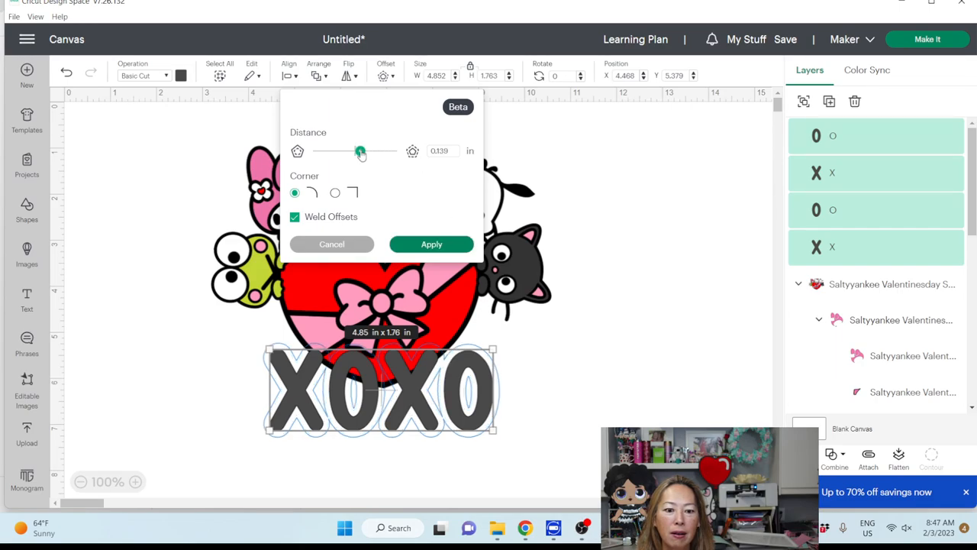
left_click_drag(360, 151, 359, 151)
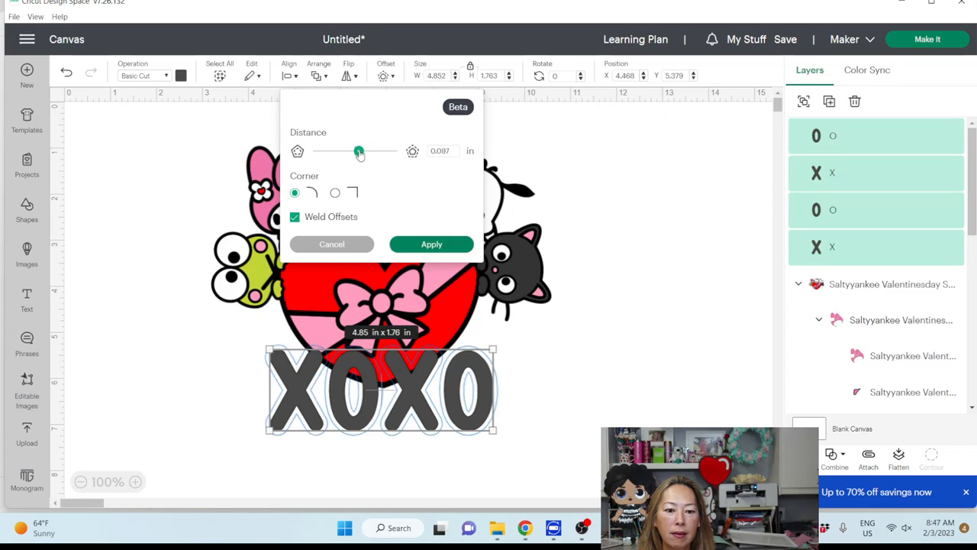
mouse_move(473, 198)
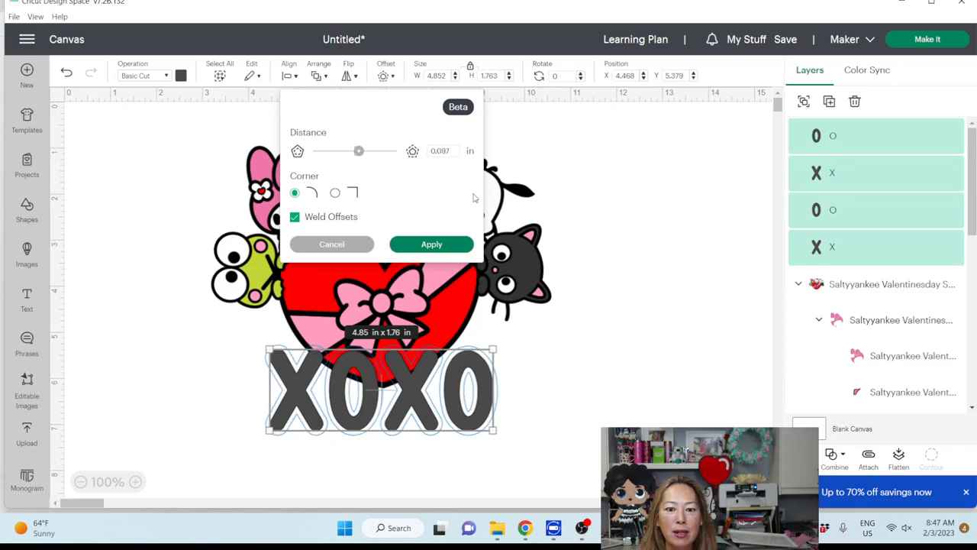
Apply the offset to the letters and recolor the new outline gray.
left_click(431, 245)
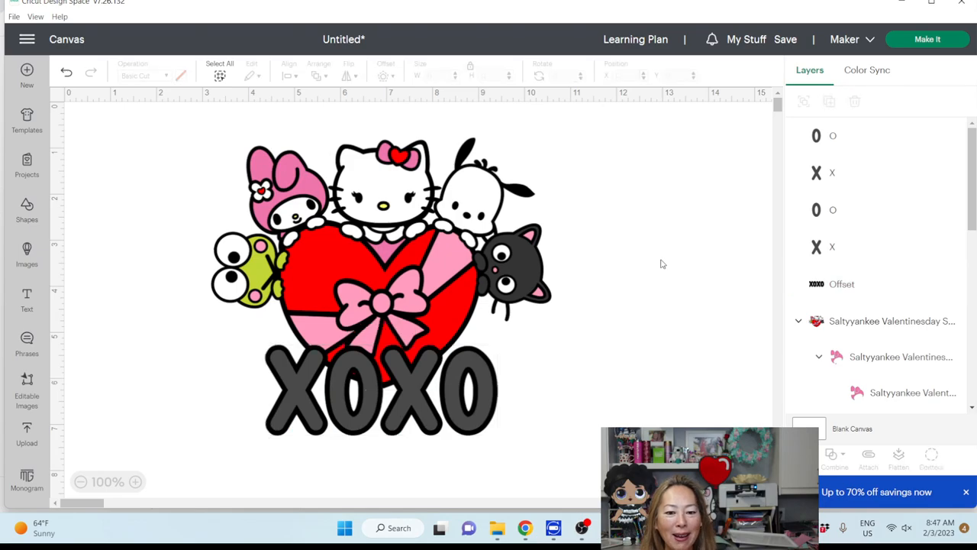
left_click(379, 390)
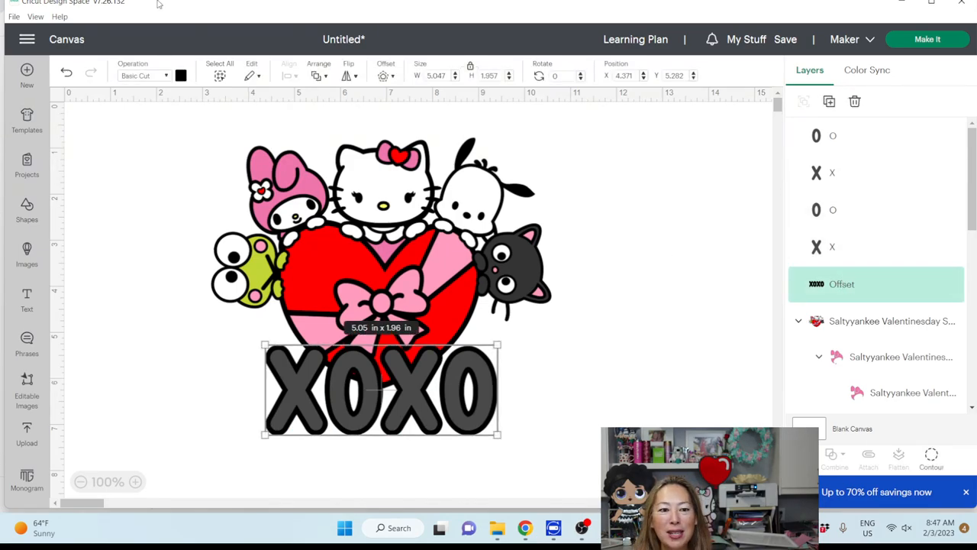
left_click(180, 75)
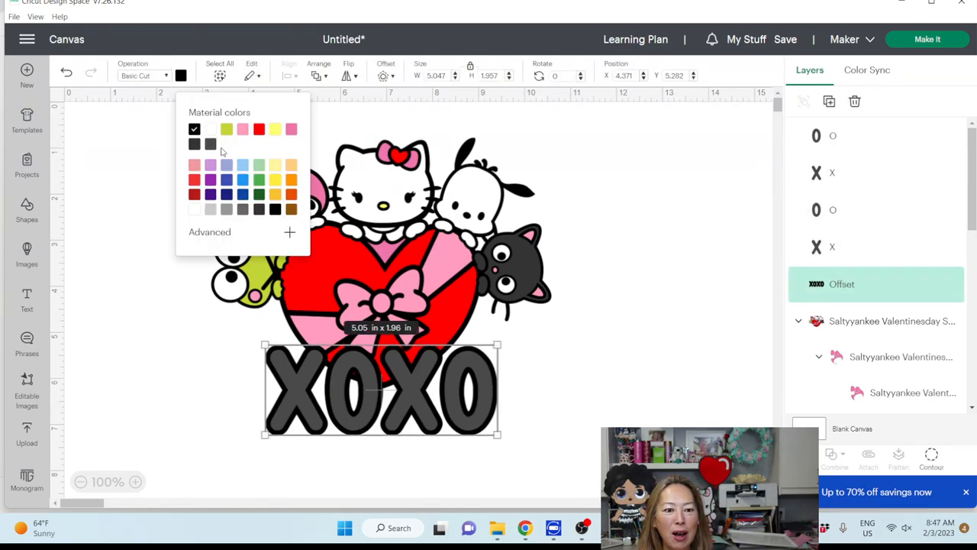
left_click(210, 144)
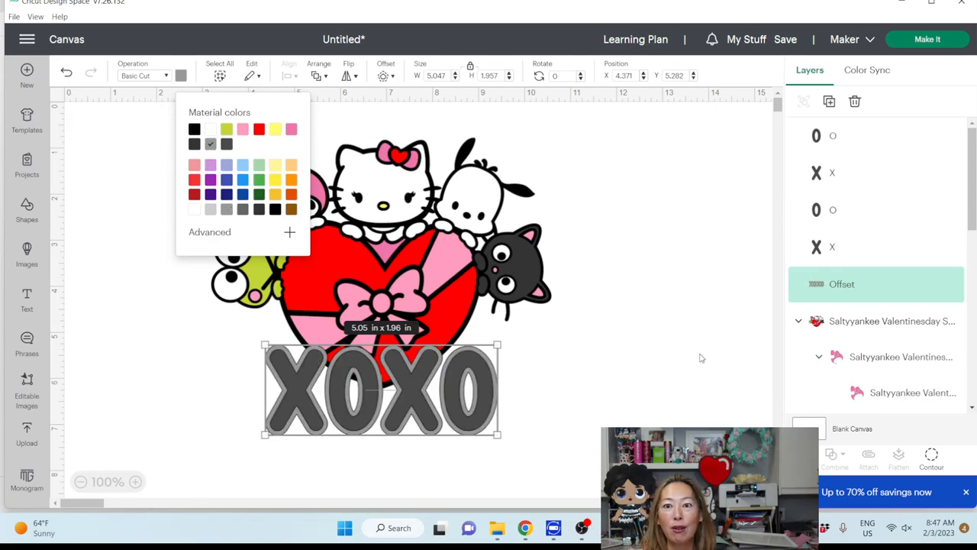
mouse_move(668, 348)
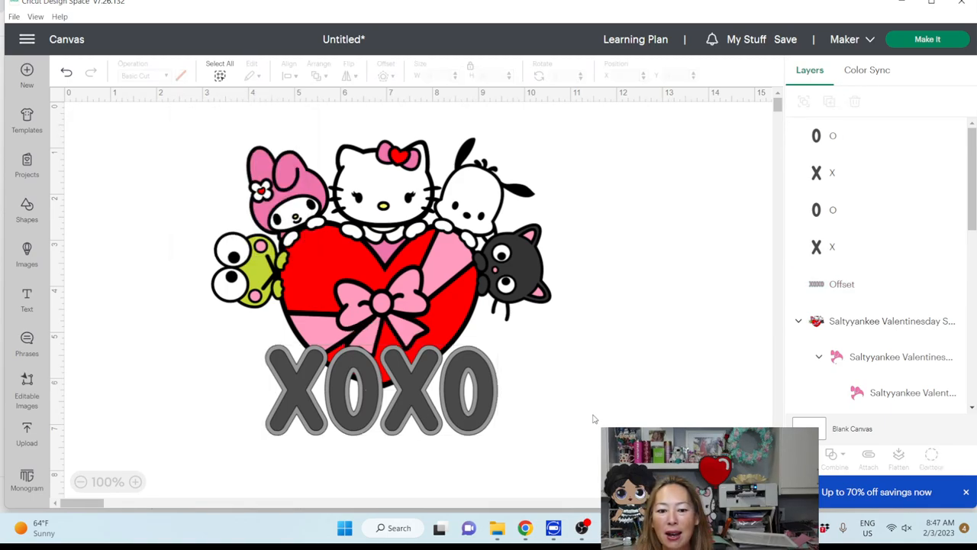
mouse_move(760, 287)
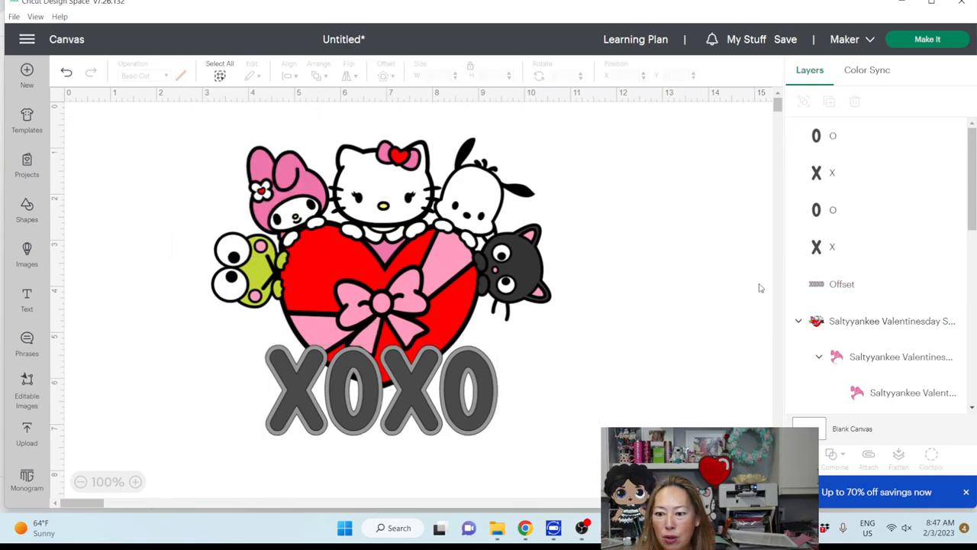
Add a second, larger offset around the gray outline.
left_click(382, 389)
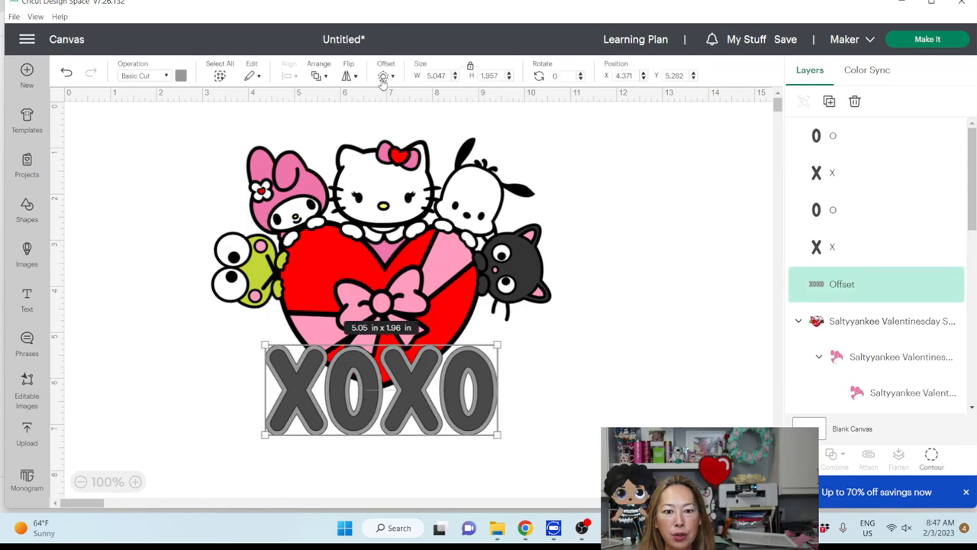
left_click(382, 75)
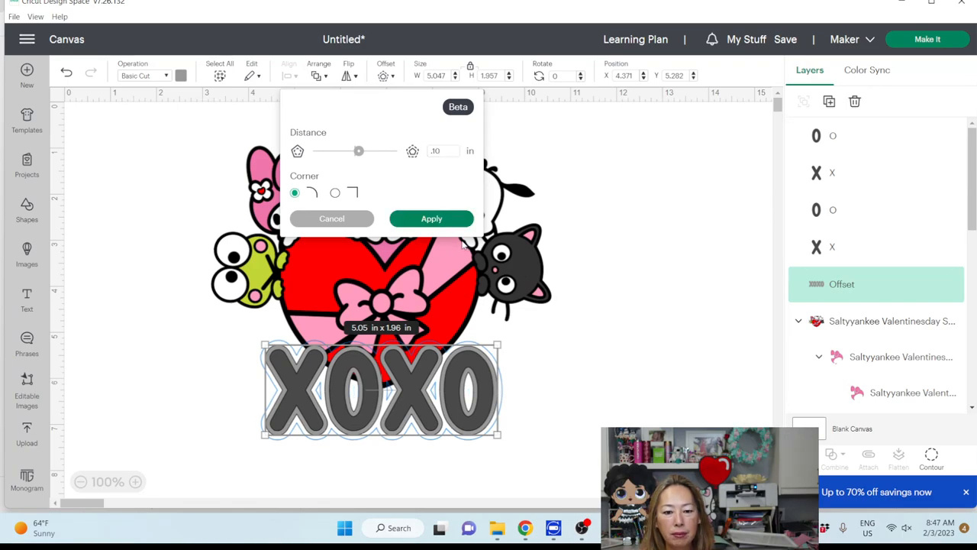
left_click(430, 219)
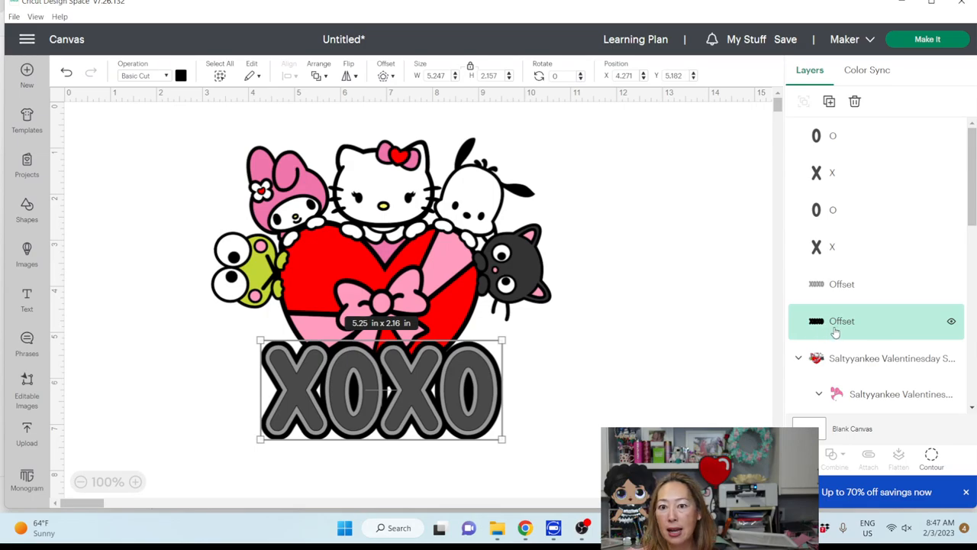
mouse_move(892, 211)
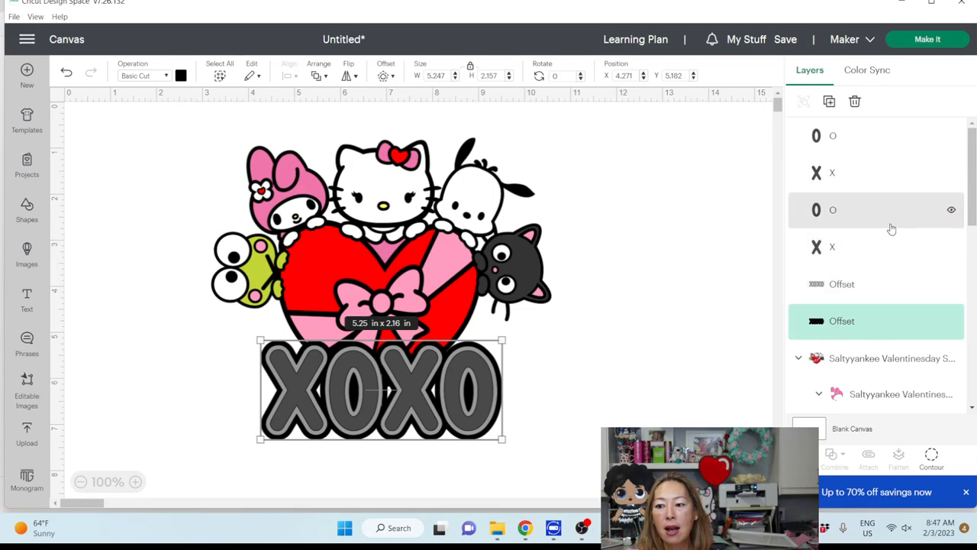
Weld the whole design into one silhouette layer and send it behind the artwork.
scroll("down", 3)
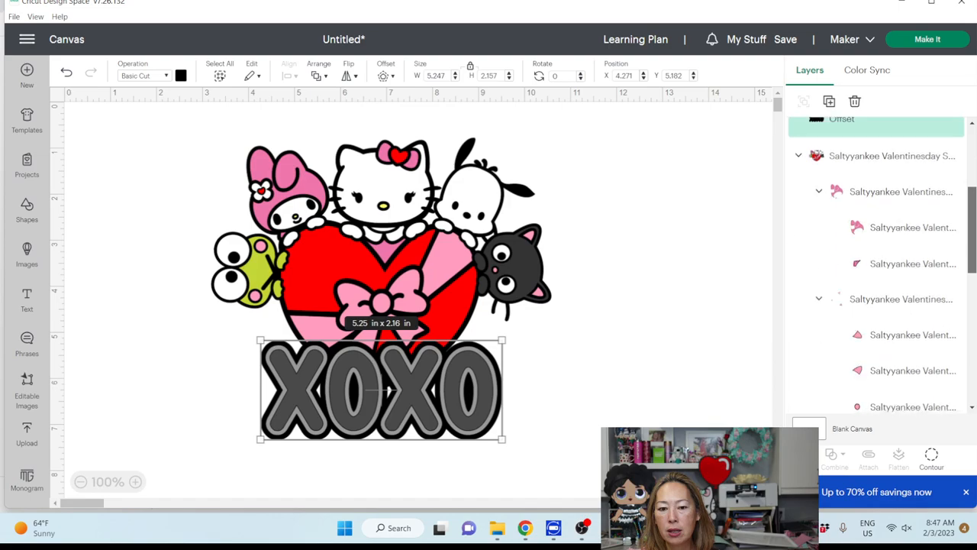
scroll("down", 3)
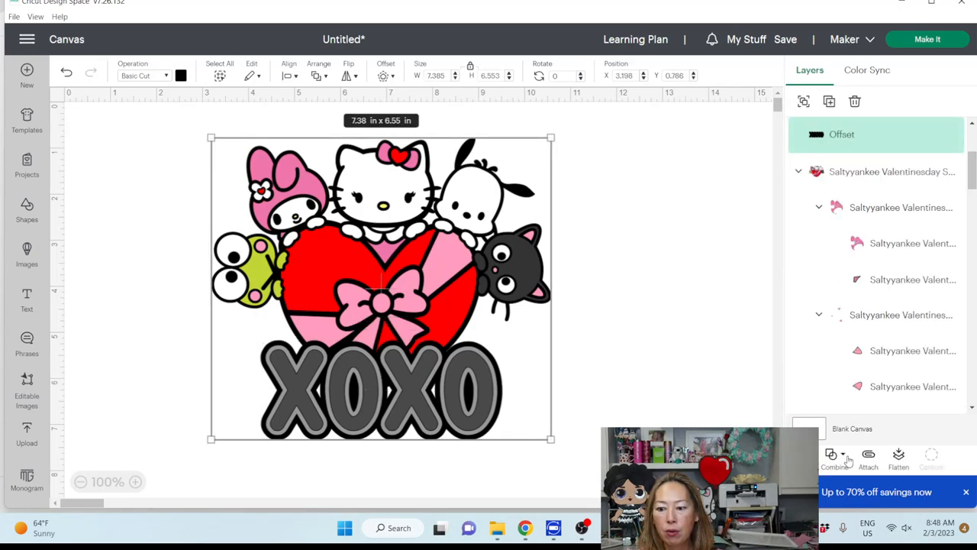
left_click(833, 458)
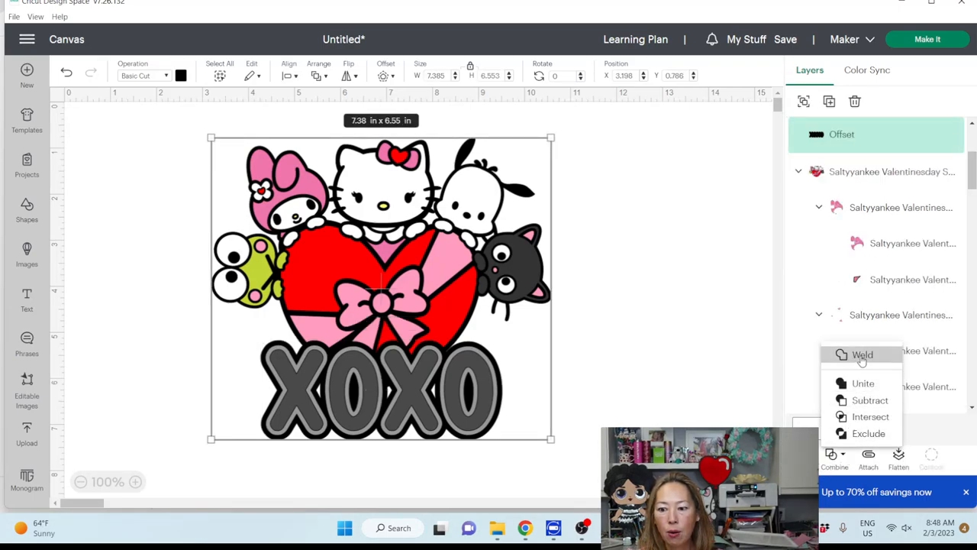
left_click(861, 354)
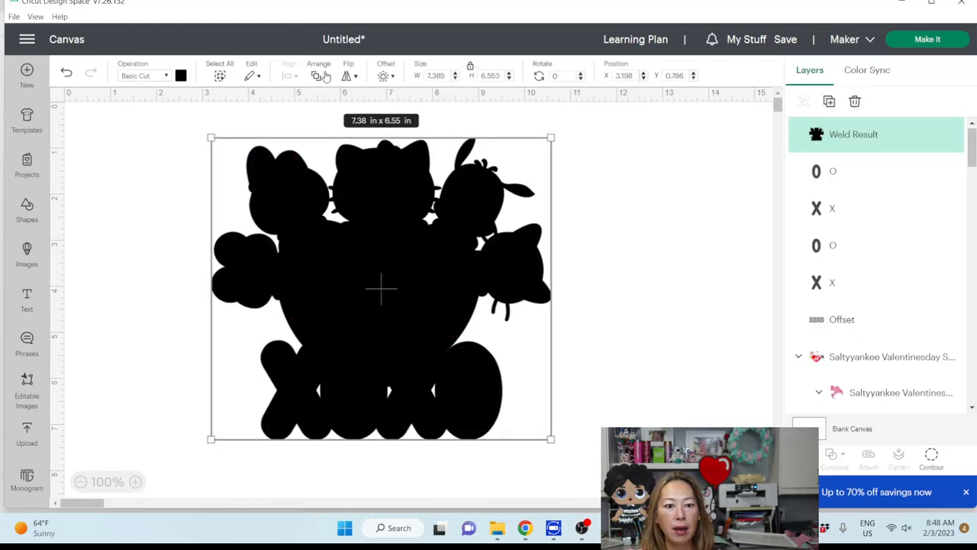
left_click(319, 75)
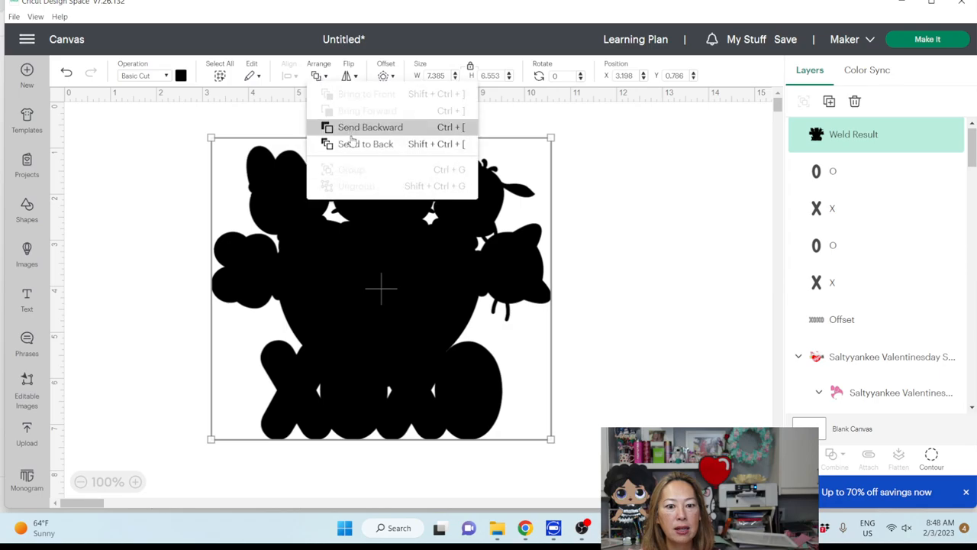
left_click(365, 143)
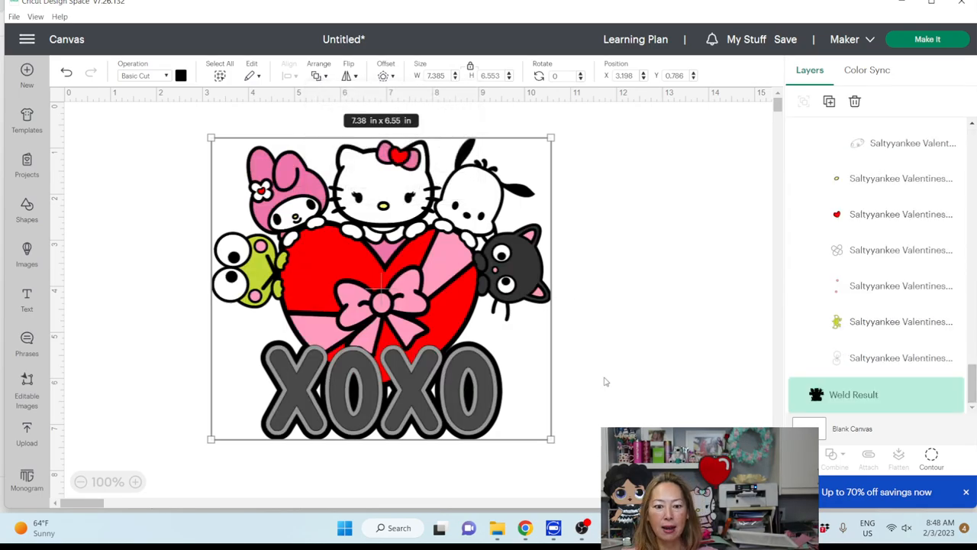
mouse_move(618, 395)
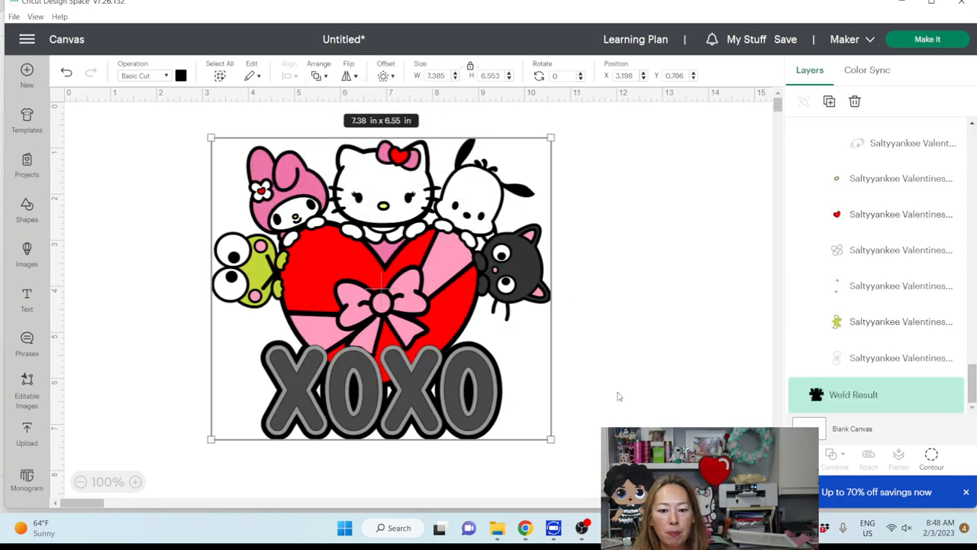
left_click(618, 395)
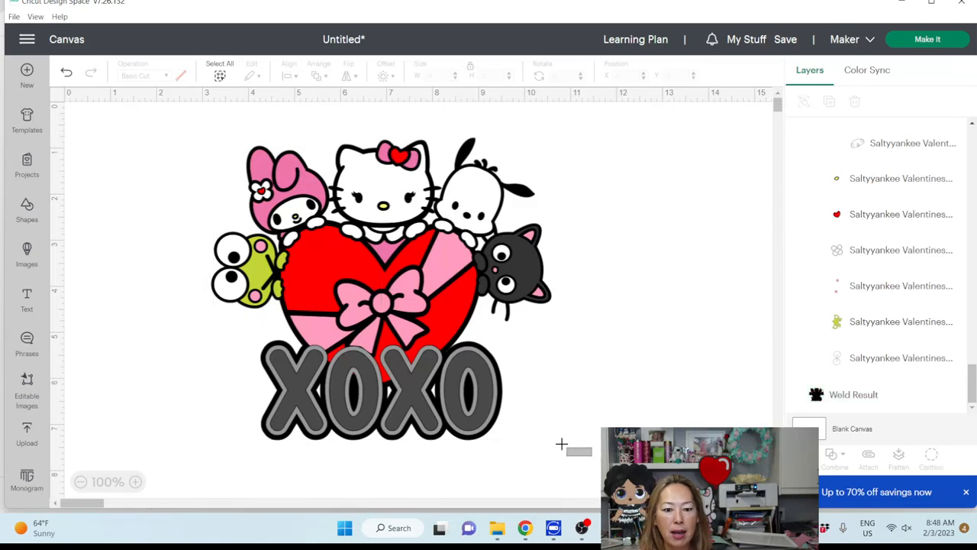
Resize the whole design to 18 inches wide and zoom out to fit it.
left_click(374, 290)
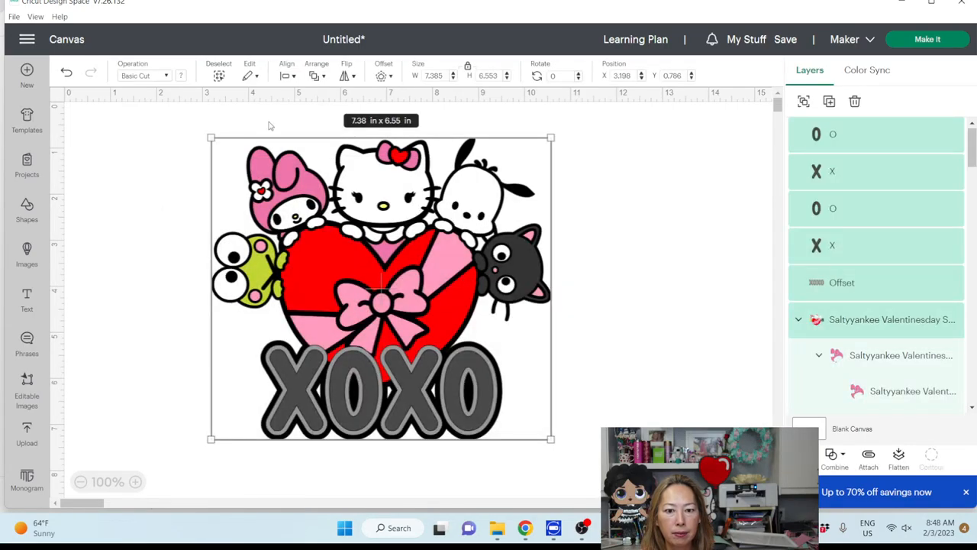
triple_click(435, 75)
type("18")
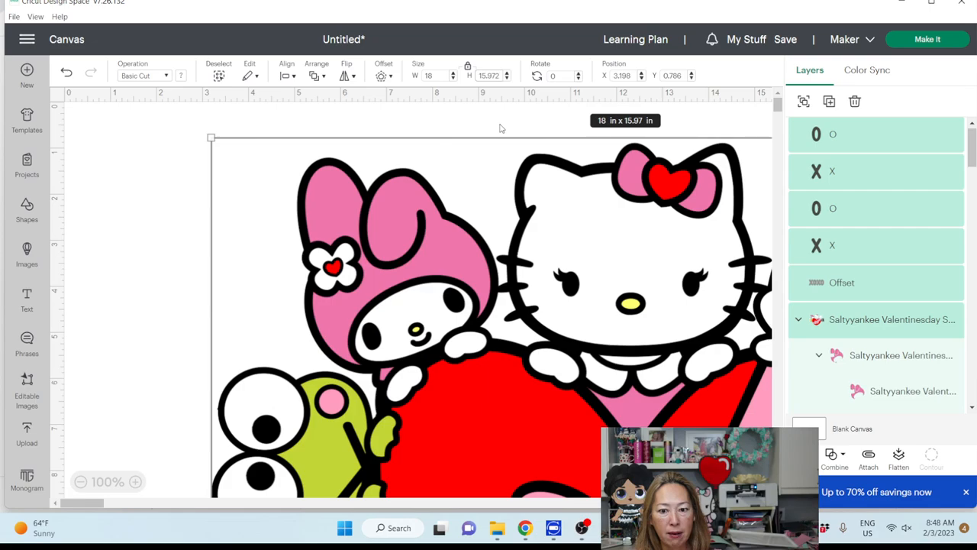
left_click(81, 482)
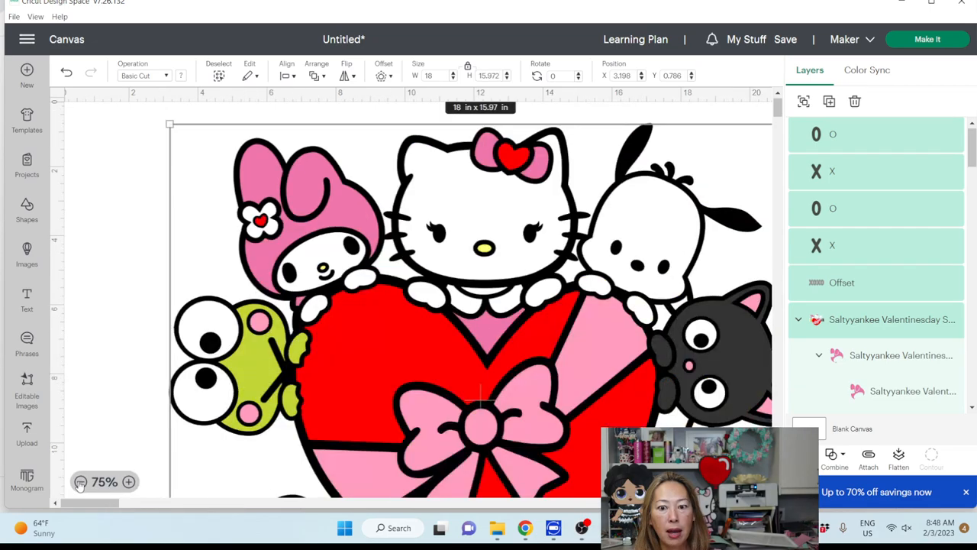
left_click(79, 482)
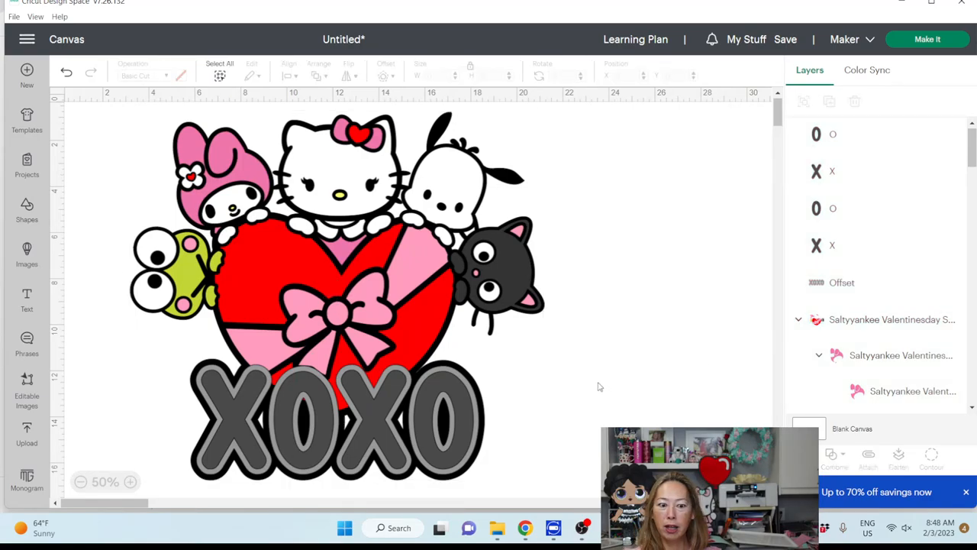
Recolor the four XOXO letter layers red.
left_click(815, 134)
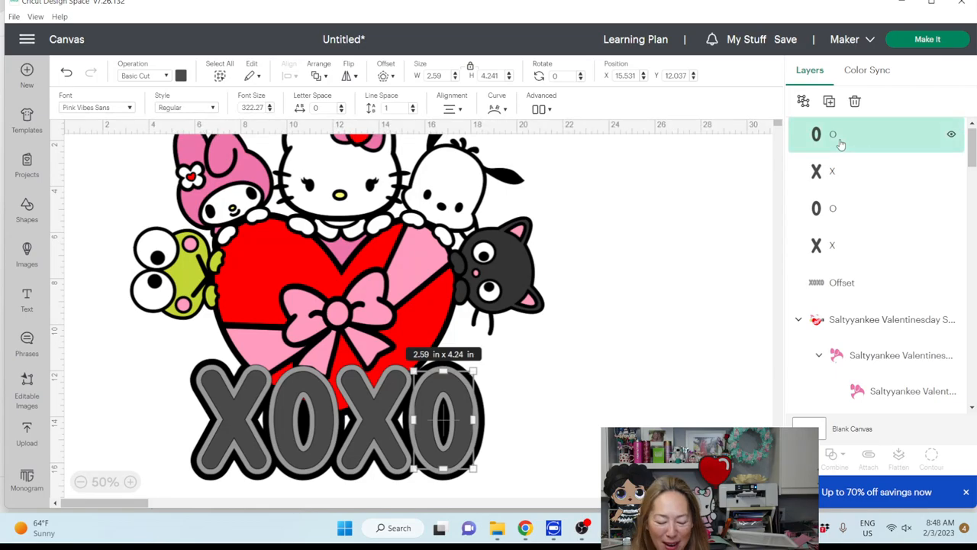
left_click(839, 244)
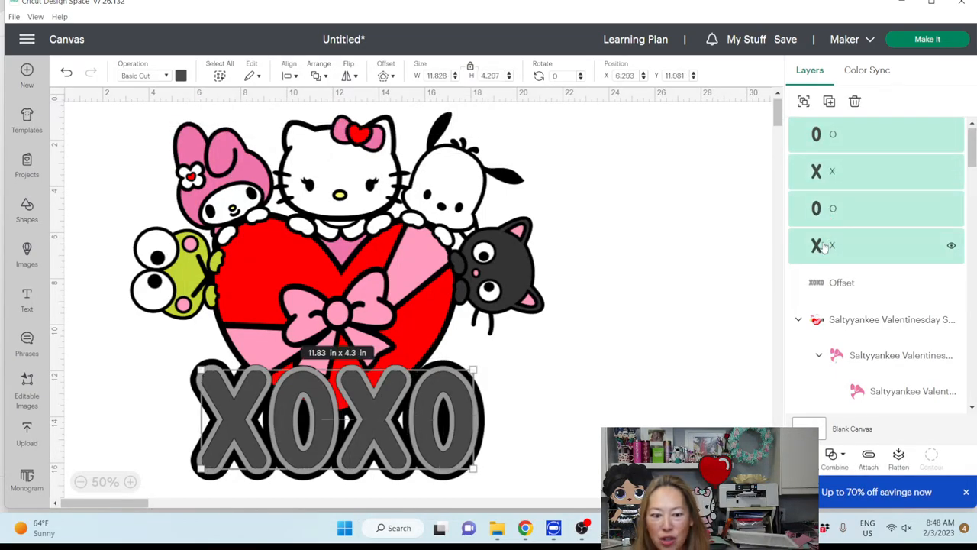
left_click(180, 75)
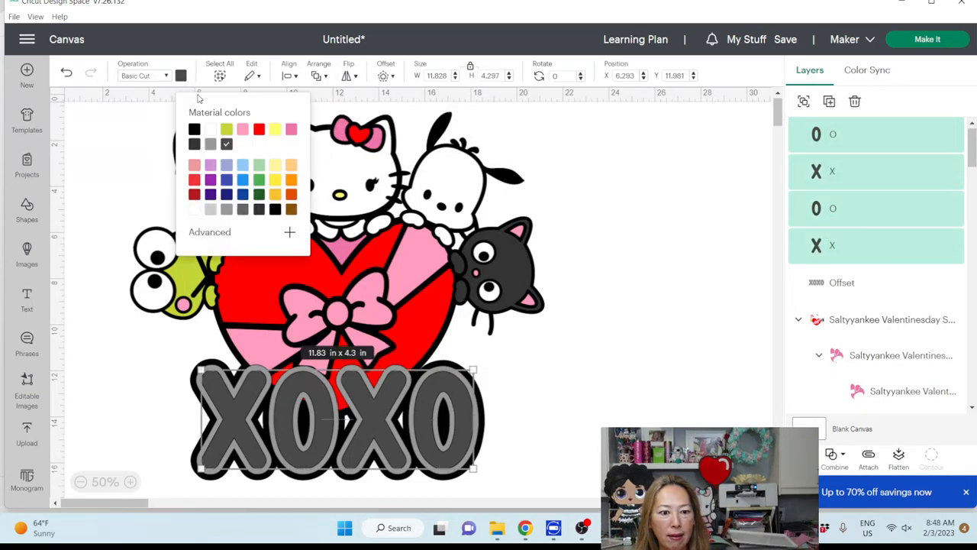
left_click(258, 128)
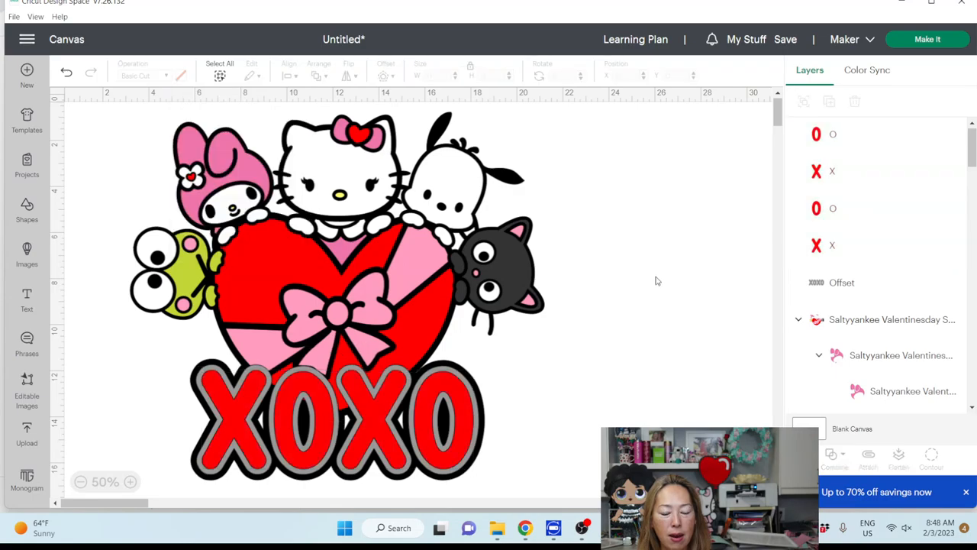
mouse_move(626, 262)
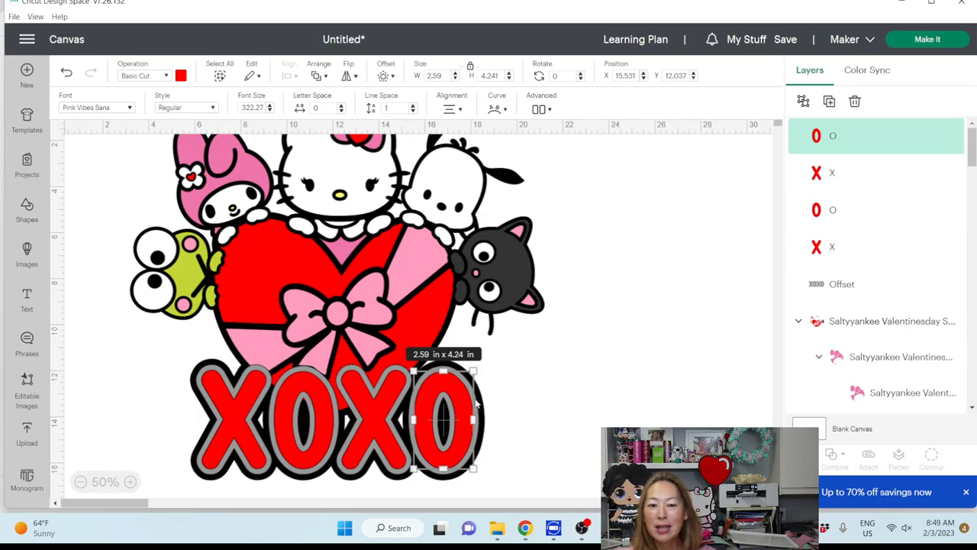
mouse_move(461, 122)
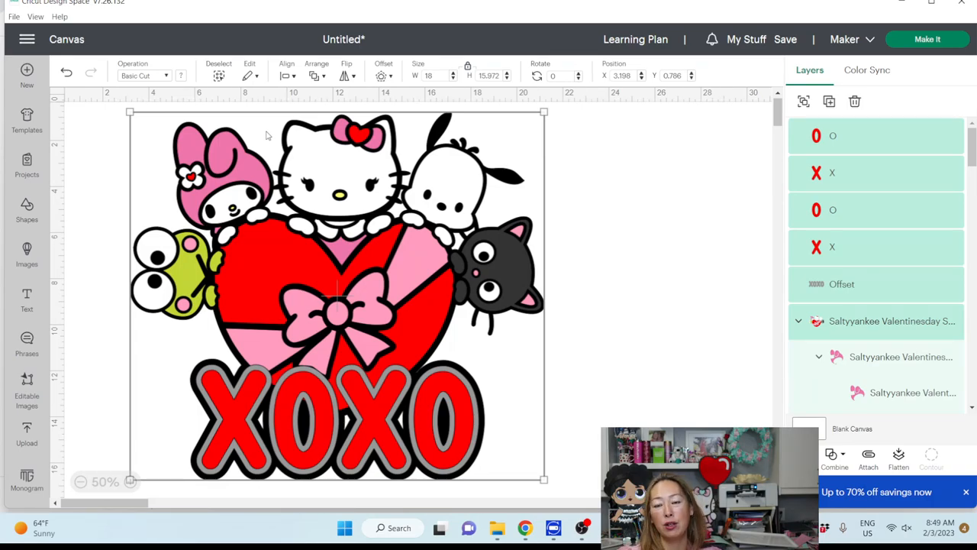
Drag the red letters and gray outline off the design, exposing the black silhouette.
left_click(614, 285)
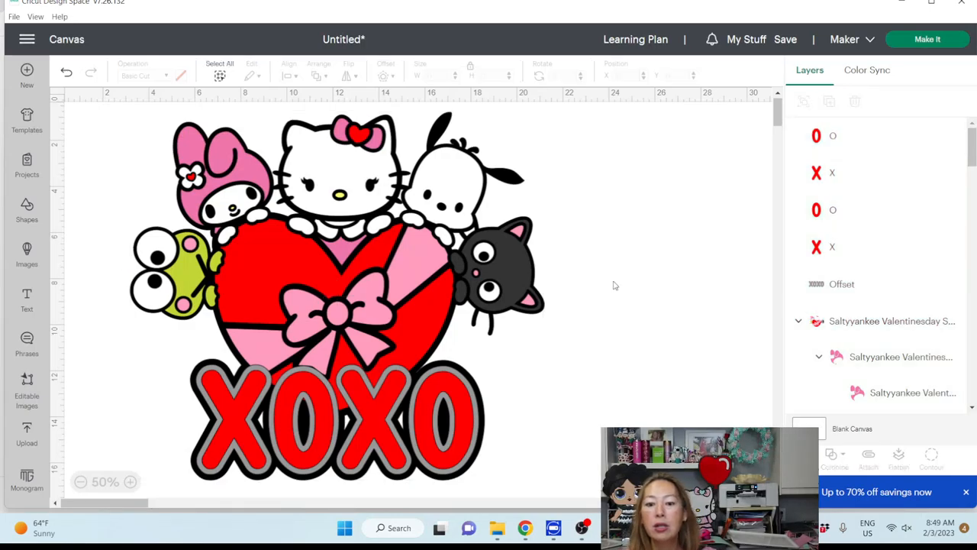
left_click(815, 135)
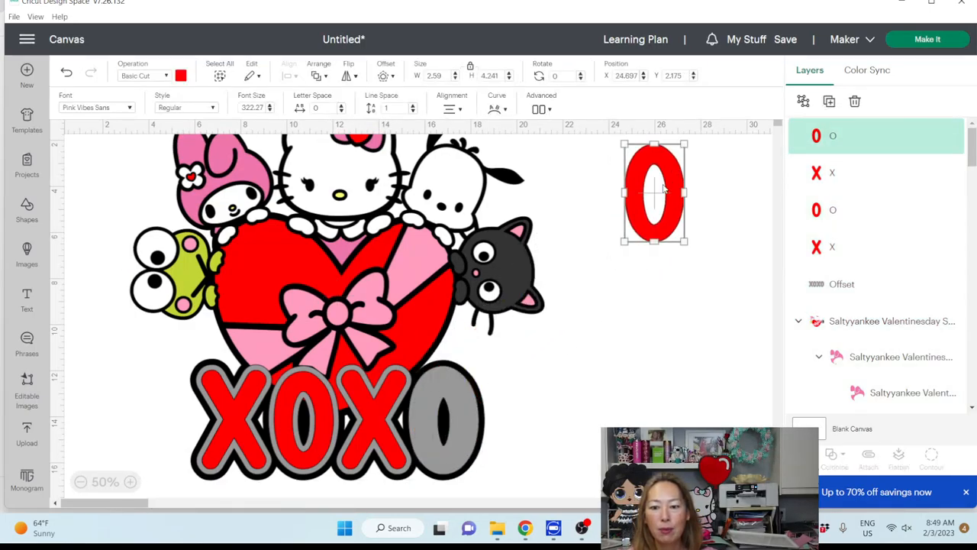
left_click_drag(653, 191, 644, 248)
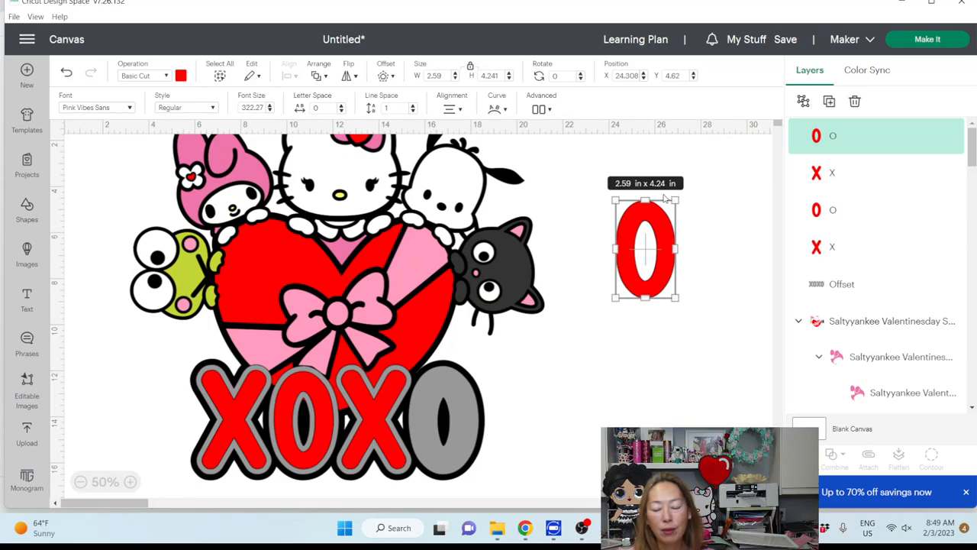
left_click(815, 172)
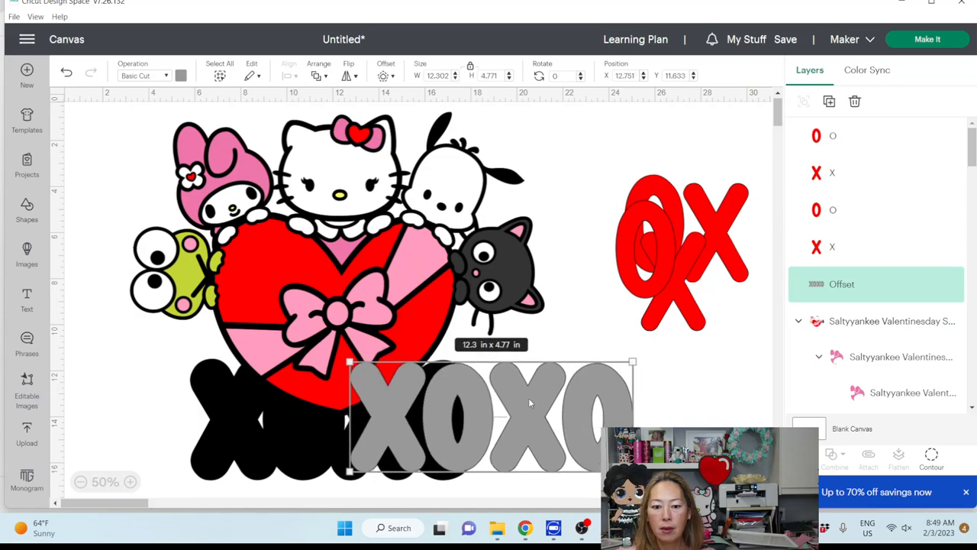
scroll("down", 3)
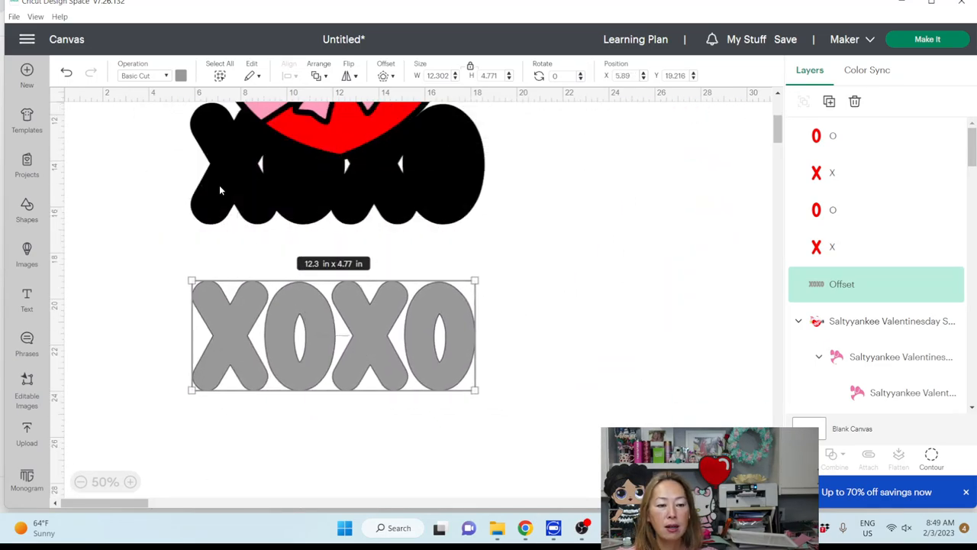
left_click(27, 210)
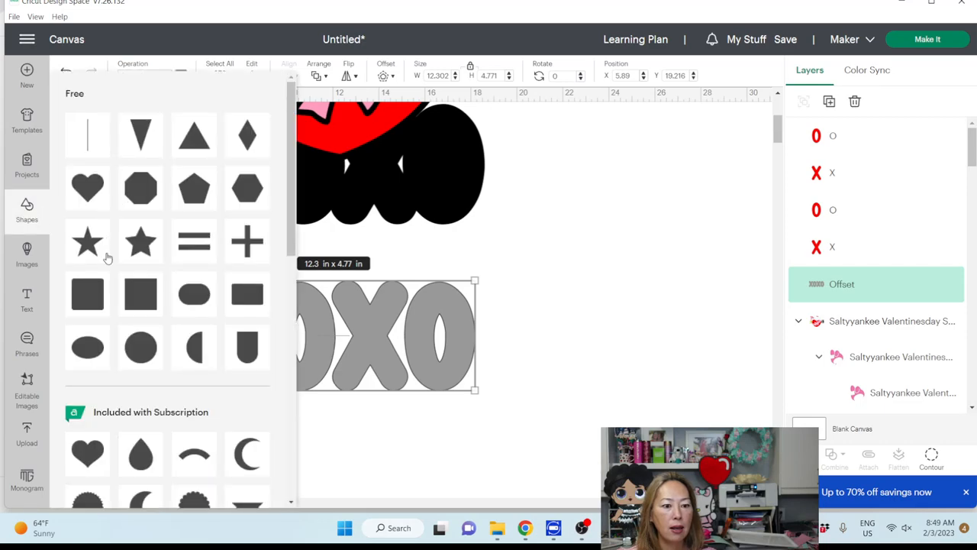
left_click(87, 293)
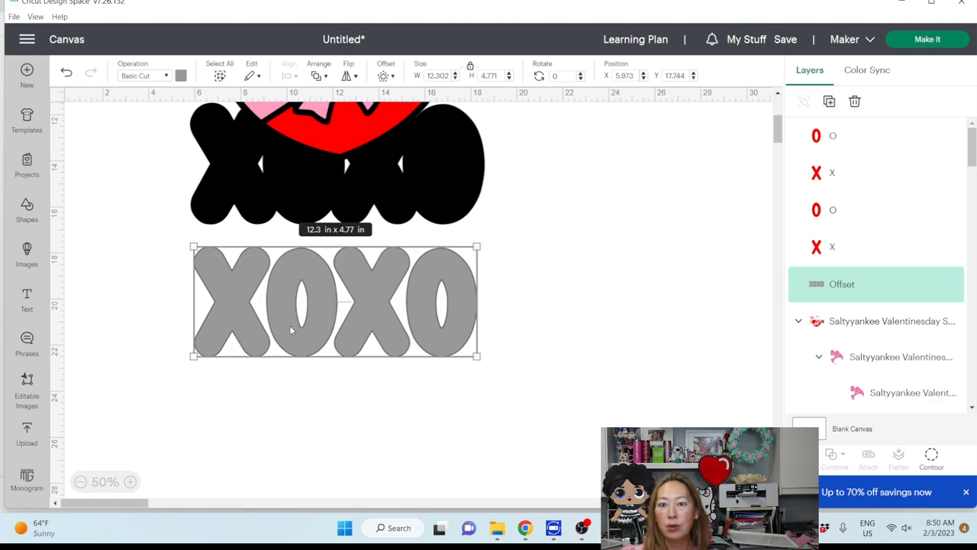
mouse_move(389, 342)
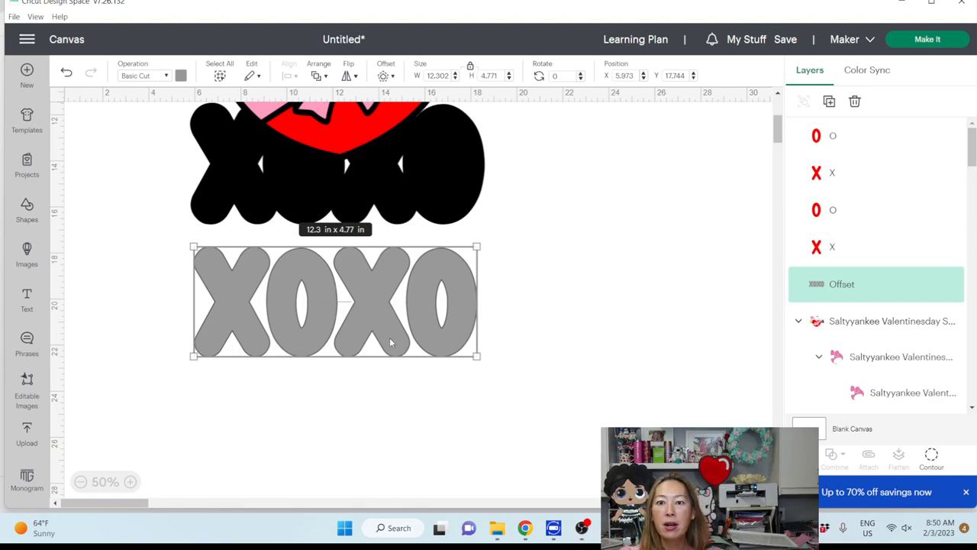
mouse_move(265, 339)
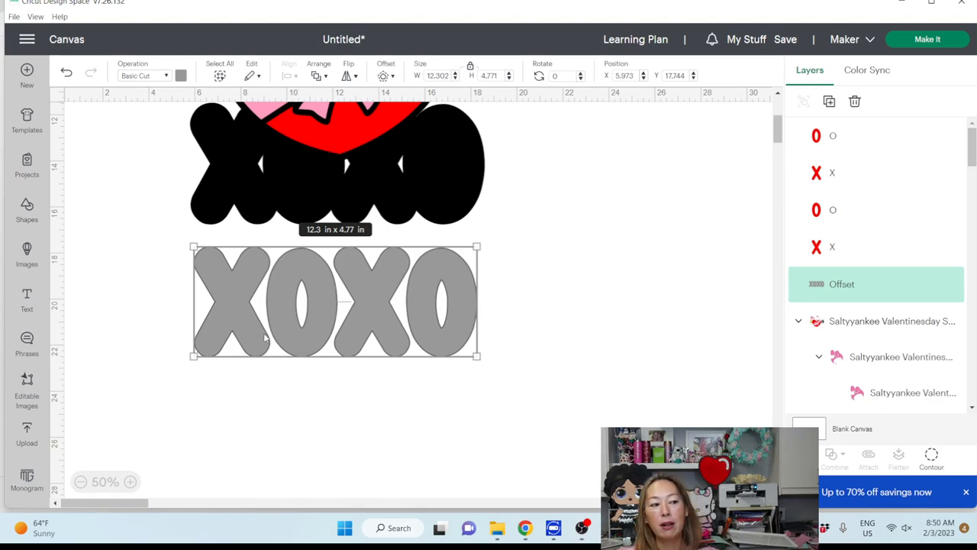
mouse_move(440, 311)
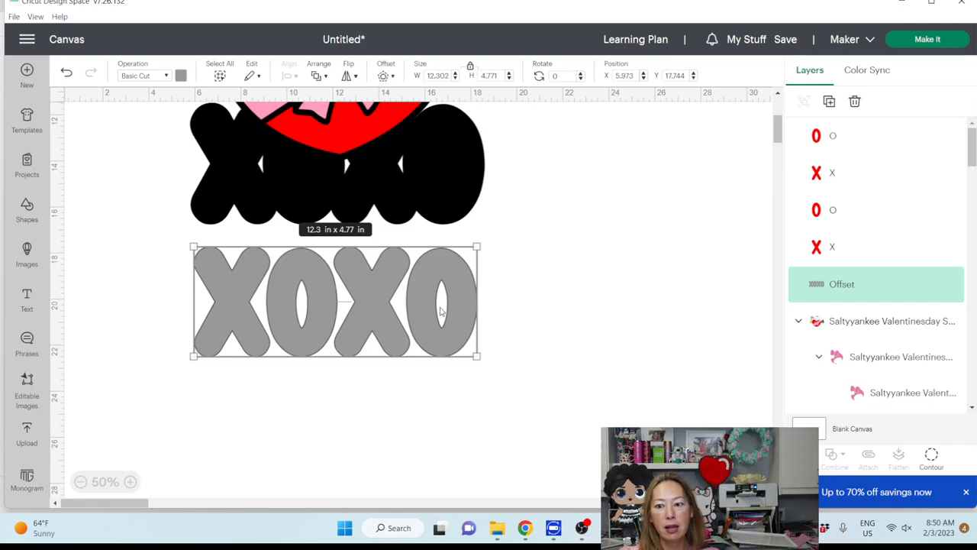
mouse_move(829, 101)
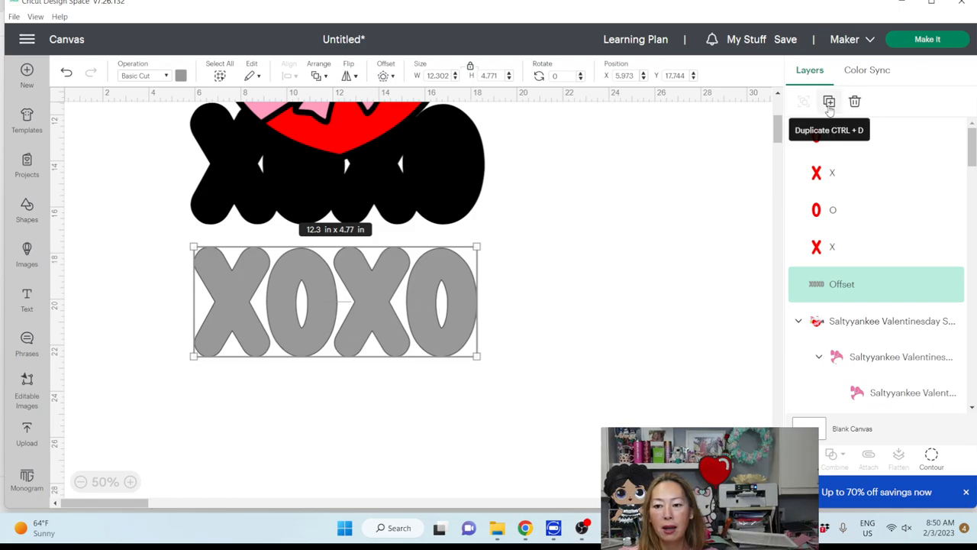
Duplicate the grey XOXO offset, move the copy right and hide its contours to leave one letter.
left_click(829, 101)
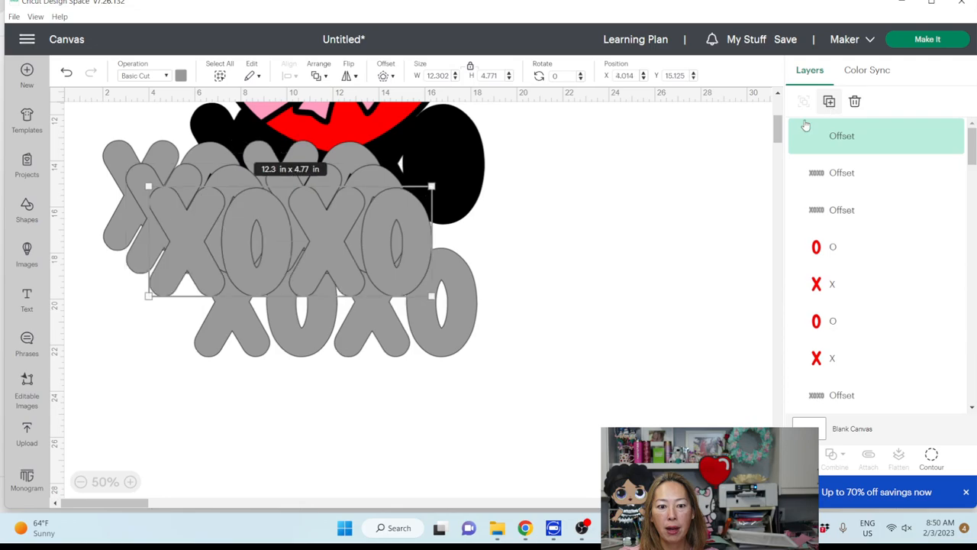
left_click_drag(290, 241, 534, 268)
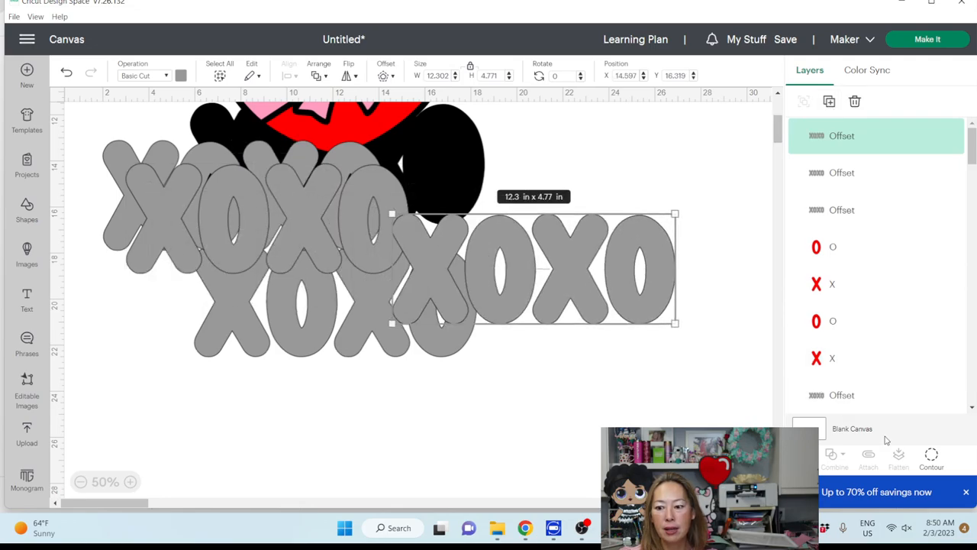
left_click(931, 455)
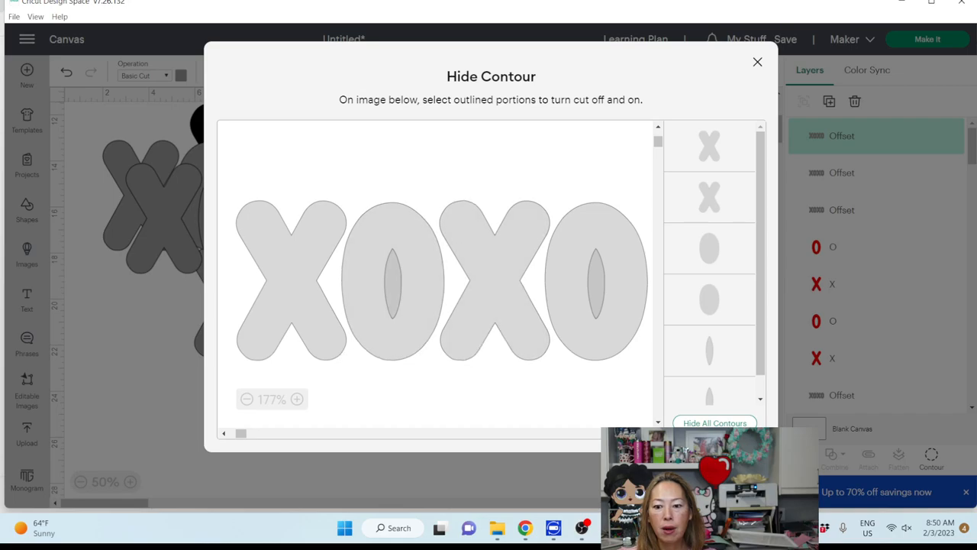
left_click(714, 423)
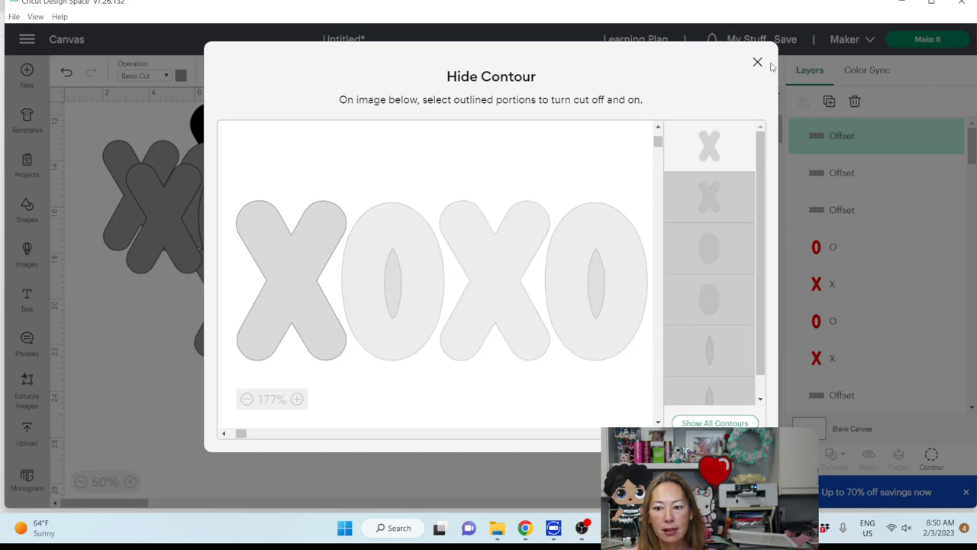
left_click(757, 61)
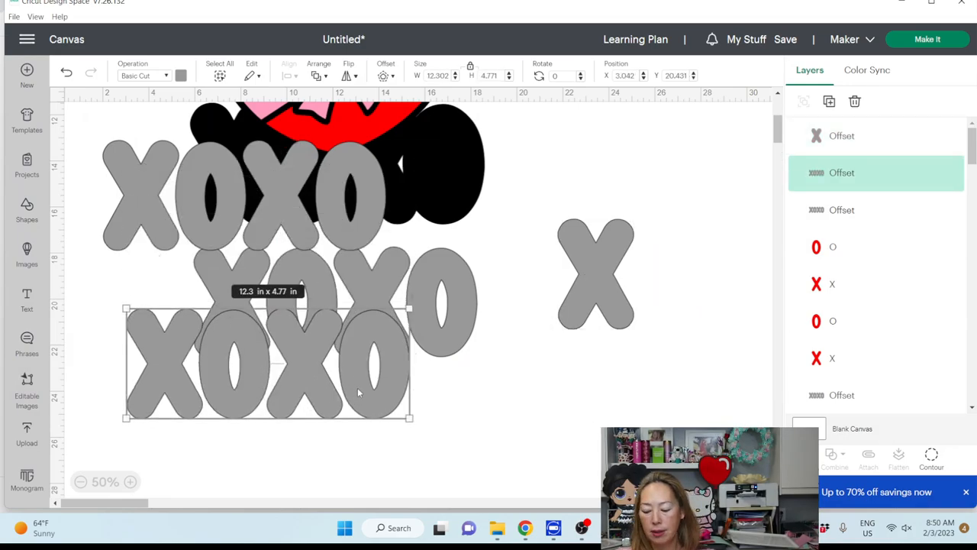
Pull the lone X backing piece off the word and set it aside.
left_click(596, 271)
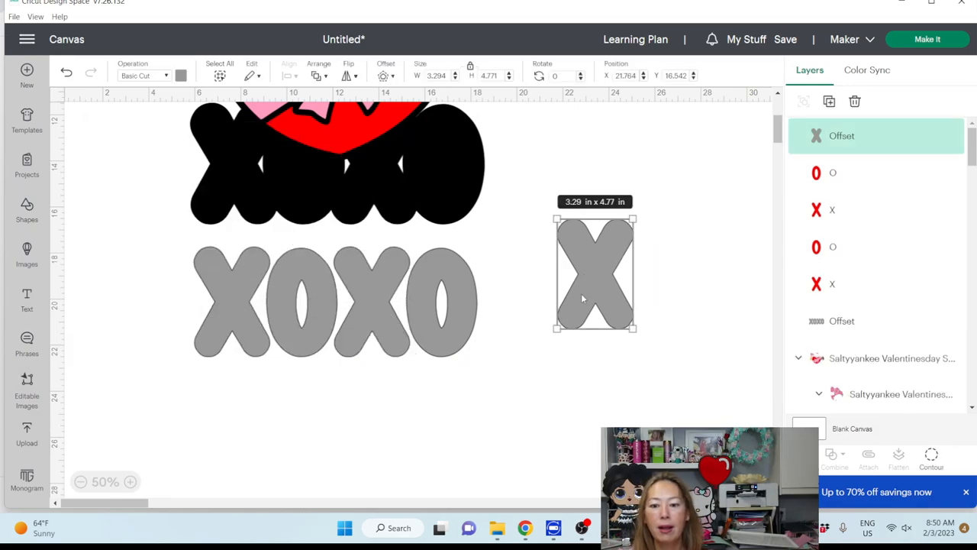
left_click_drag(596, 272, 208, 272)
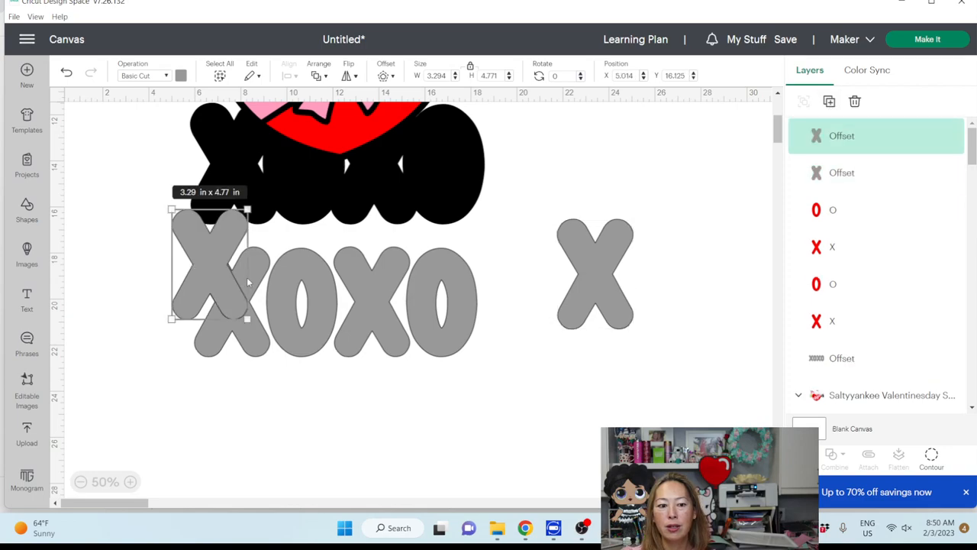
left_click_drag(211, 275, 679, 275)
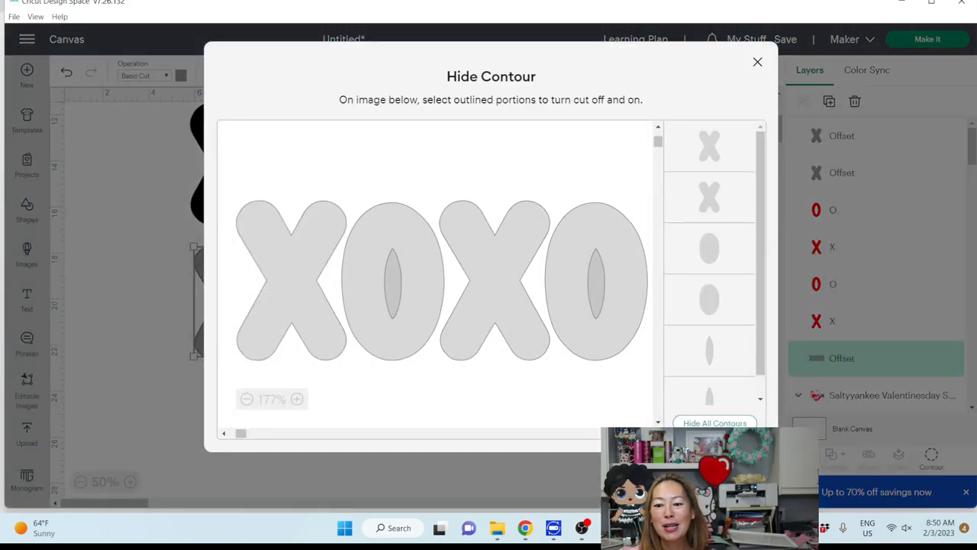
Hide all contours again, re-enable the two O outlines and move the O backing piece aside.
left_click(714, 423)
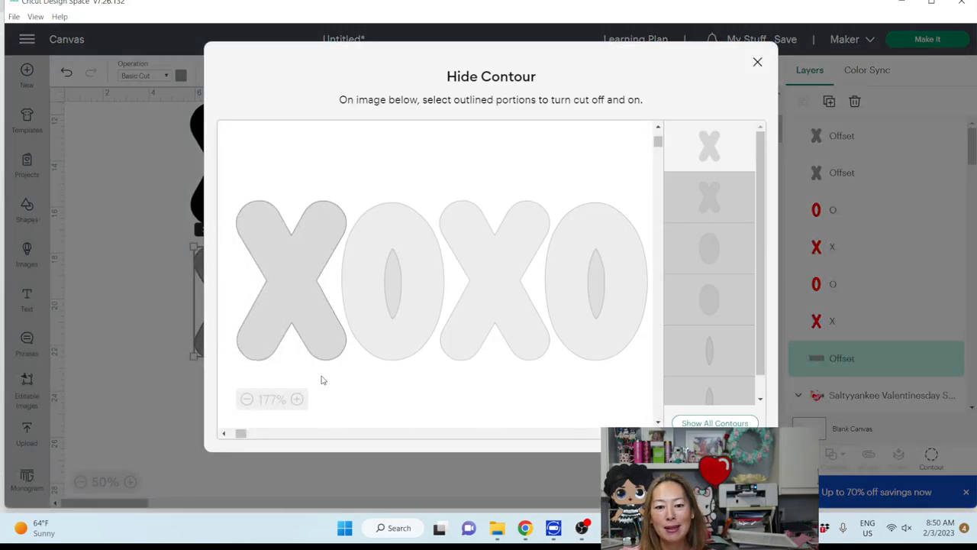
left_click(391, 282)
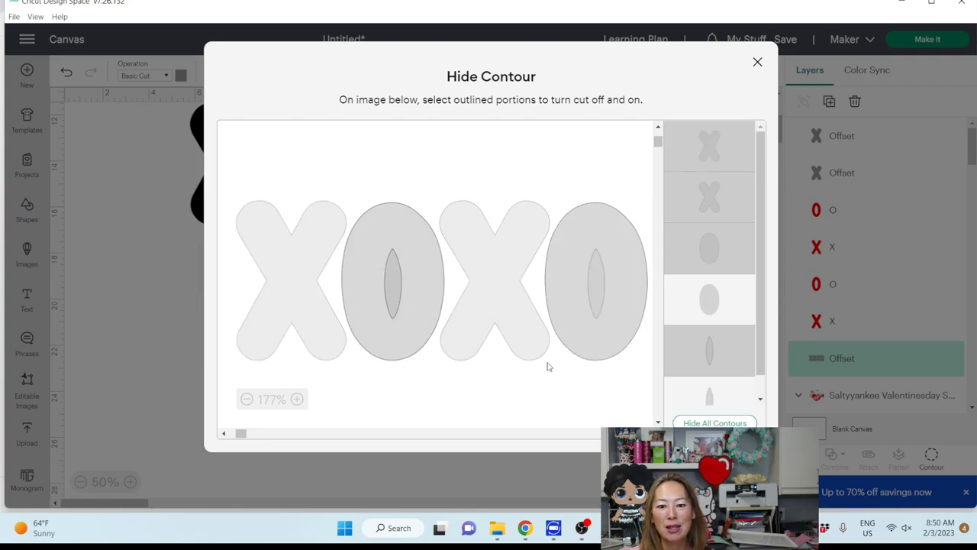
left_click(757, 61)
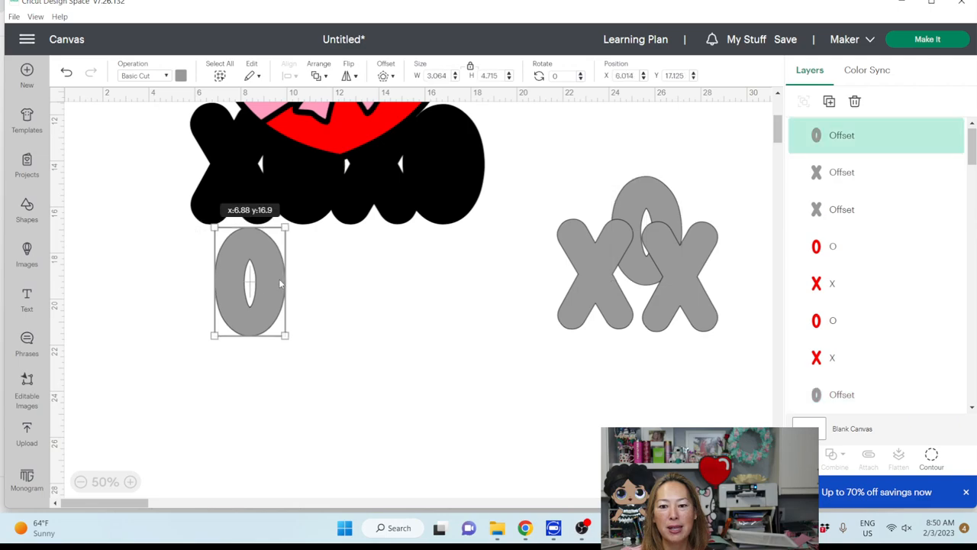
left_click_drag(248, 282, 641, 207)
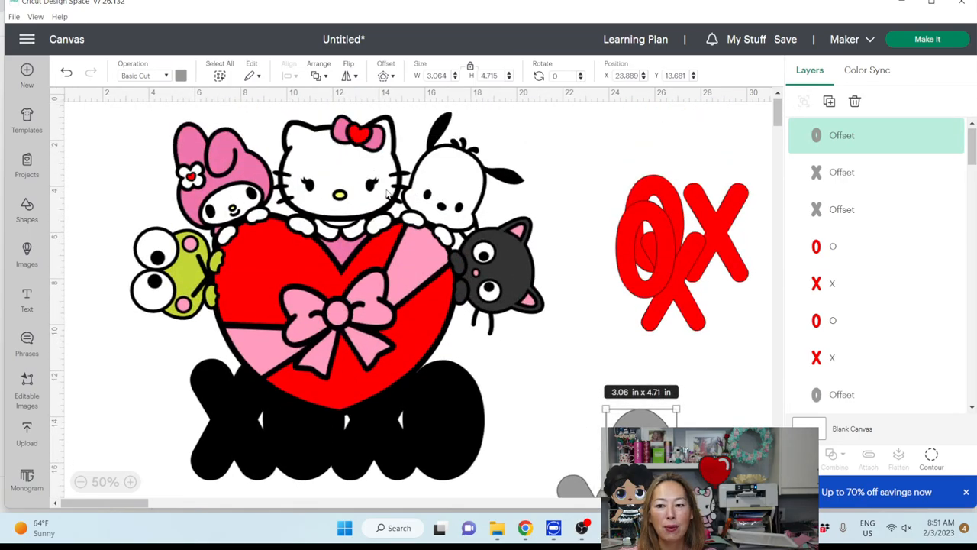
Ungroup the character heart design into its character groups and select the black cat group.
left_click(335, 267)
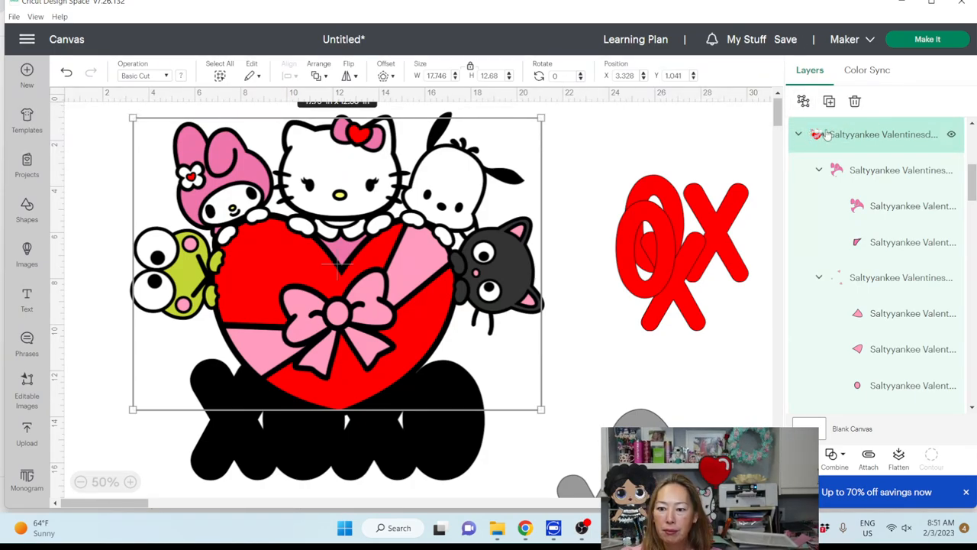
mouse_move(803, 101)
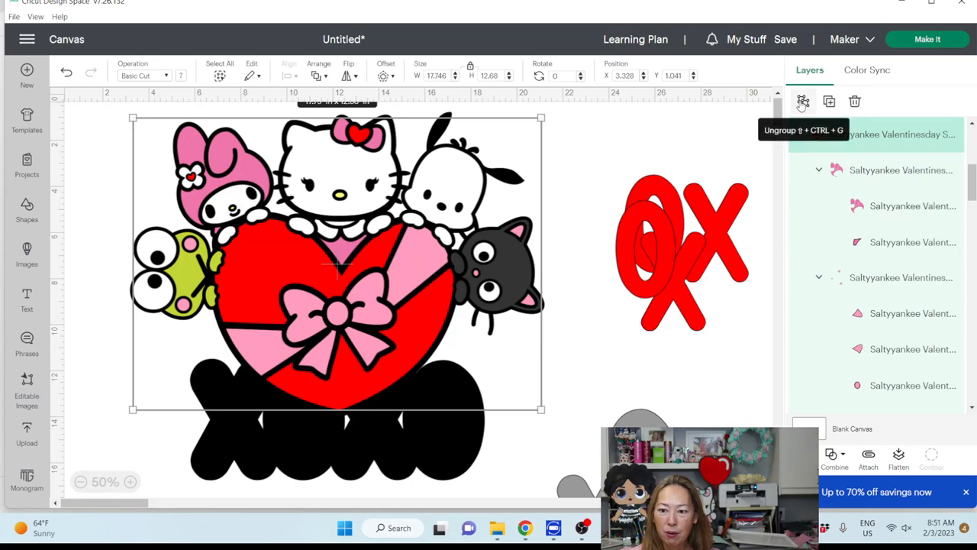
left_click(802, 100)
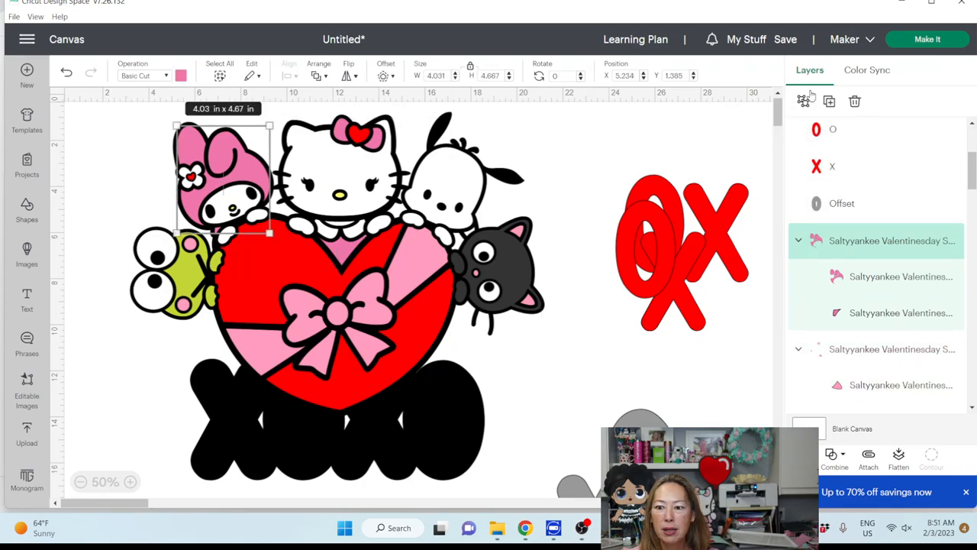
left_click(504, 267)
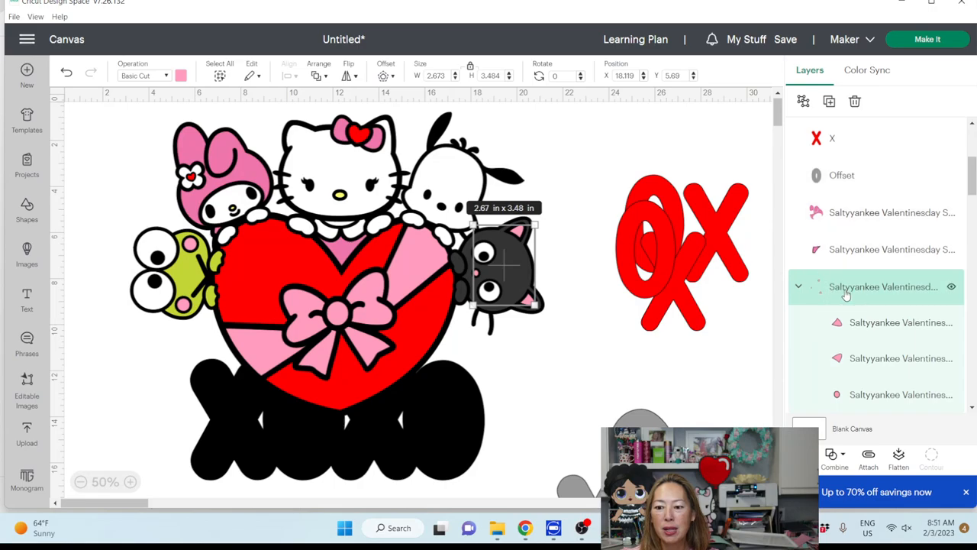
scroll("down", 3)
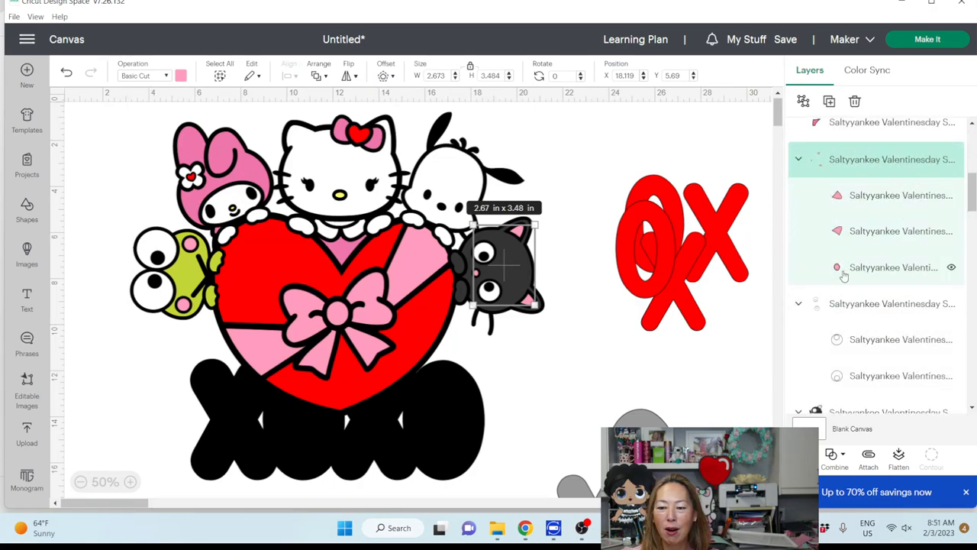
mouse_move(803, 101)
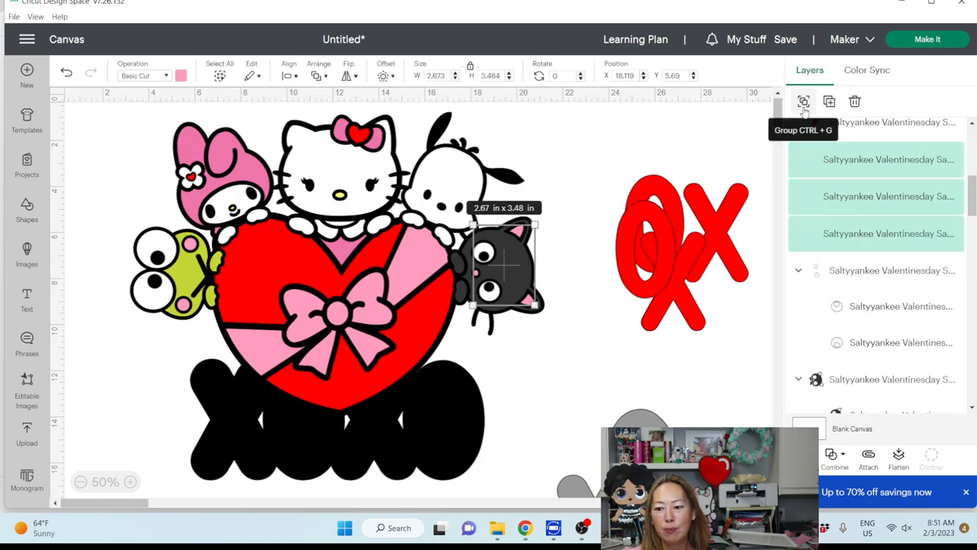
Regroup the cat pieces, then pick out an individual piece of the design from the Layers panel.
left_click(802, 101)
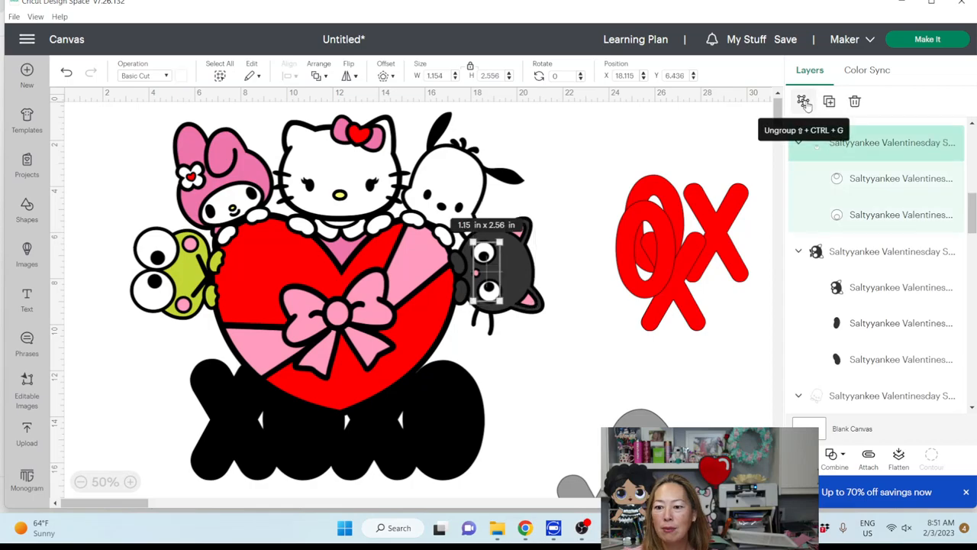
left_click(803, 101)
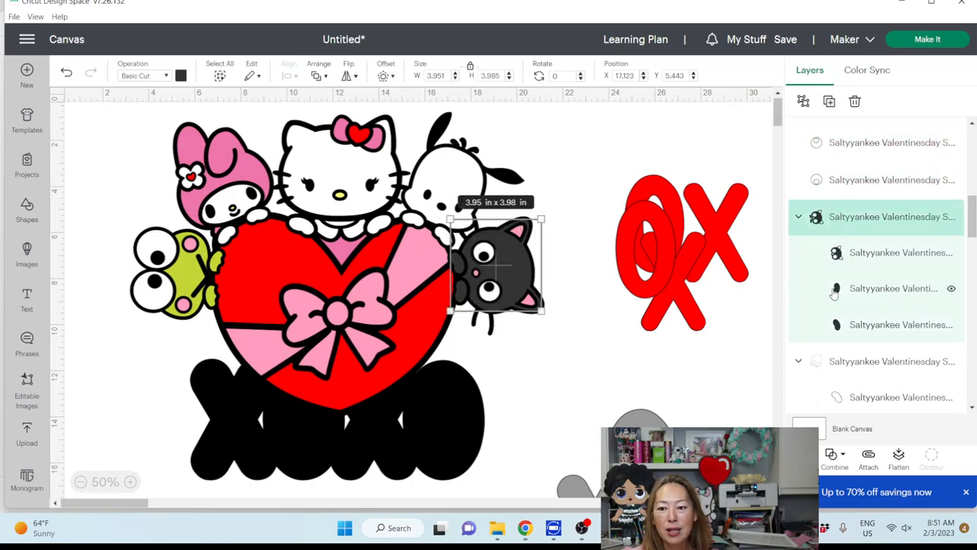
mouse_move(803, 101)
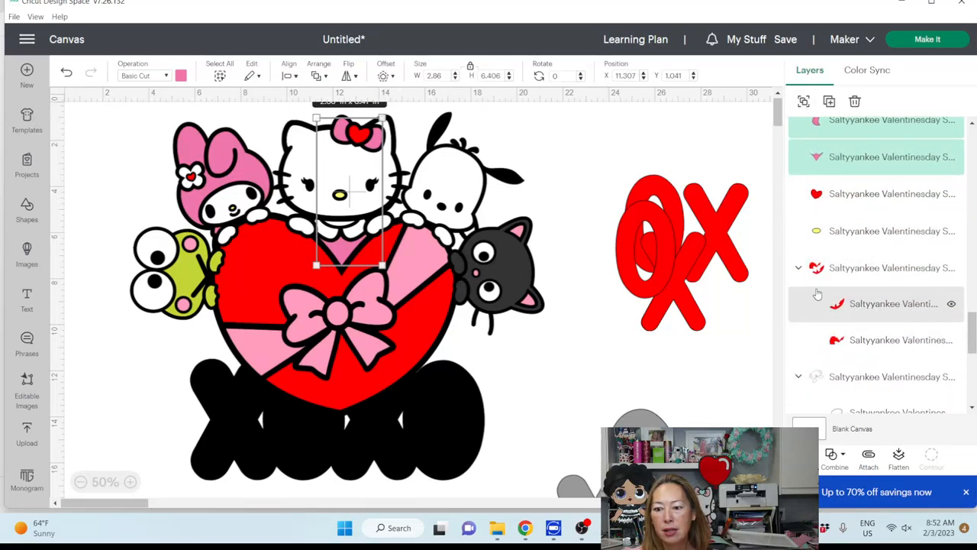
left_click(888, 276)
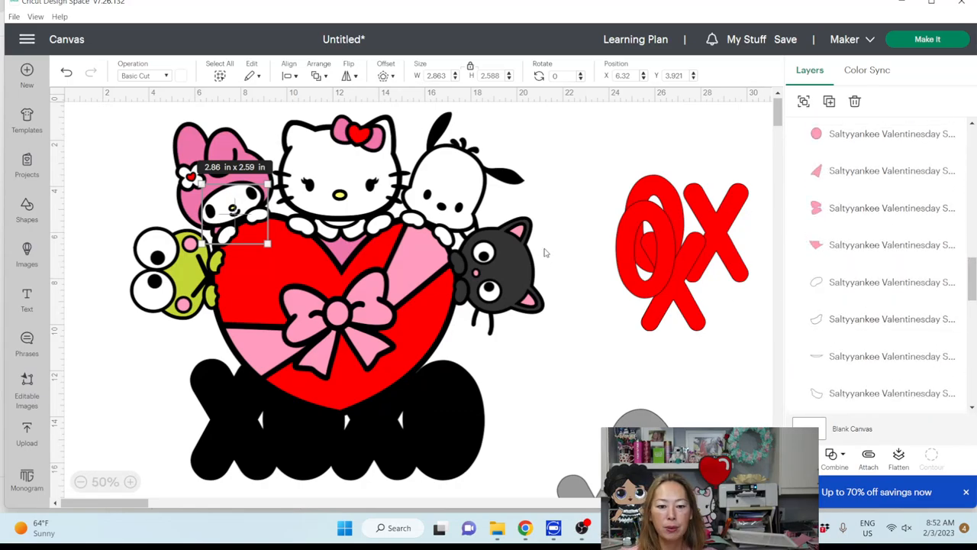
mouse_move(419, 304)
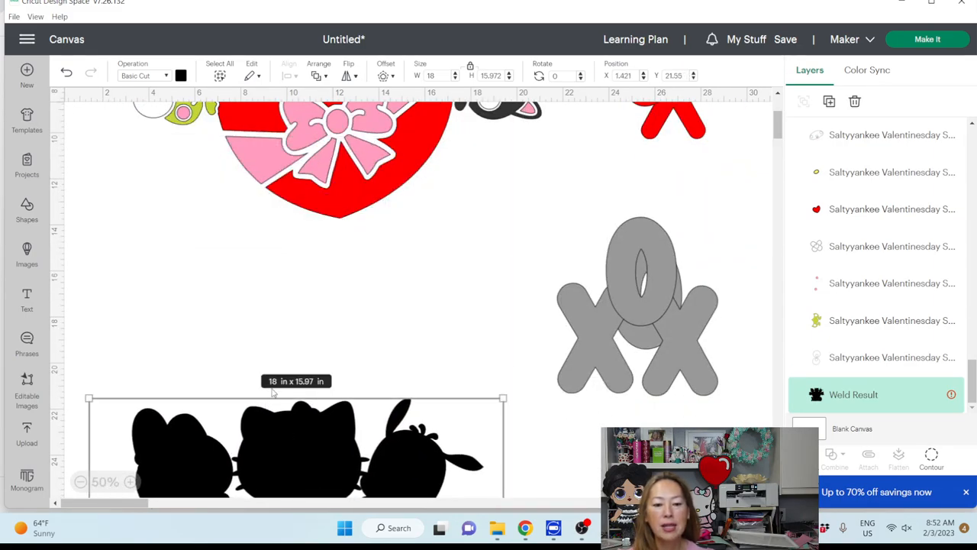
mouse_move(369, 391)
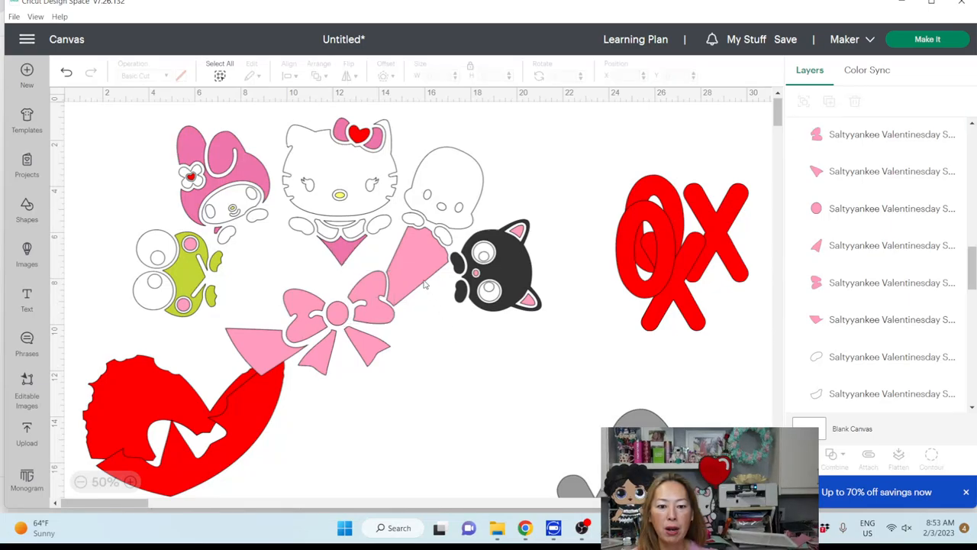
Pull the pink bow pieces off the character and put them back in place.
left_click(415, 267)
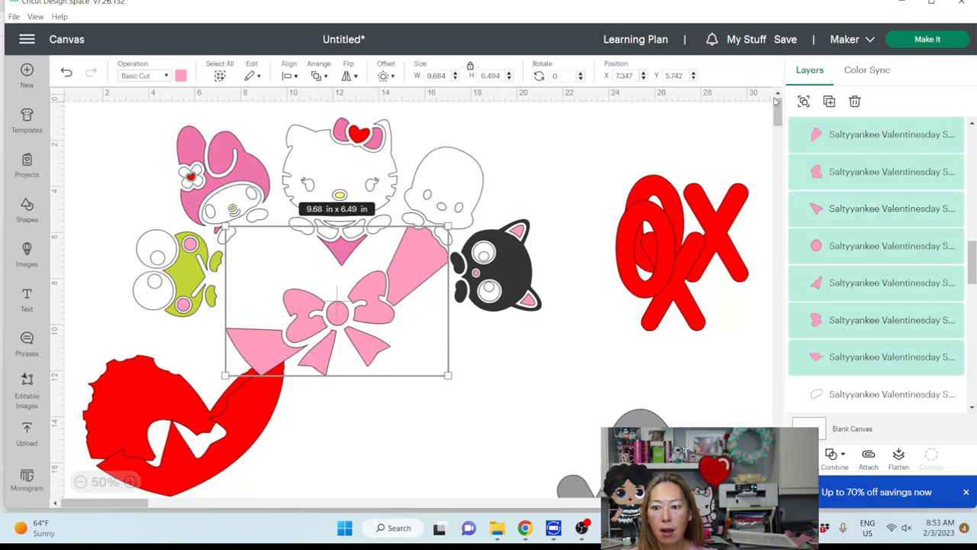
mouse_move(855, 101)
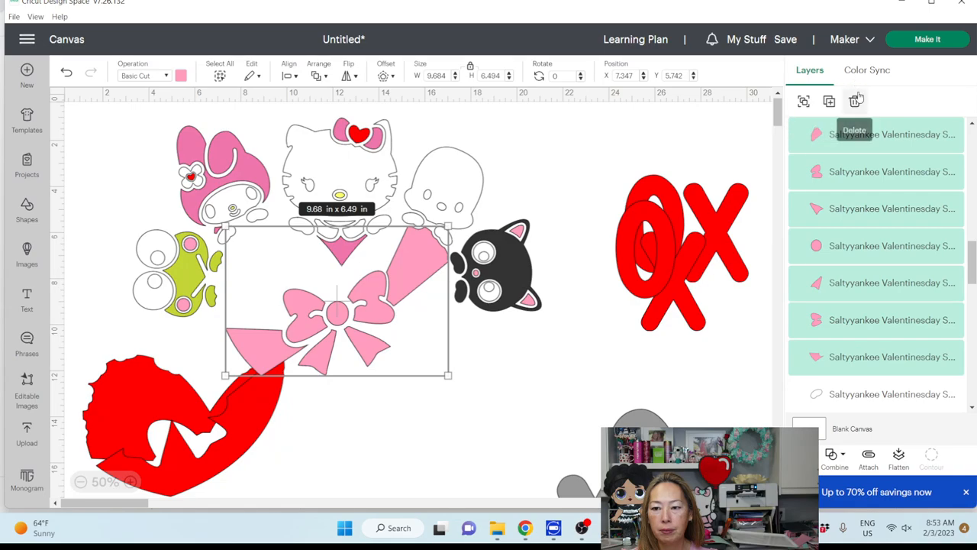
mouse_move(412, 247)
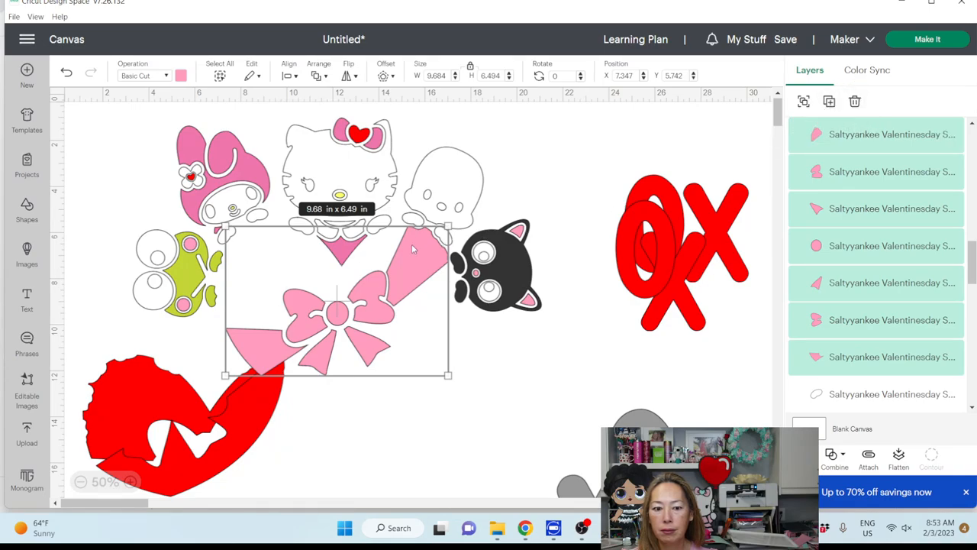
left_click_drag(339, 306, 186, 191)
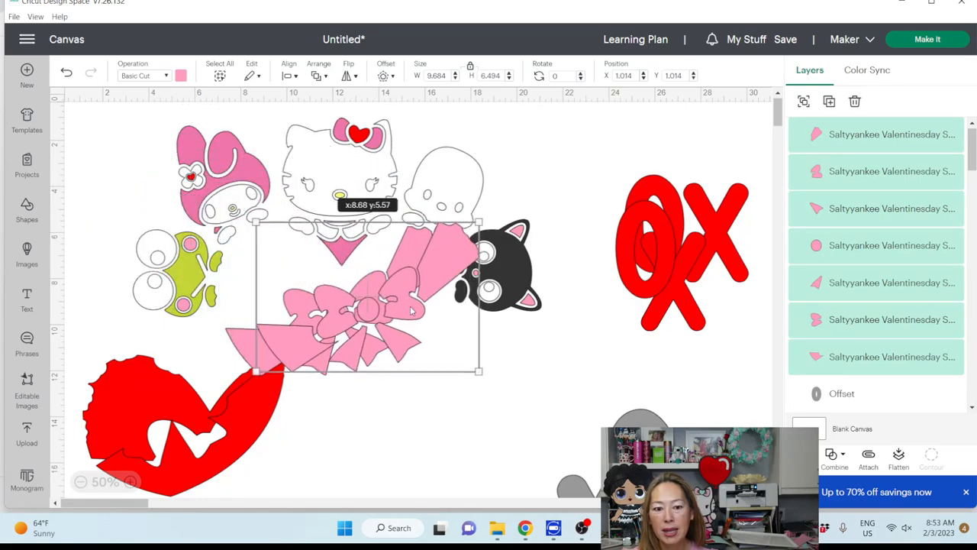
left_click_drag(412, 312, 381, 311)
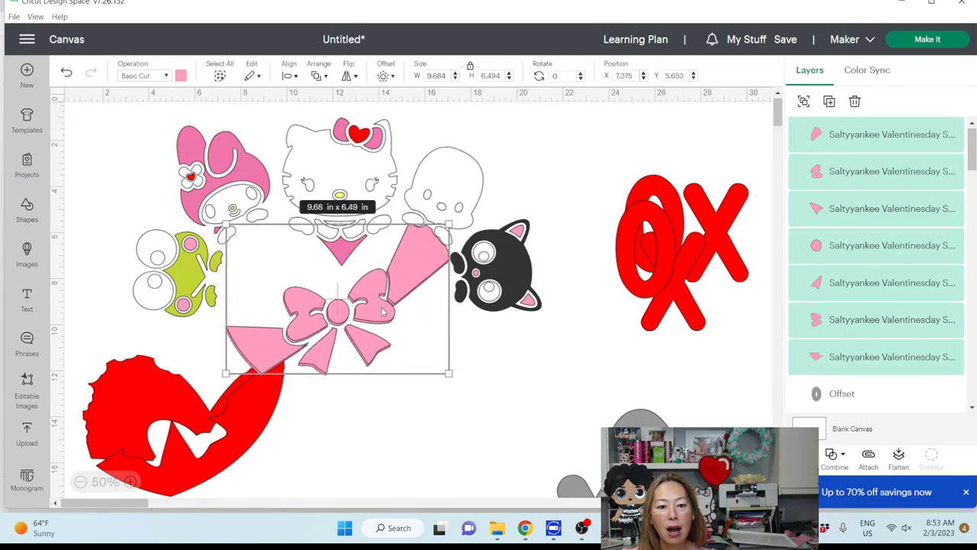
left_click(516, 132)
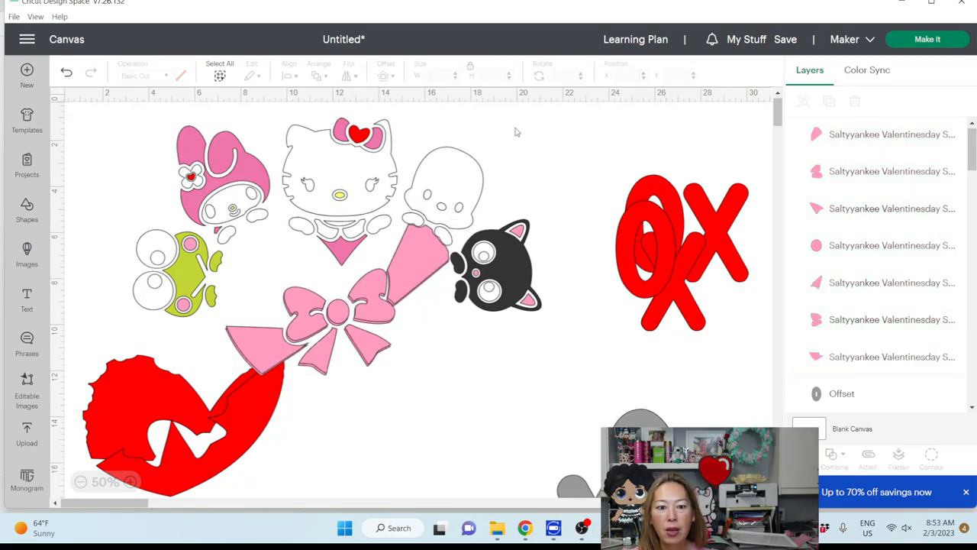
Duplicate the small flower piece and move the small red hearts and pieces over beside the letters.
left_click(339, 168)
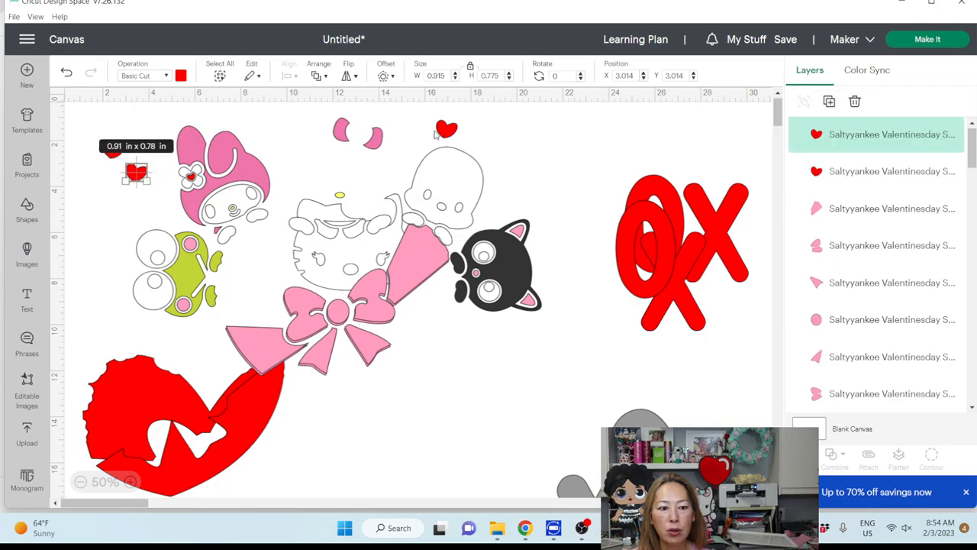
left_click(221, 183)
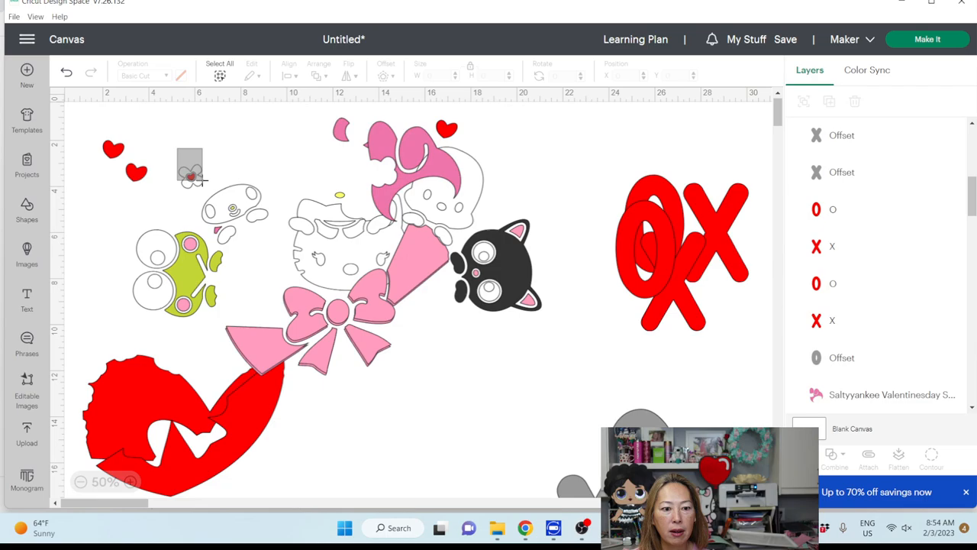
left_click(190, 176)
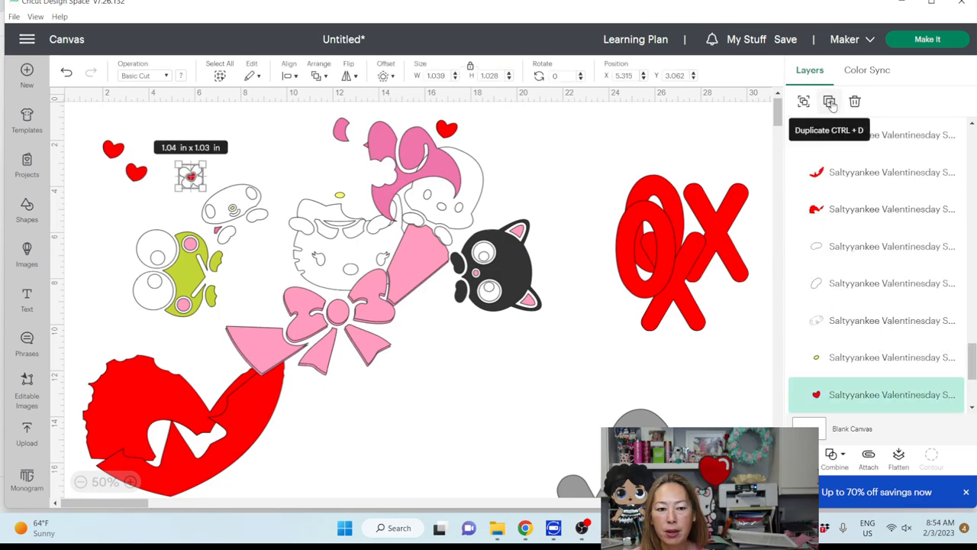
left_click(828, 101)
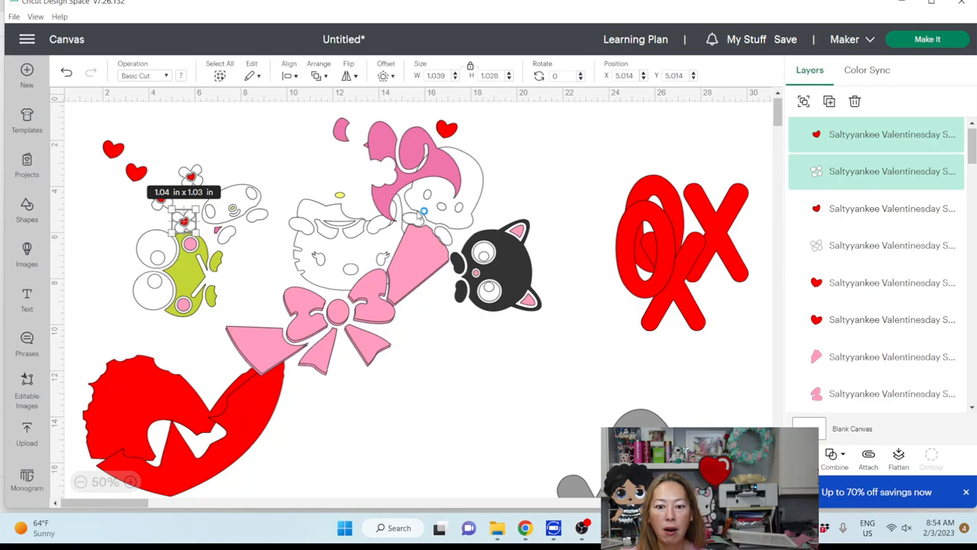
mouse_move(84, 126)
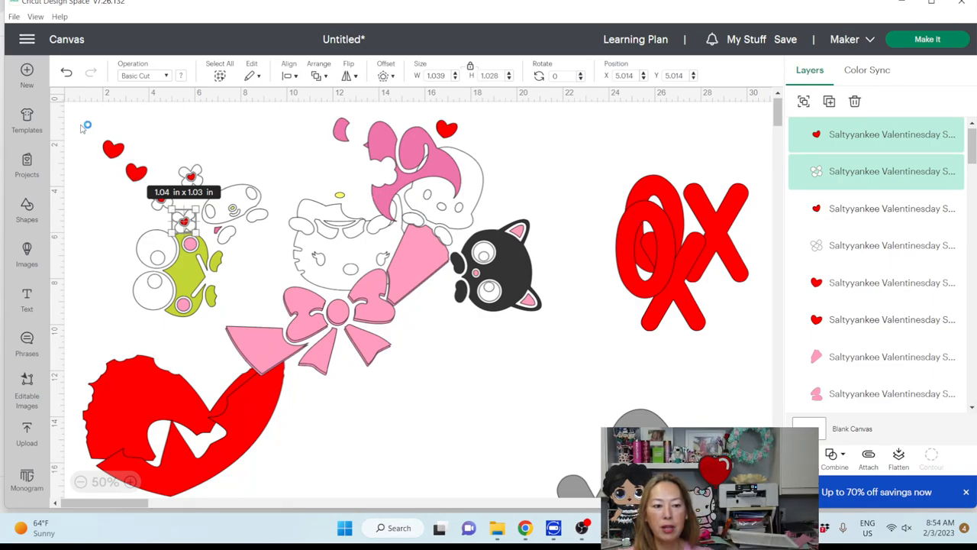
left_click_drag(79, 122, 583, 333)
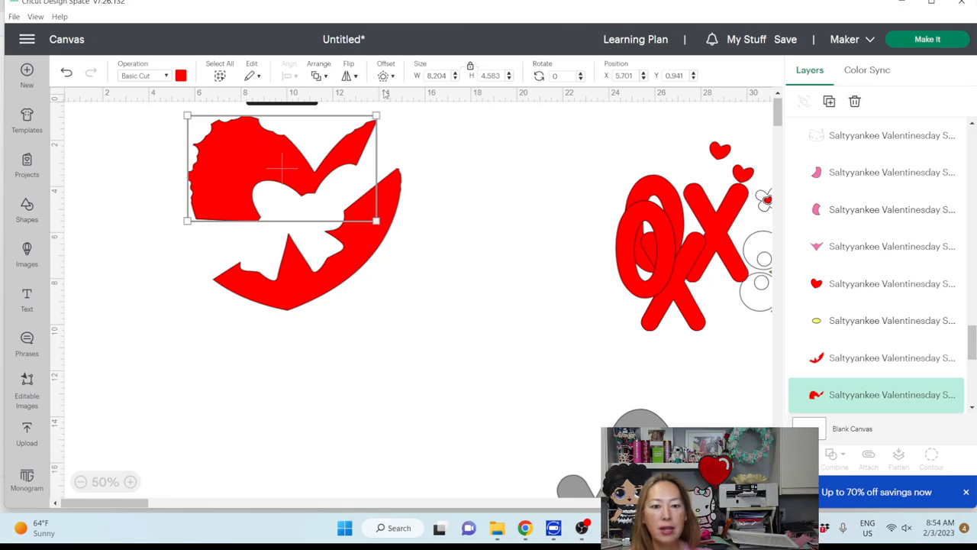
Apply a -0.25 in inward offset to the red heart base piece.
left_click(385, 75)
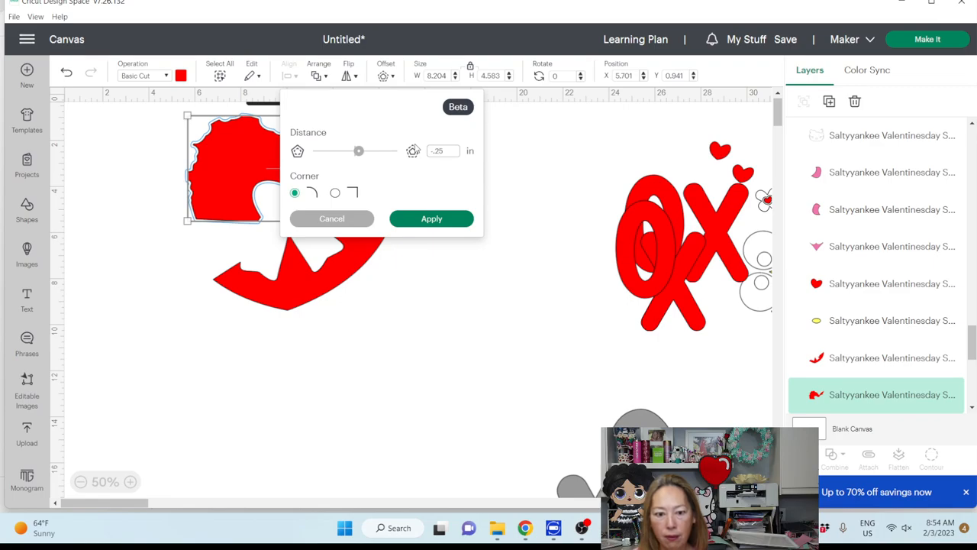
left_click_drag(359, 151, 344, 151)
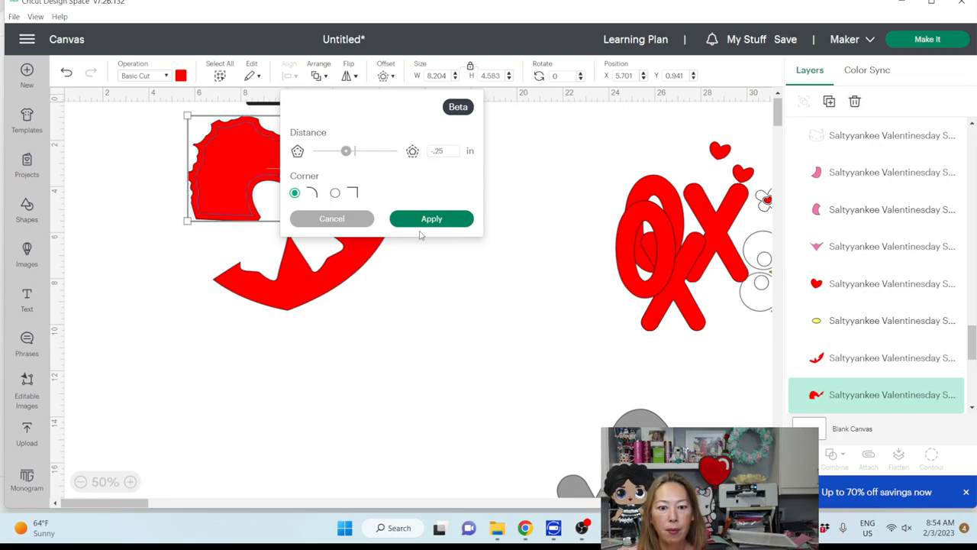
left_click(431, 219)
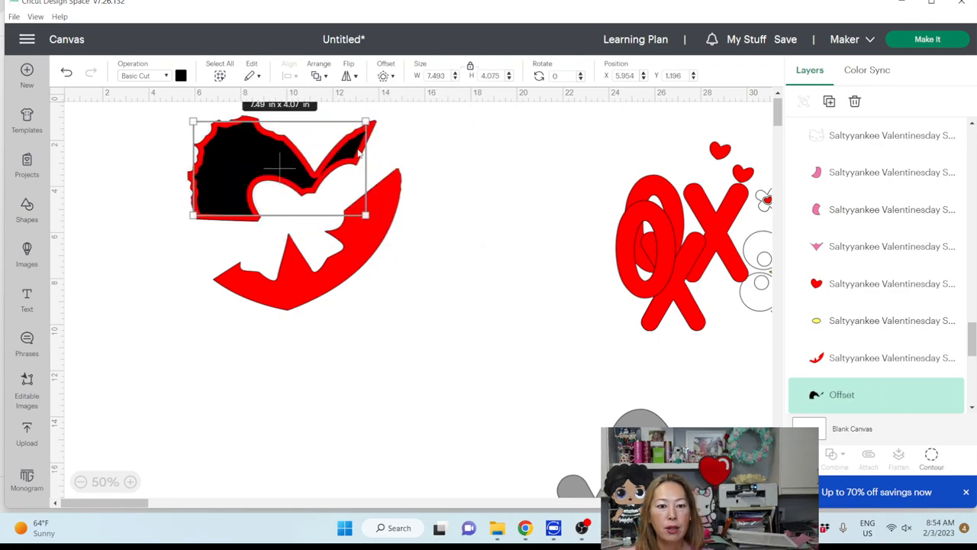
mouse_move(206, 202)
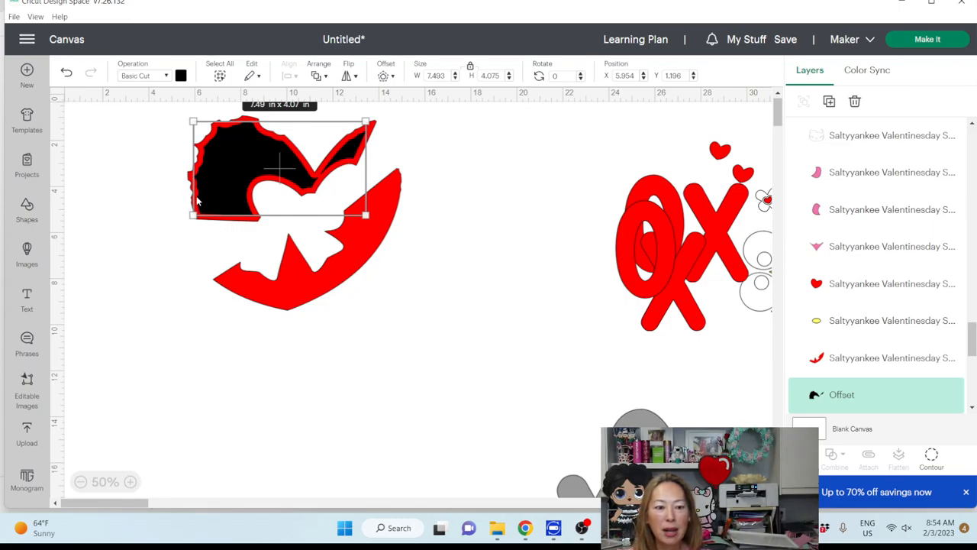
mouse_move(192, 197)
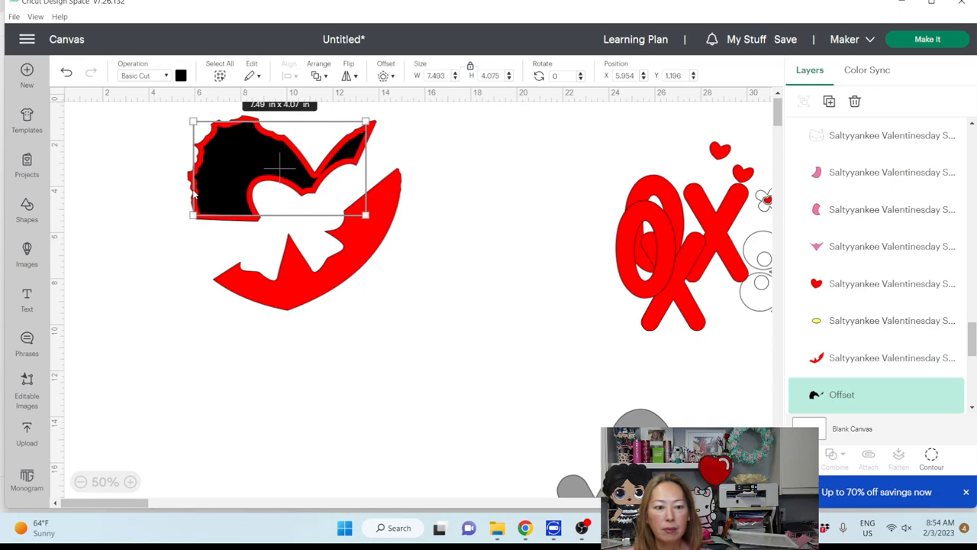
mouse_move(201, 191)
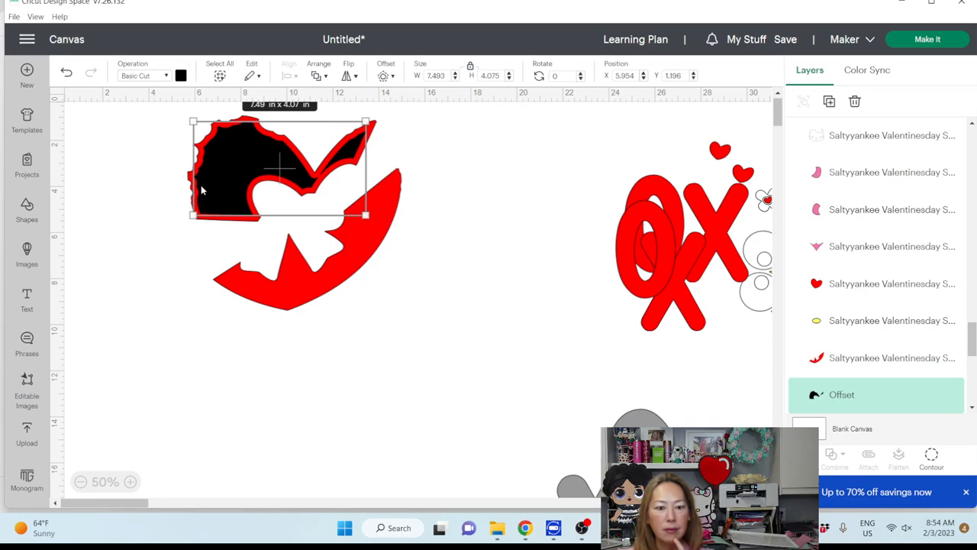
mouse_move(455, 177)
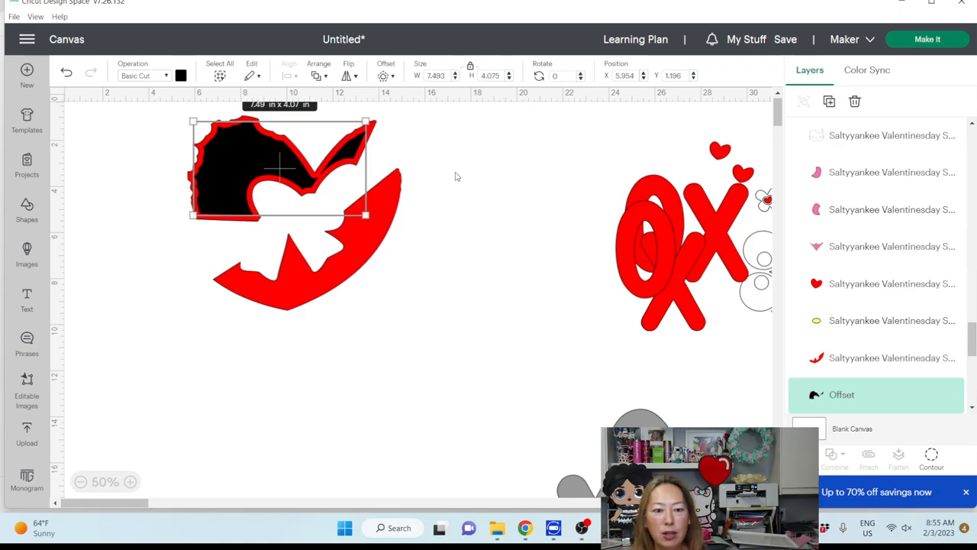
Duplicate the original red silhouette piece and place the copy lower on the canvas.
left_click(455, 176)
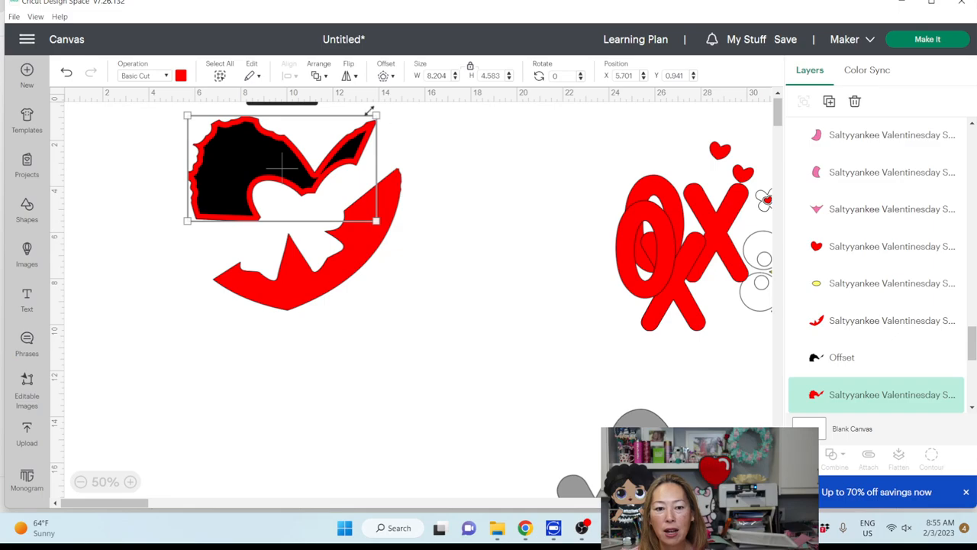
mouse_move(831, 101)
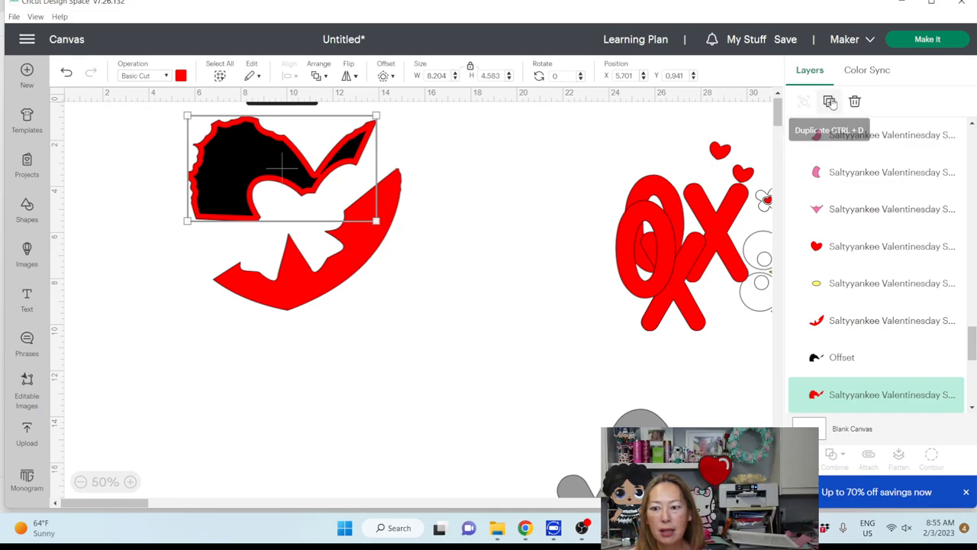
left_click(830, 100)
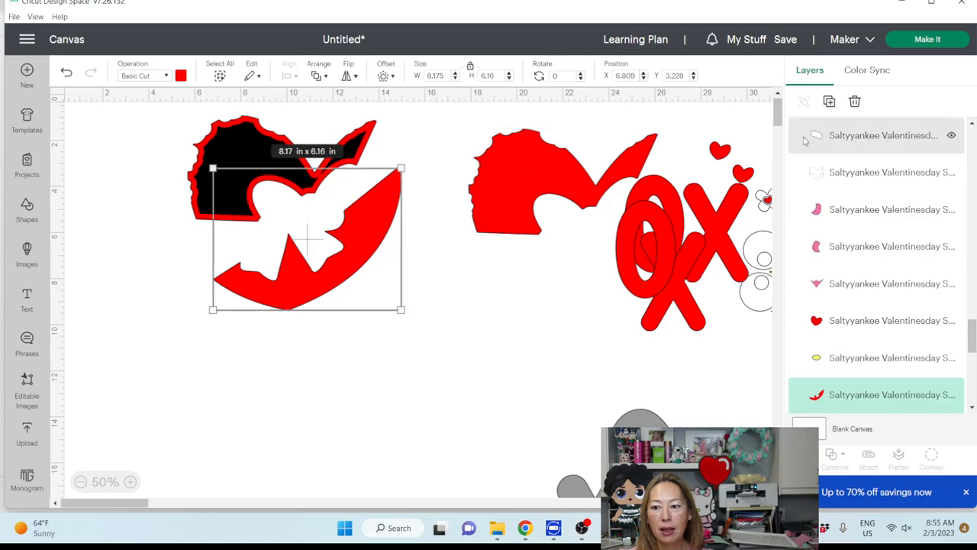
left_click_drag(305, 237, 449, 298)
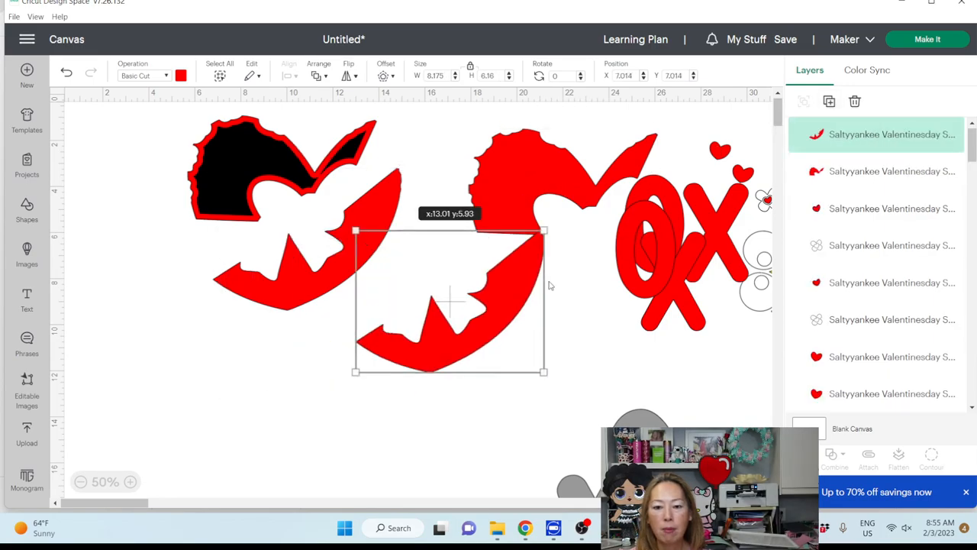
left_click_drag(448, 303, 507, 287)
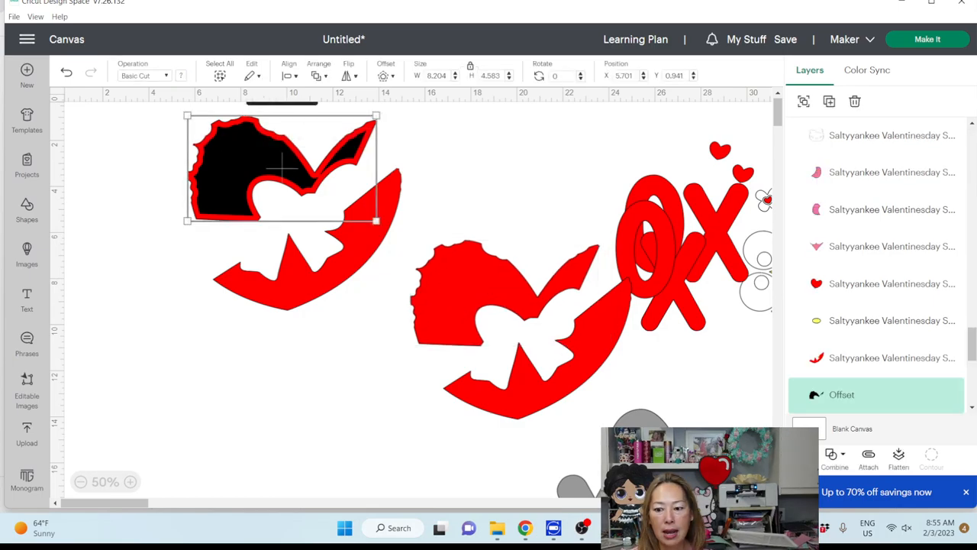
mouse_move(451, 165)
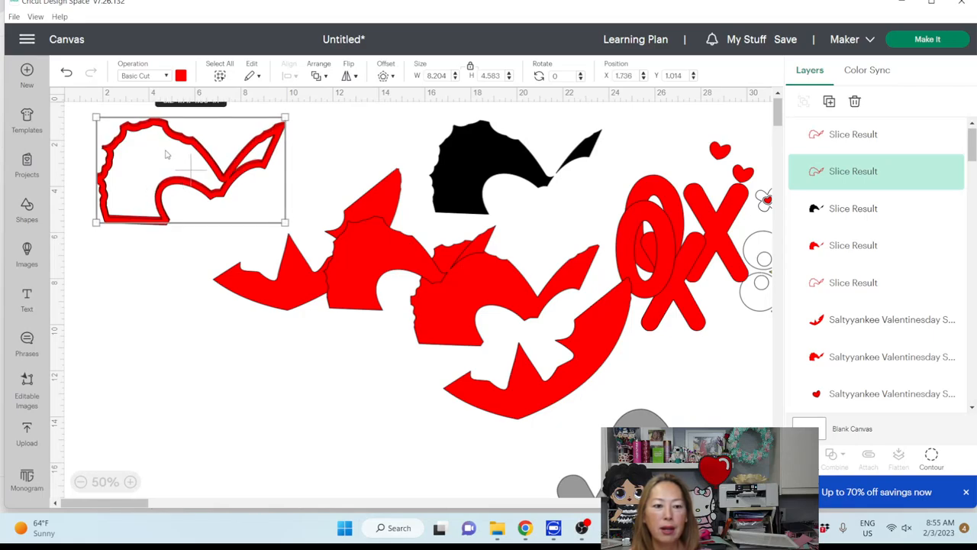
mouse_move(160, 169)
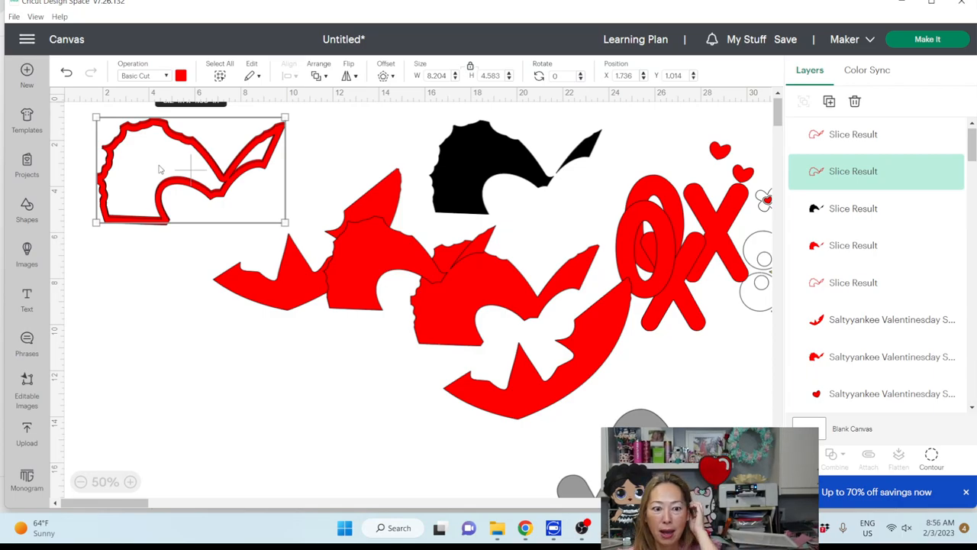
mouse_move(317, 209)
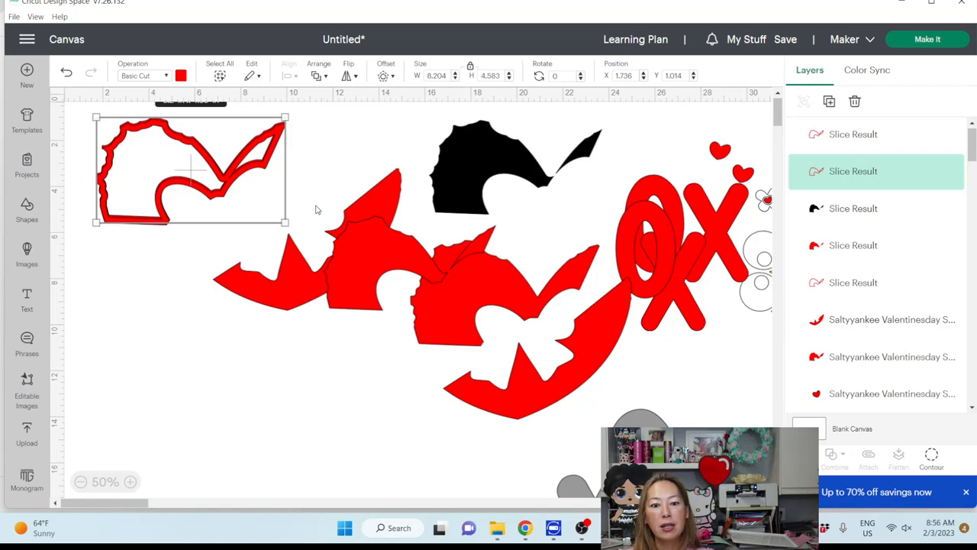
mouse_move(461, 298)
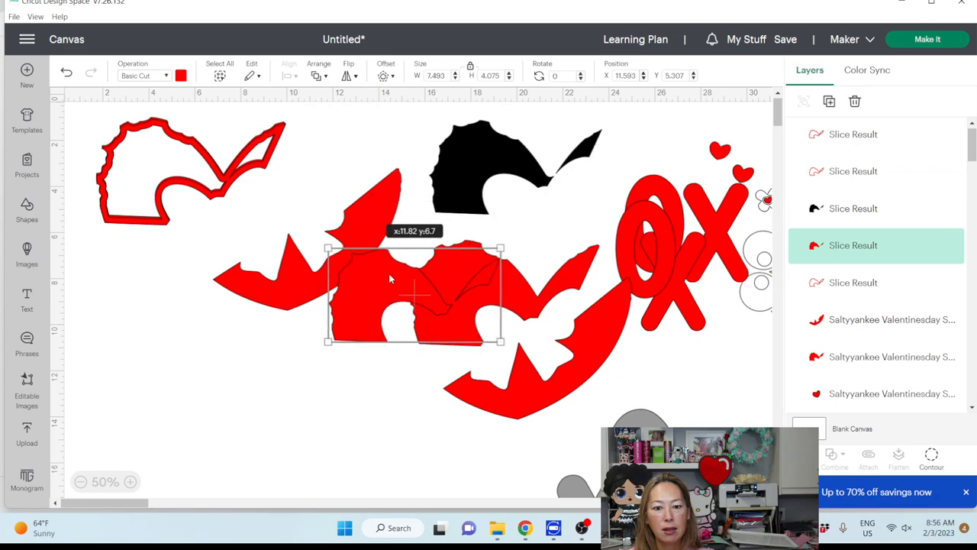
Pull the sliced pieces apart and recolour the silhouette copy grey.
left_click_drag(412, 297, 394, 226)
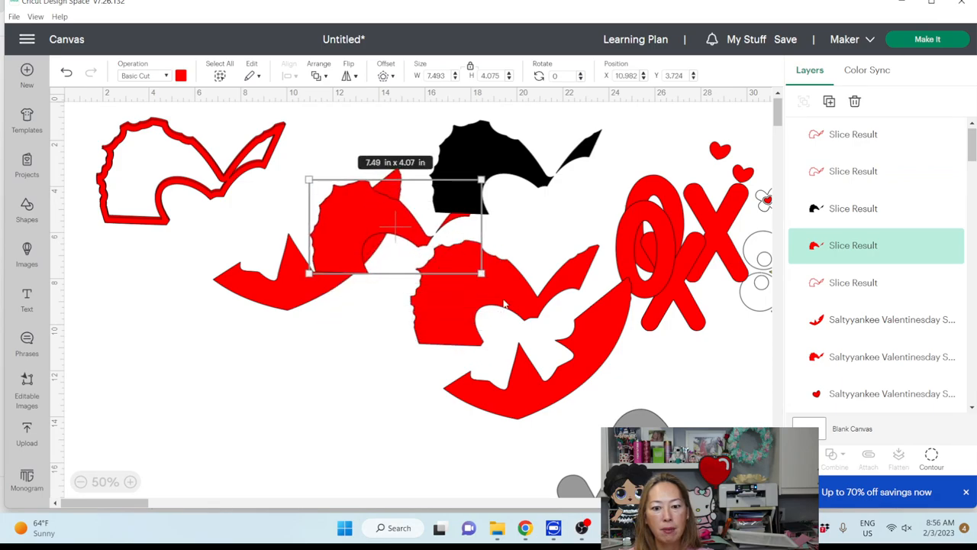
left_click(504, 328)
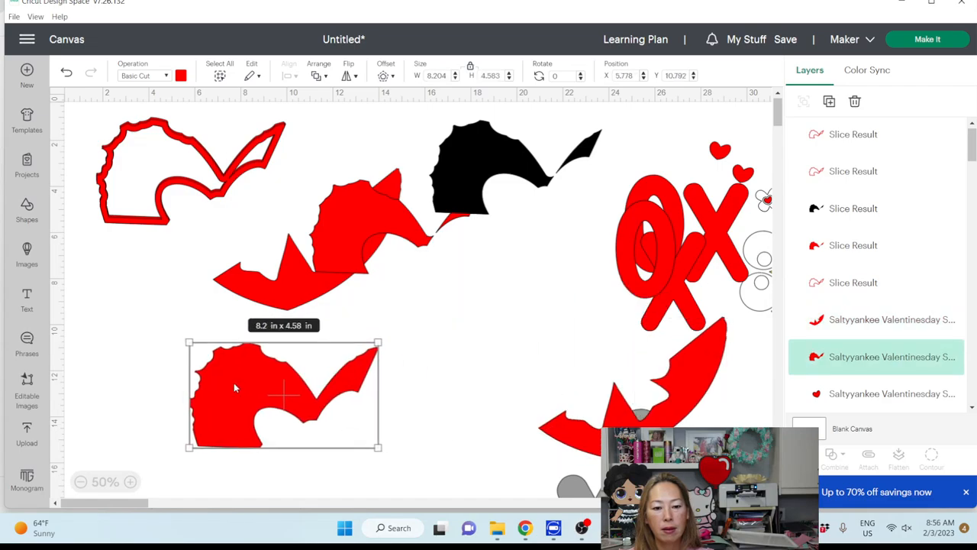
left_click_drag(283, 394, 382, 374)
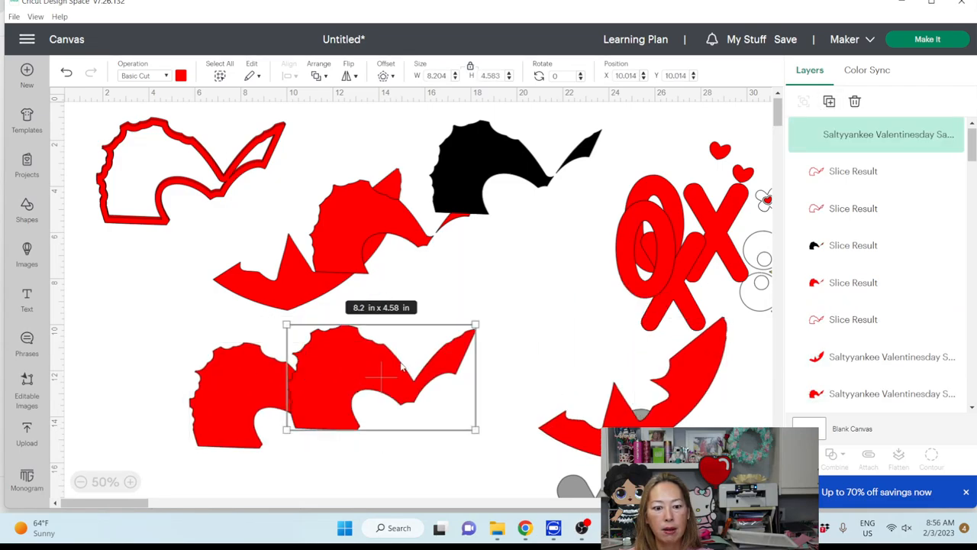
left_click(180, 74)
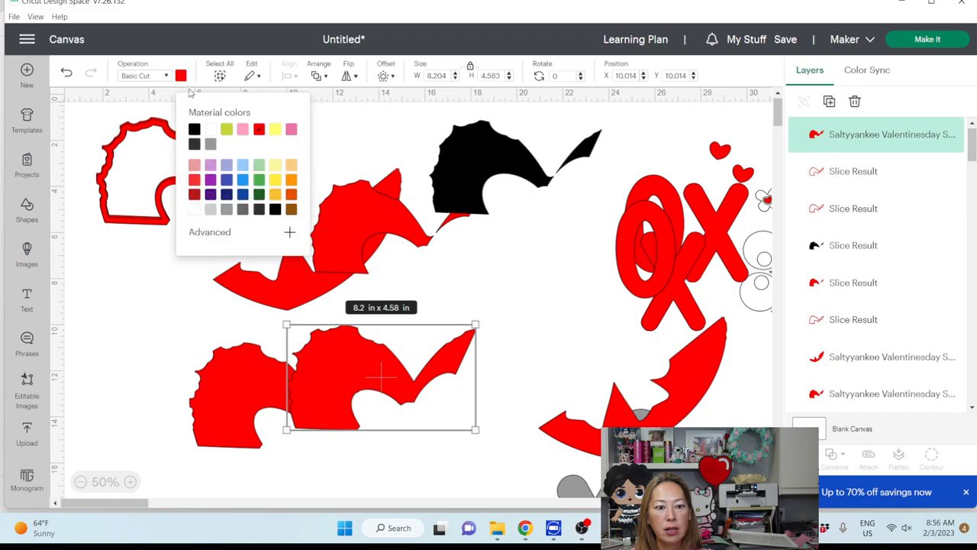
left_click(226, 143)
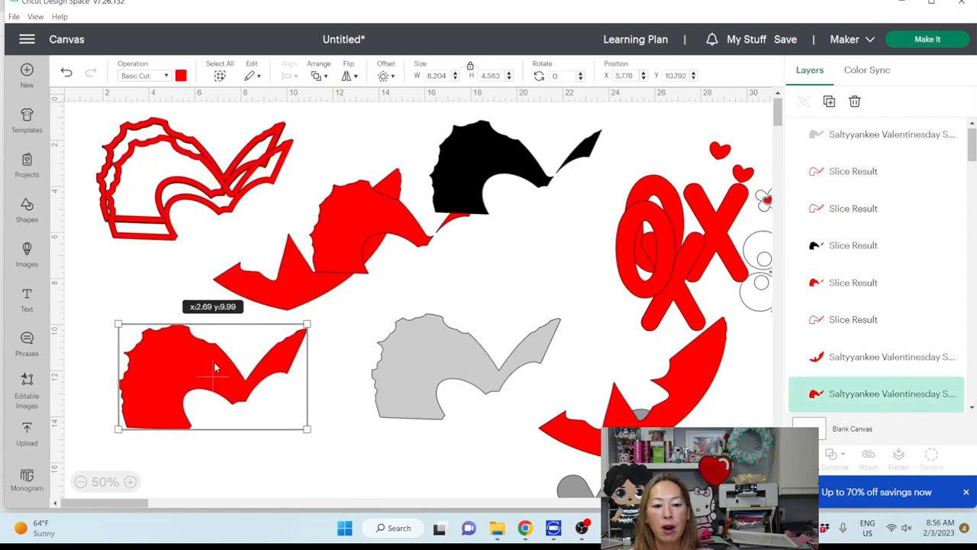
Stack the red outline on the red piece and align the grey piece underneath it.
left_click_drag(214, 374, 196, 351)
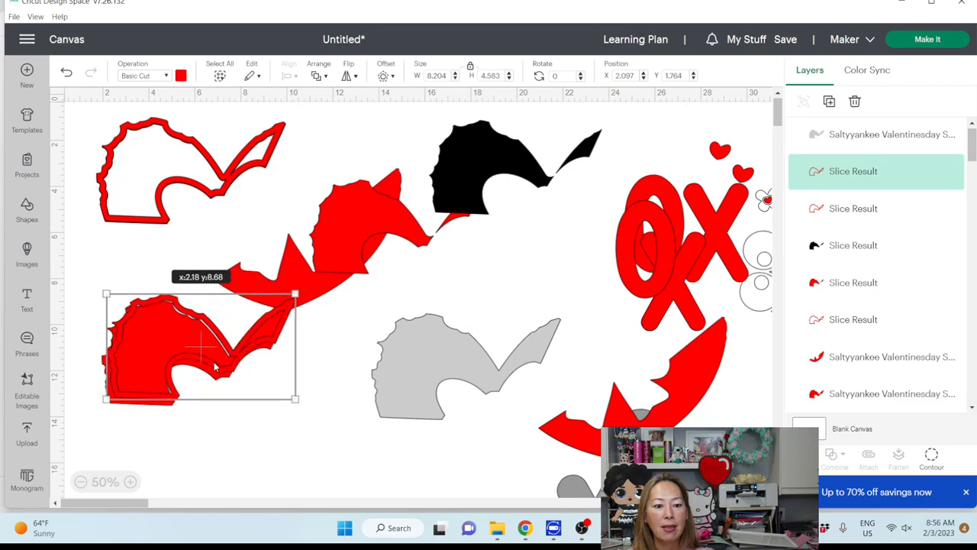
left_click_drag(201, 351, 196, 298)
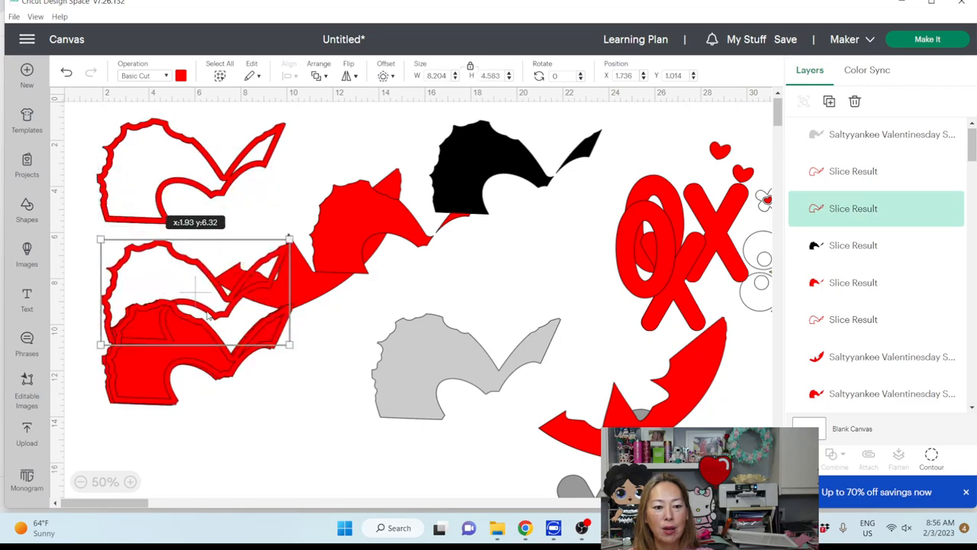
left_click_drag(195, 290, 196, 351)
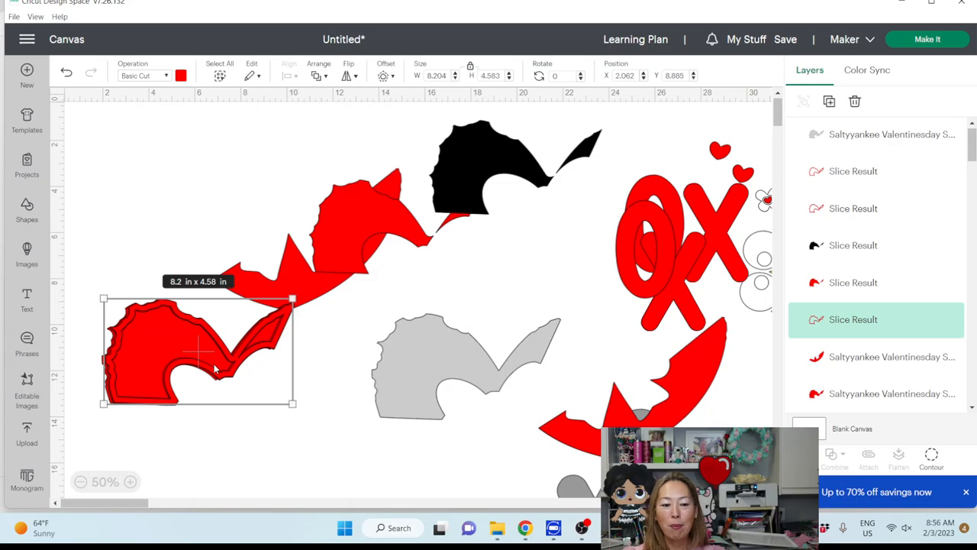
mouse_move(150, 348)
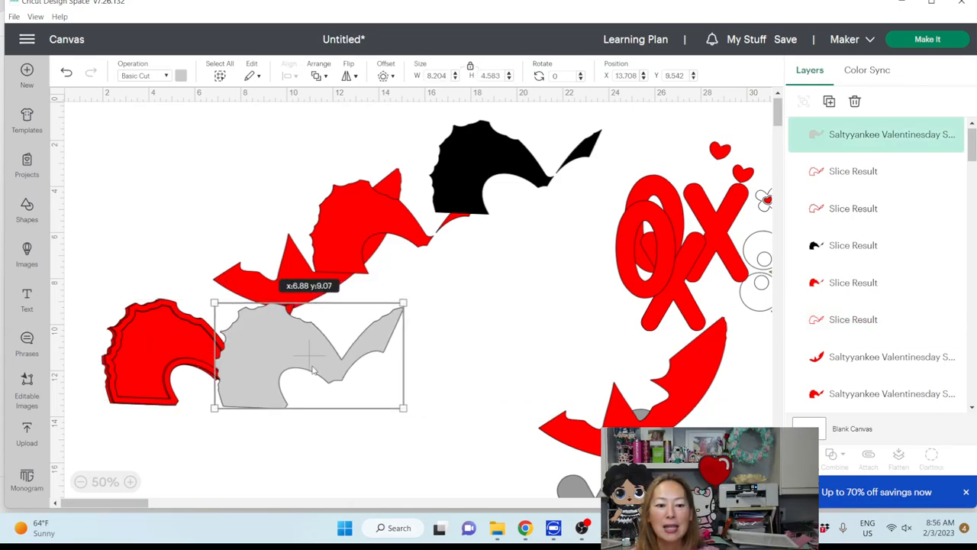
left_click_drag(309, 354, 198, 354)
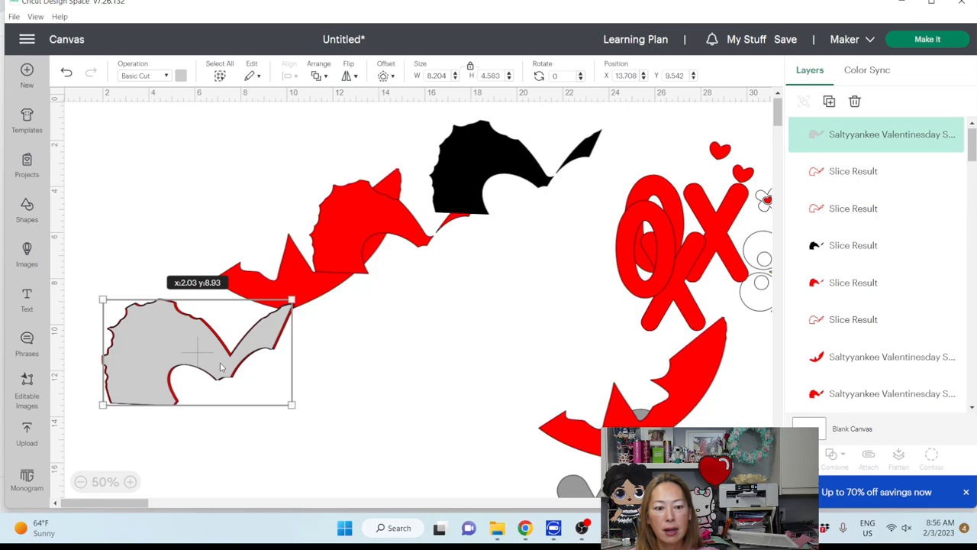
left_click_drag(199, 351, 202, 412)
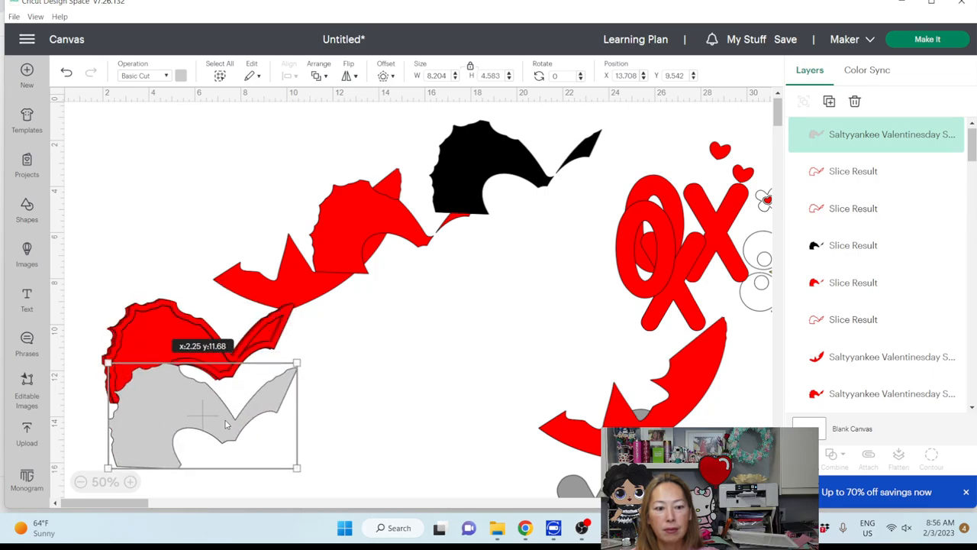
left_click_drag(226, 424, 222, 365)
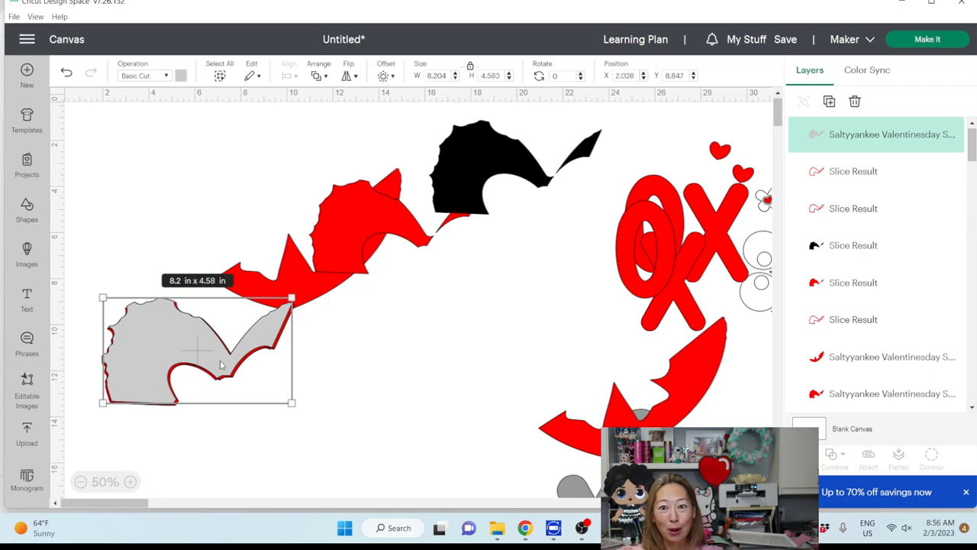
left_click_drag(197, 349, 433, 425)
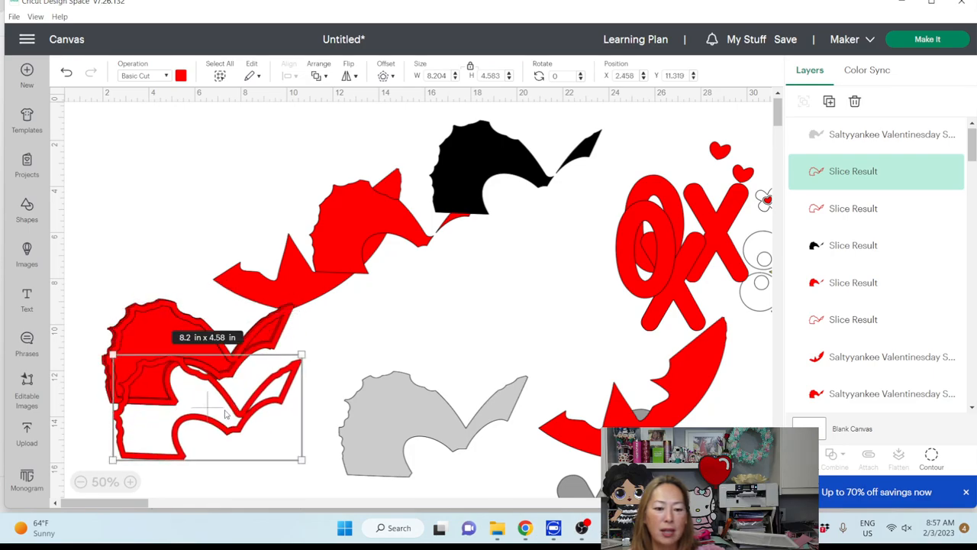
mouse_move(894, 113)
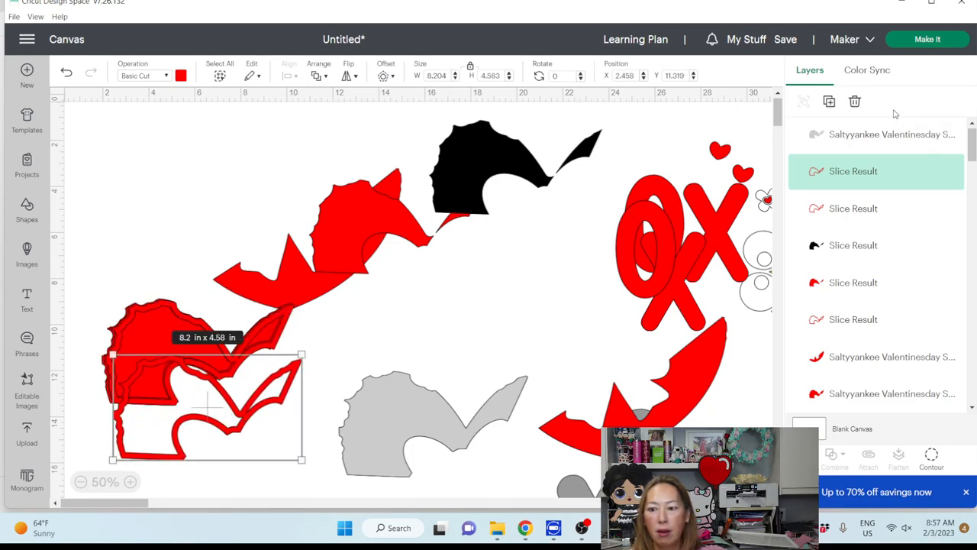
mouse_move(831, 100)
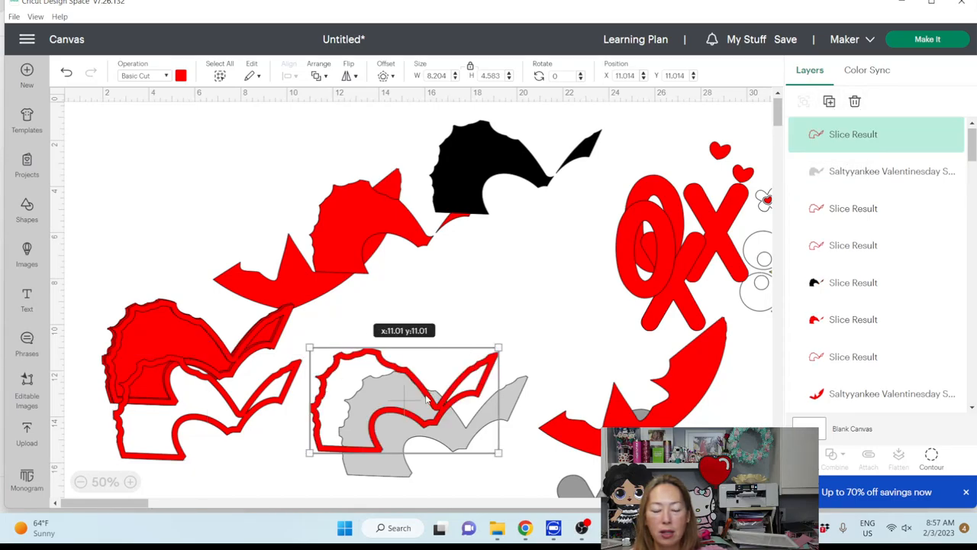
left_click_drag(405, 400, 199, 351)
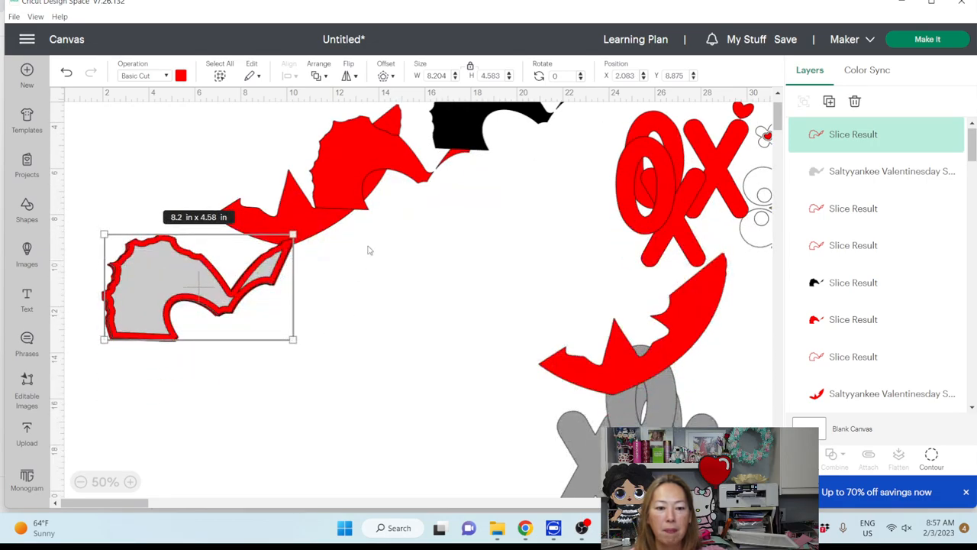
mouse_move(471, 239)
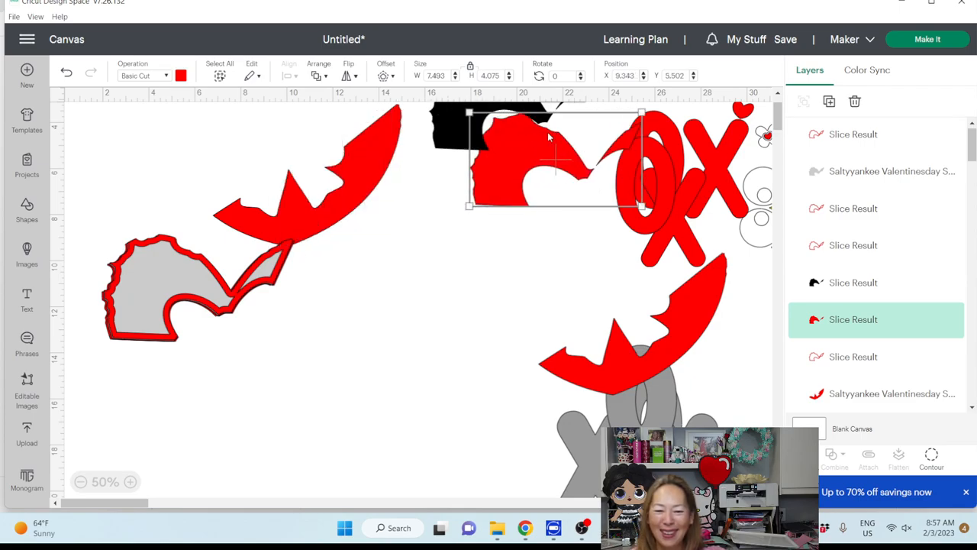
Move the solid red piece into open space and apply a -0.25 in inward offset to it.
left_click_drag(550, 155, 366, 313)
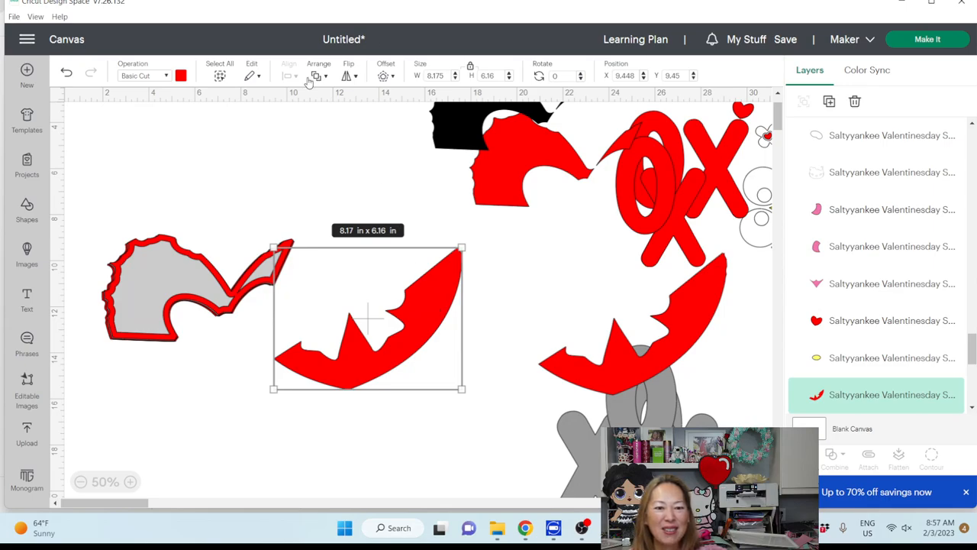
left_click(385, 75)
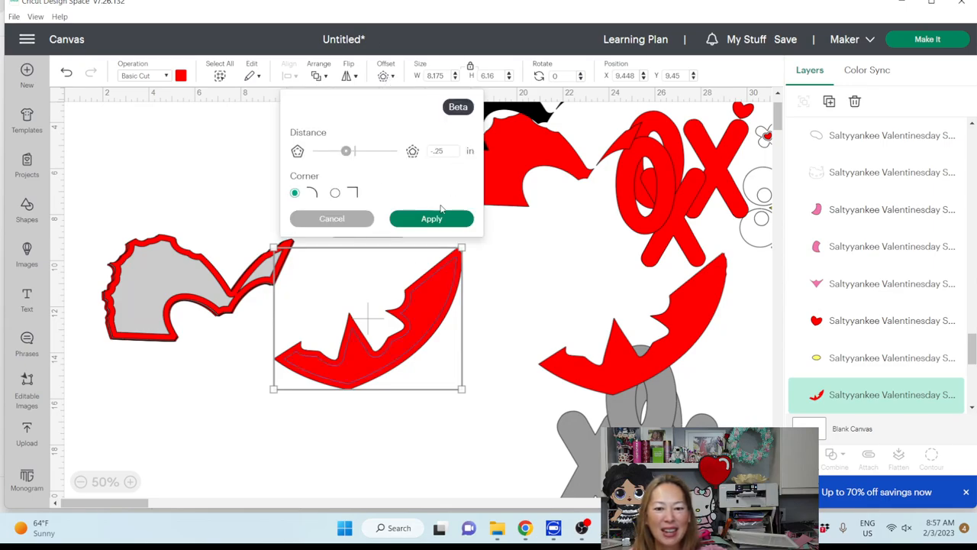
left_click(430, 218)
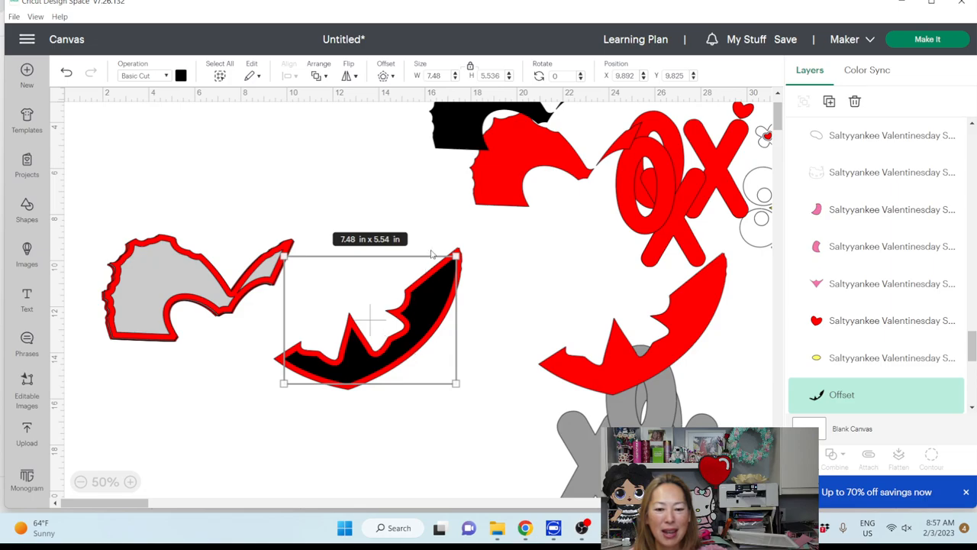
mouse_move(343, 428)
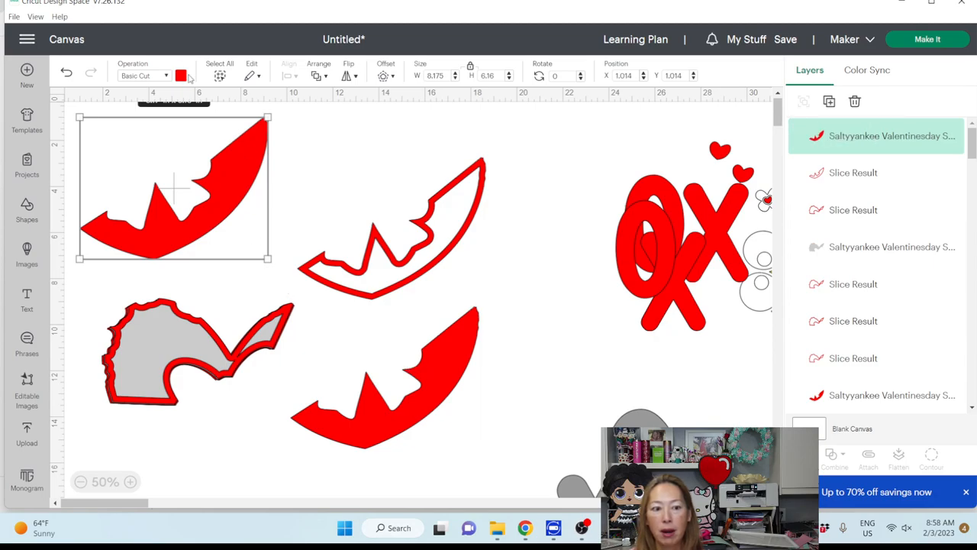
Layer the red outline copies over the solid red piece and the matching grey piece.
left_click(180, 77)
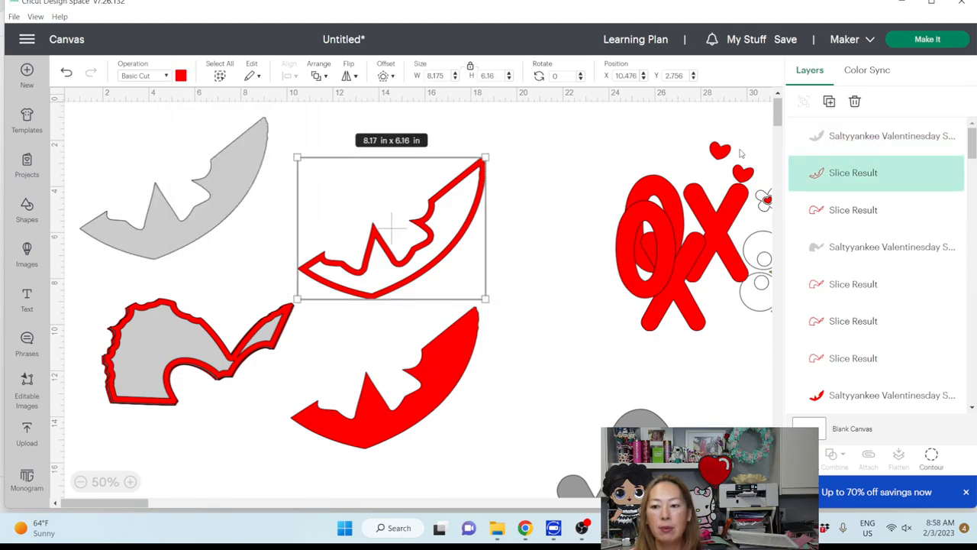
mouse_move(830, 100)
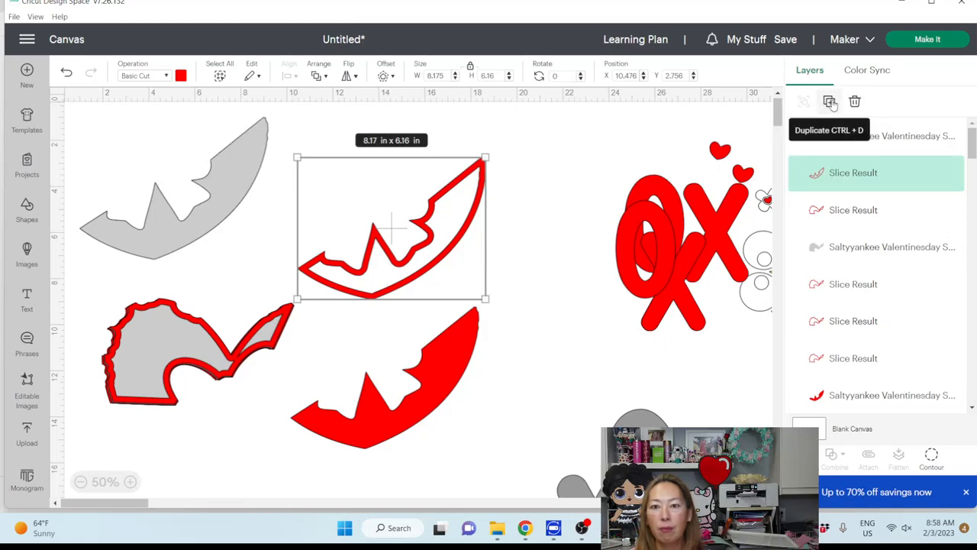
left_click_drag(391, 229, 220, 229)
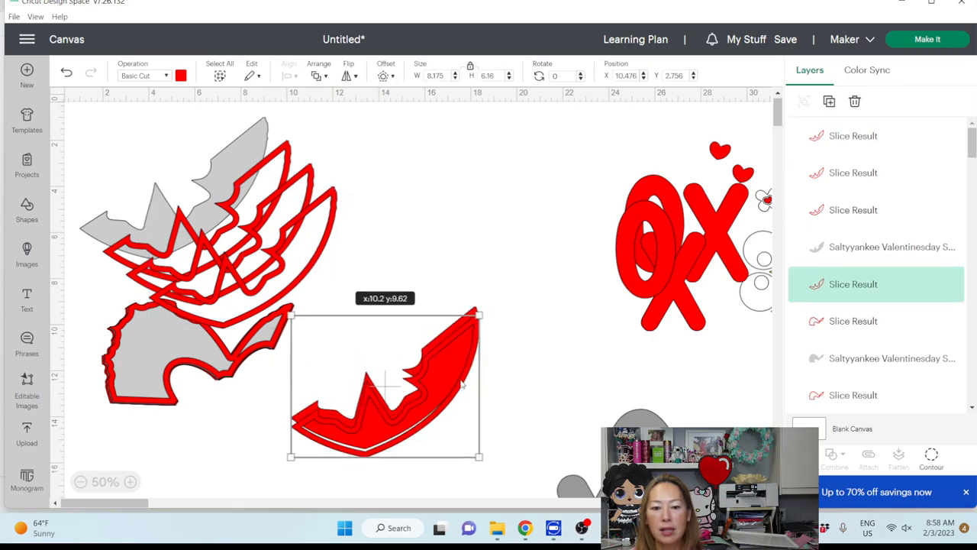
left_click_drag(385, 382, 298, 297)
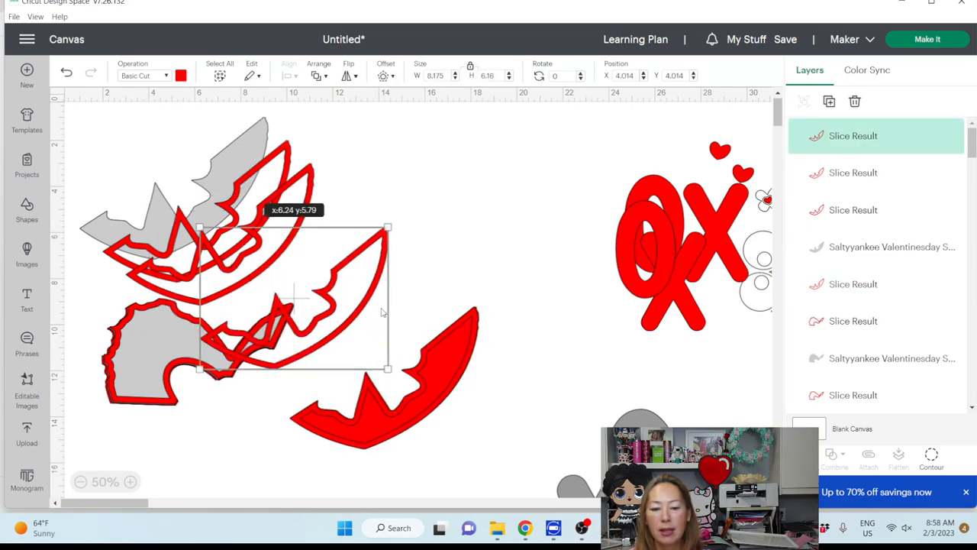
left_click_drag(293, 298, 384, 378)
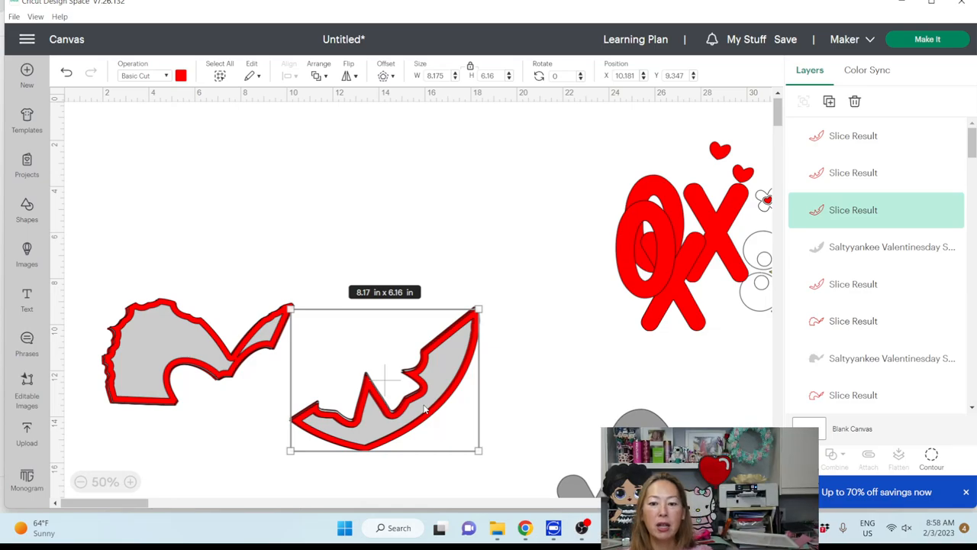
left_click(425, 238)
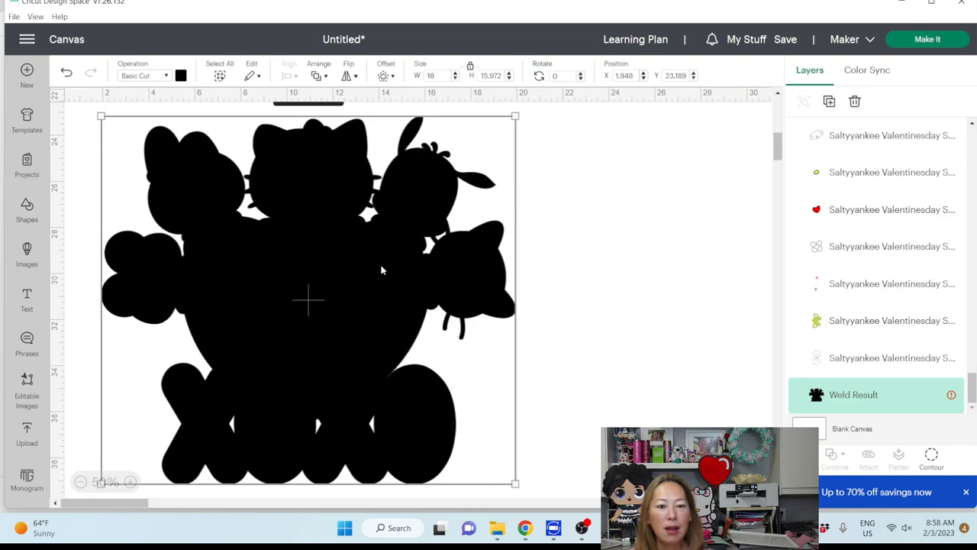
mouse_move(381, 271)
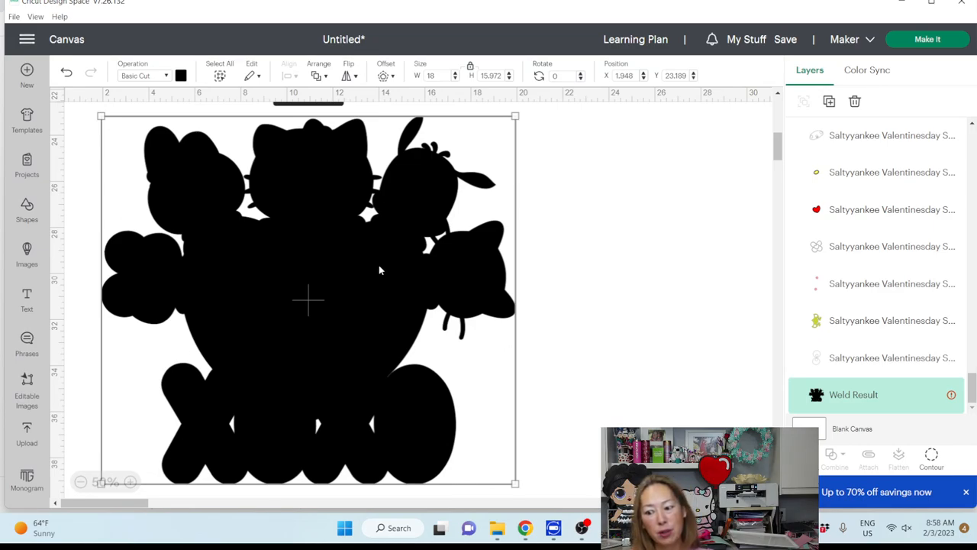
mouse_move(281, 255)
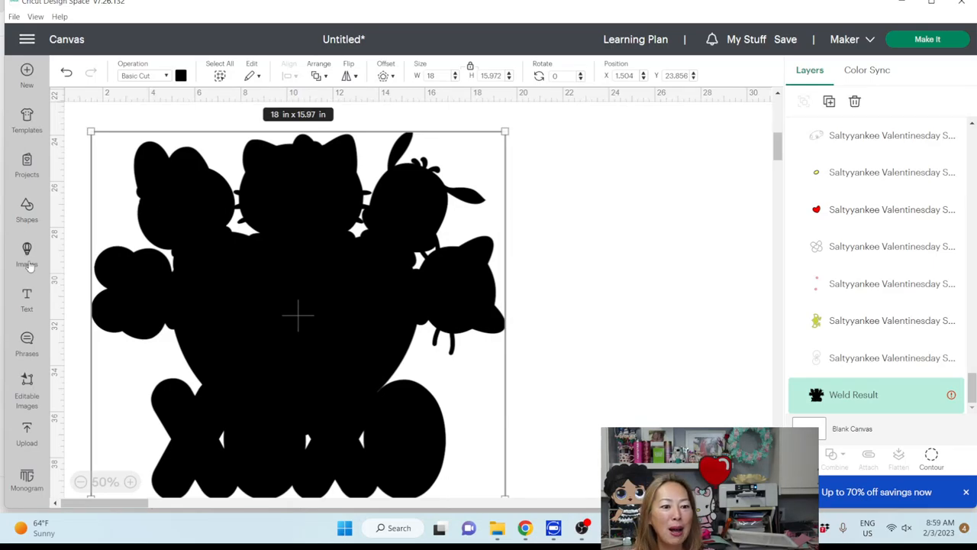
Search the image library for 'grid' and choose the 3x3 Grid of Squares image.
left_click(28, 256)
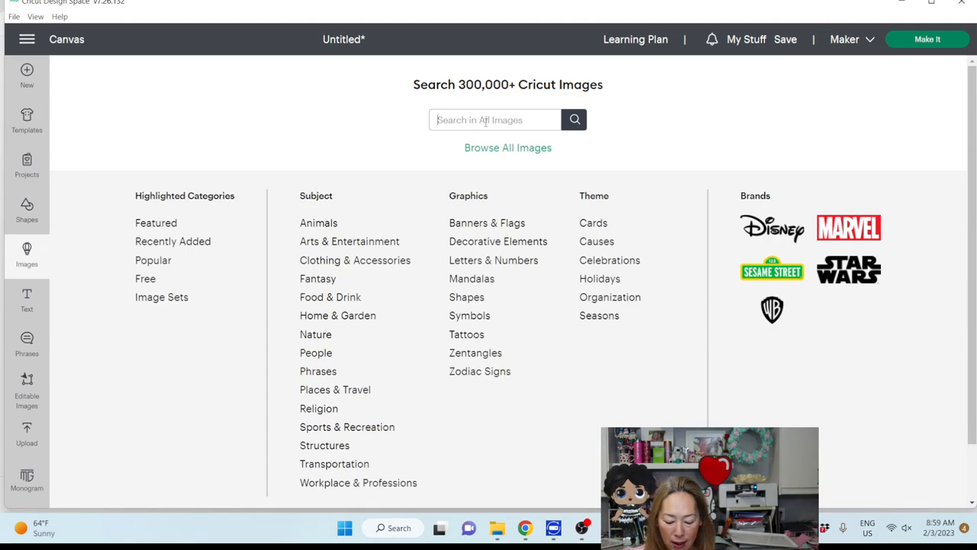
type("grid")
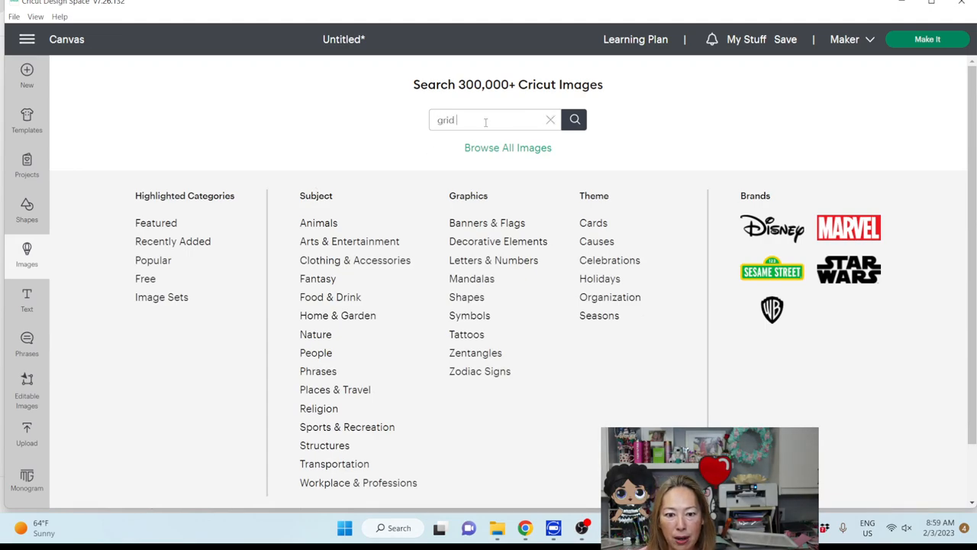
left_click(574, 119)
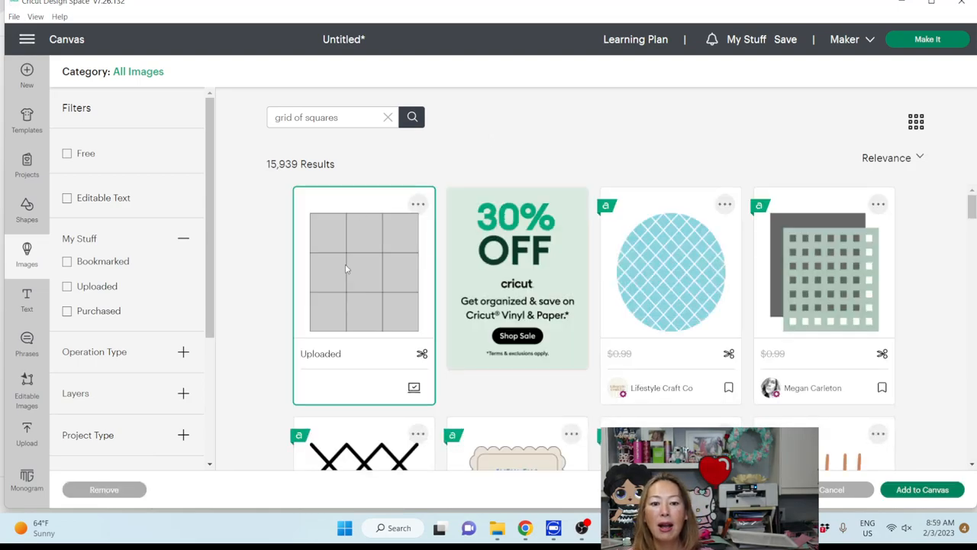
left_click(922, 489)
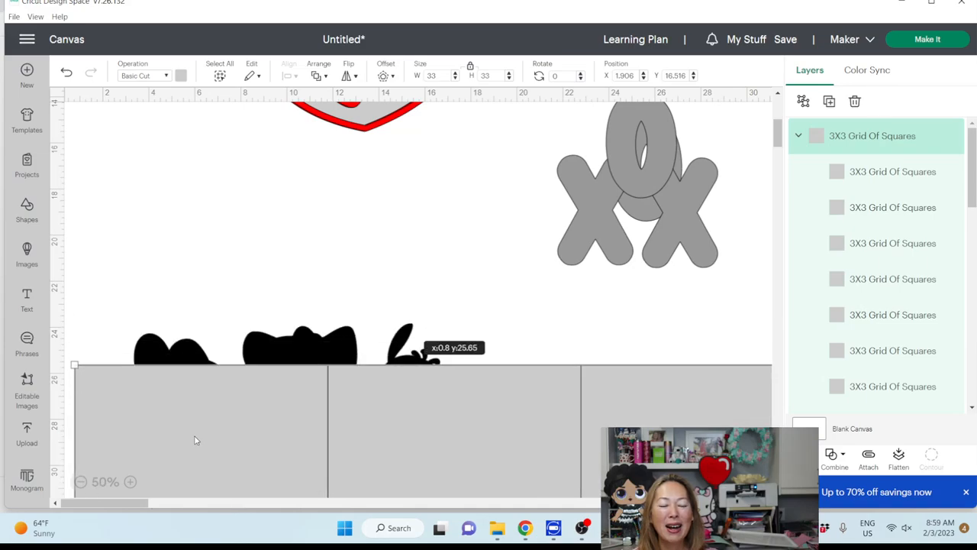
Place the welded Kitty Friends XOXO silhouette over the grid's top-left 2x2 squares.
left_click(298, 348)
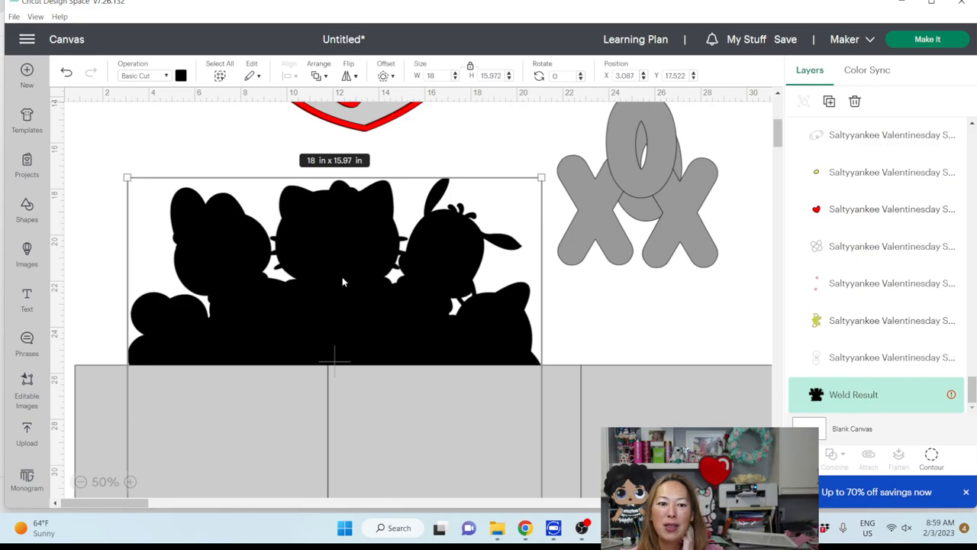
left_click(318, 69)
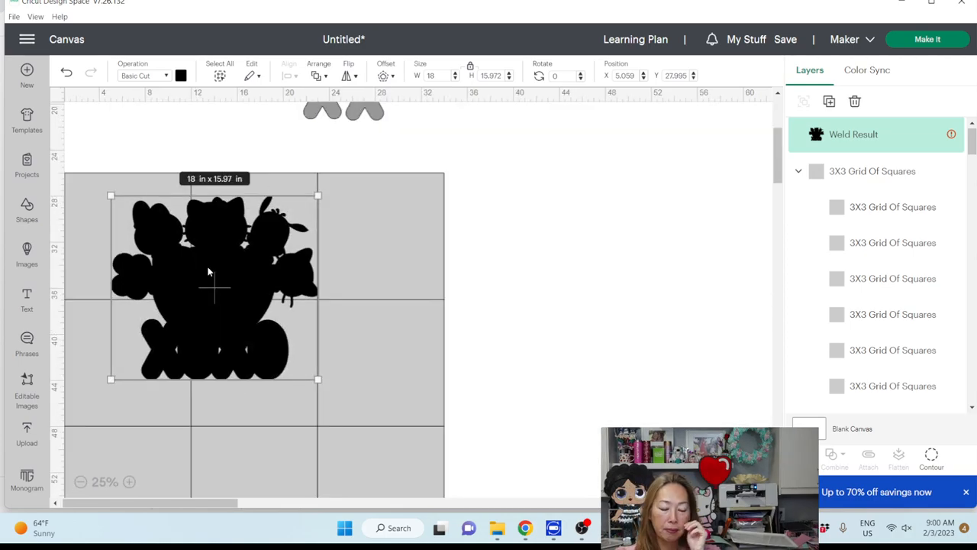
left_click_drag(214, 287, 180, 278)
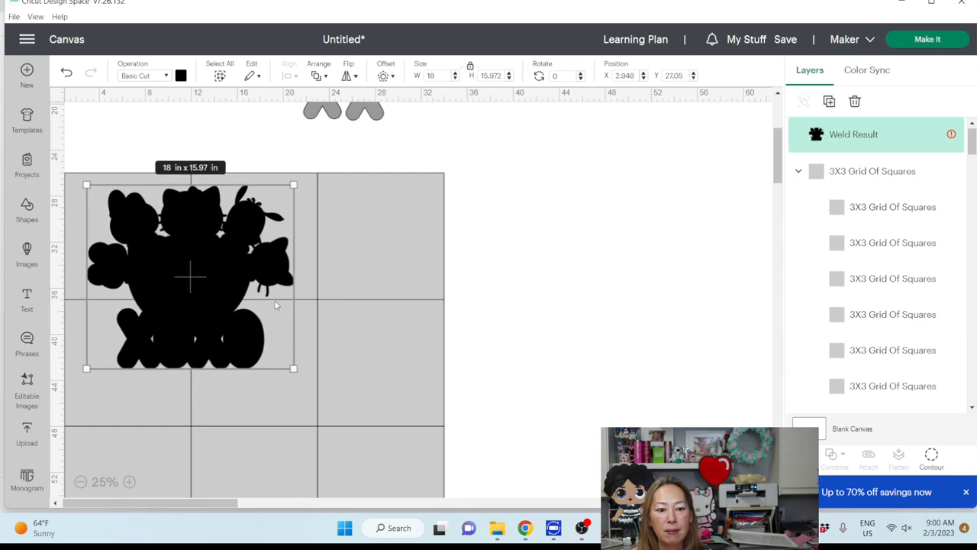
left_click(397, 278)
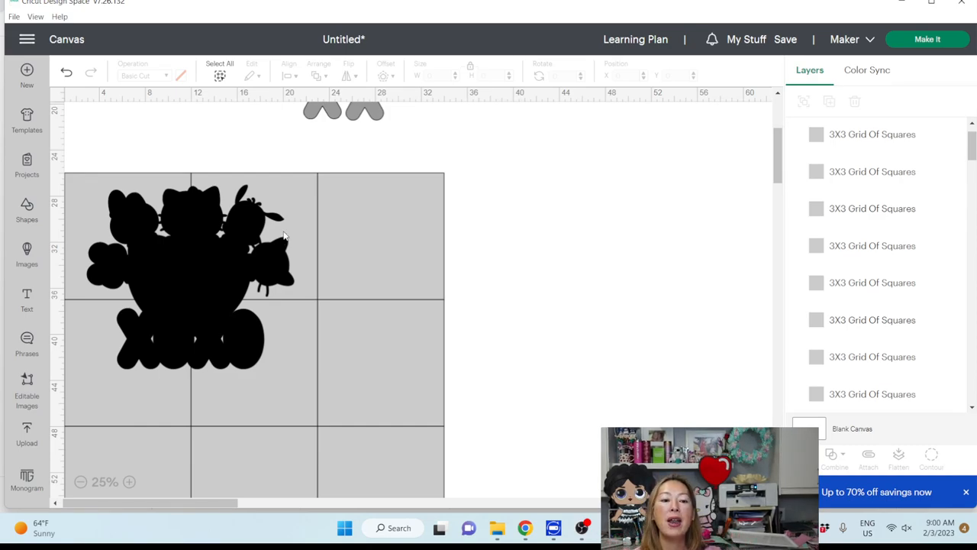
mouse_move(191, 312)
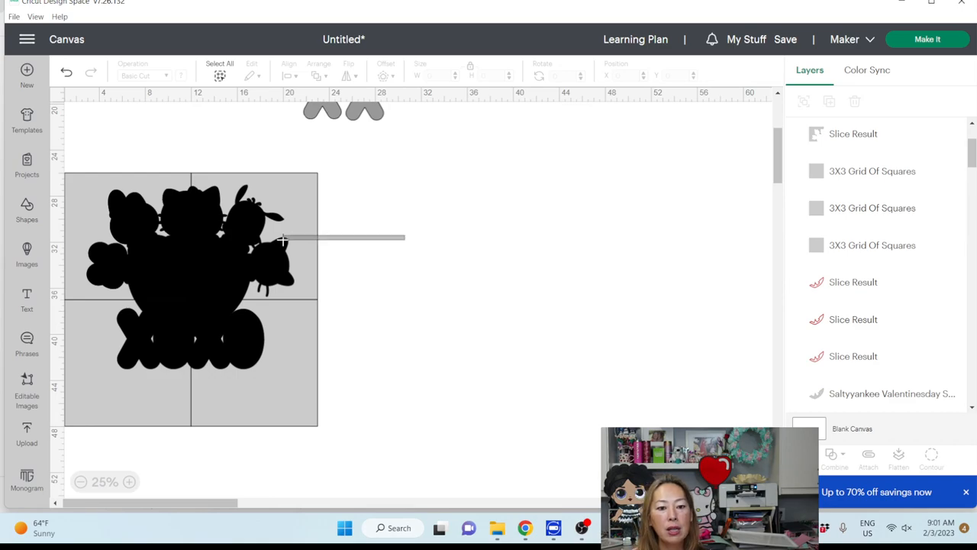
Slice the silhouette against the grid squares and spread the top-right and bottom-right tiles apart.
left_click(217, 272)
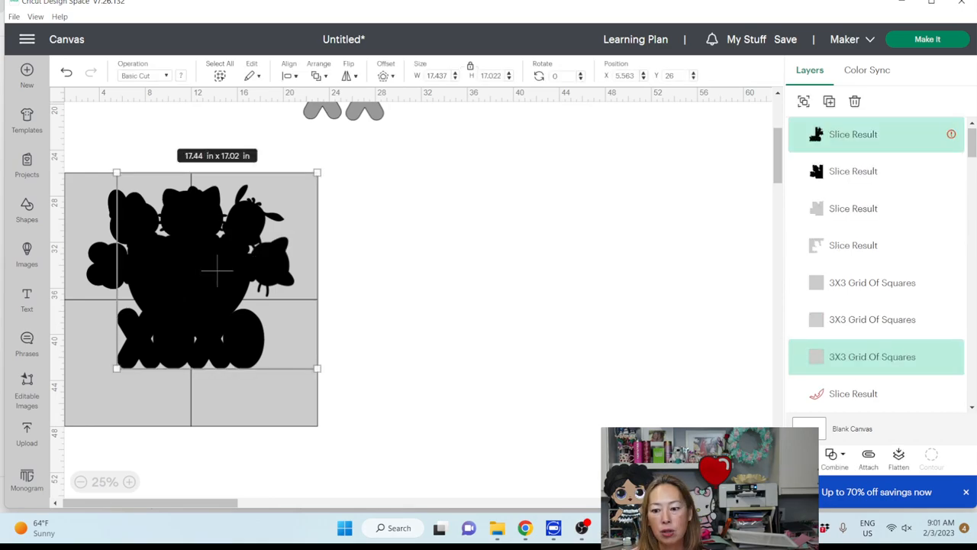
left_click(415, 415)
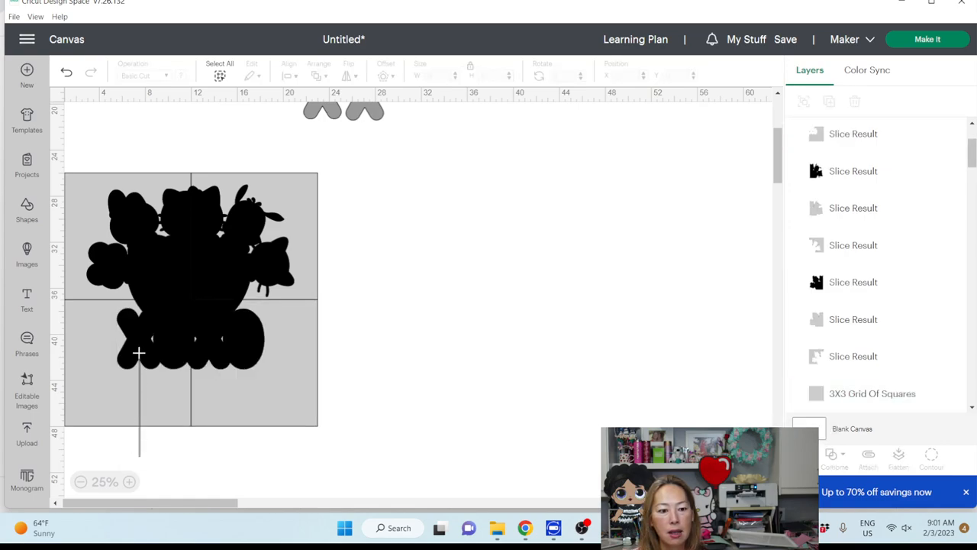
left_click(852, 135)
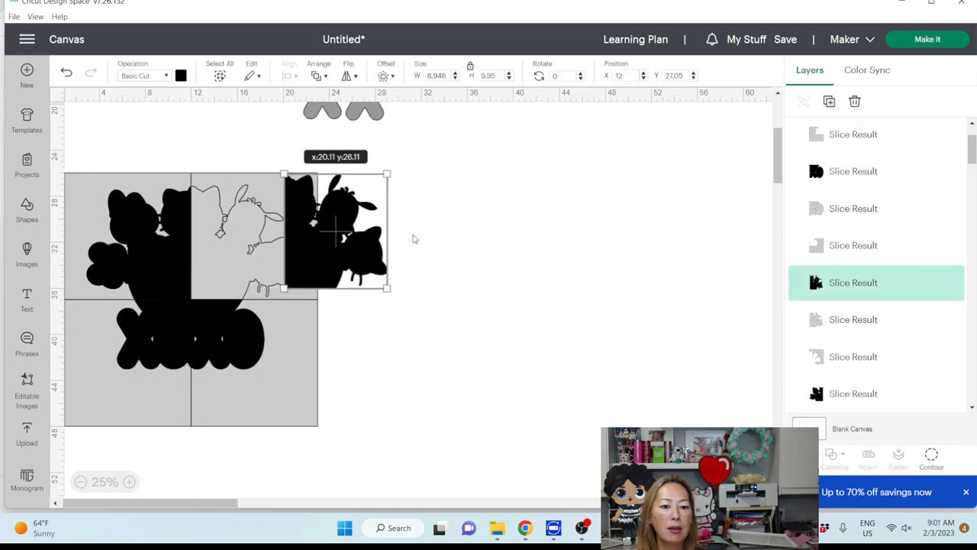
left_click_drag(336, 229, 465, 214)
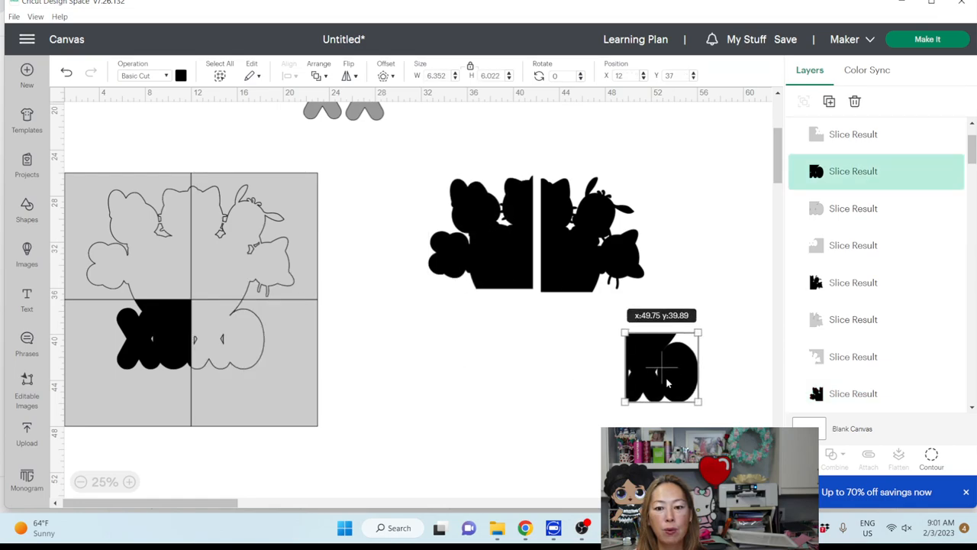
left_click_drag(663, 367, 552, 355)
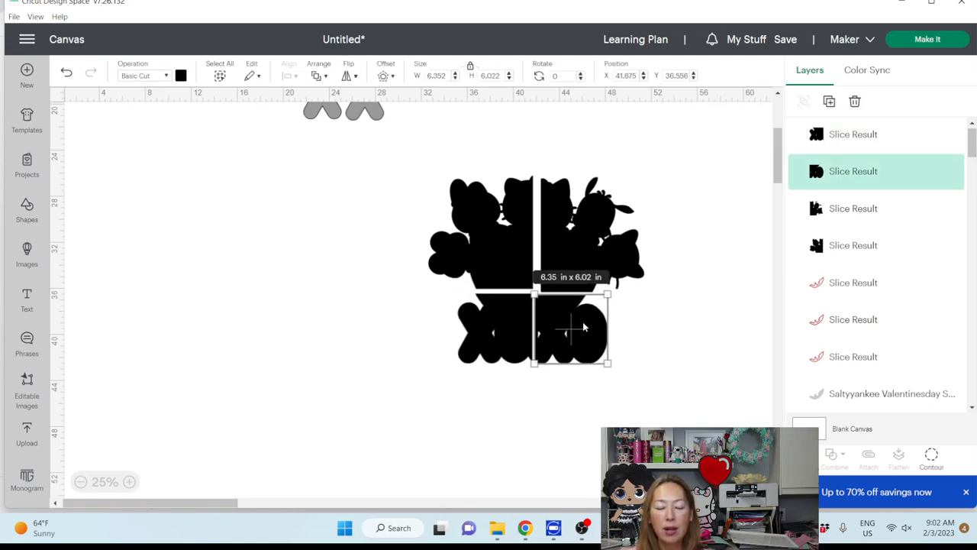
mouse_move(577, 320)
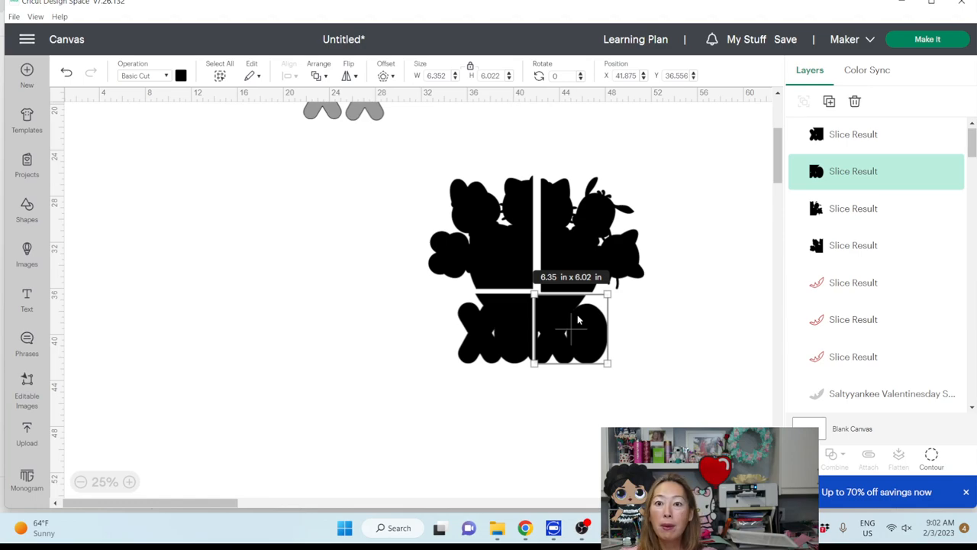